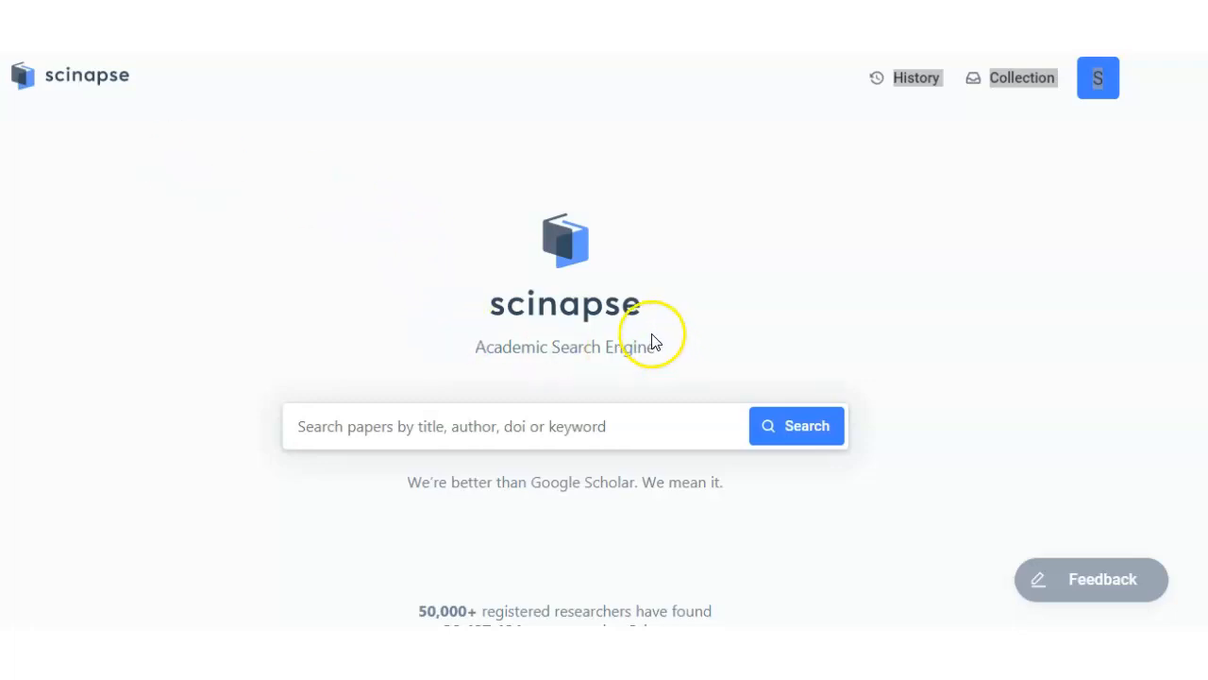
mouse_move(621, 366)
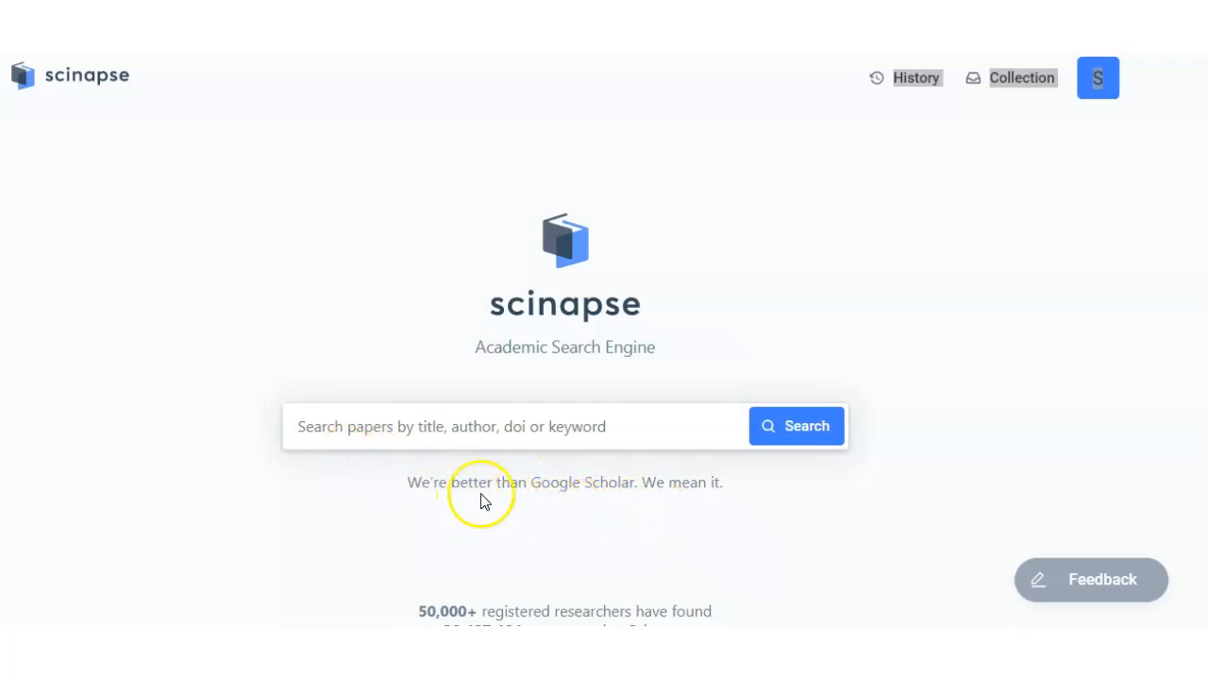
mouse_move(354, 381)
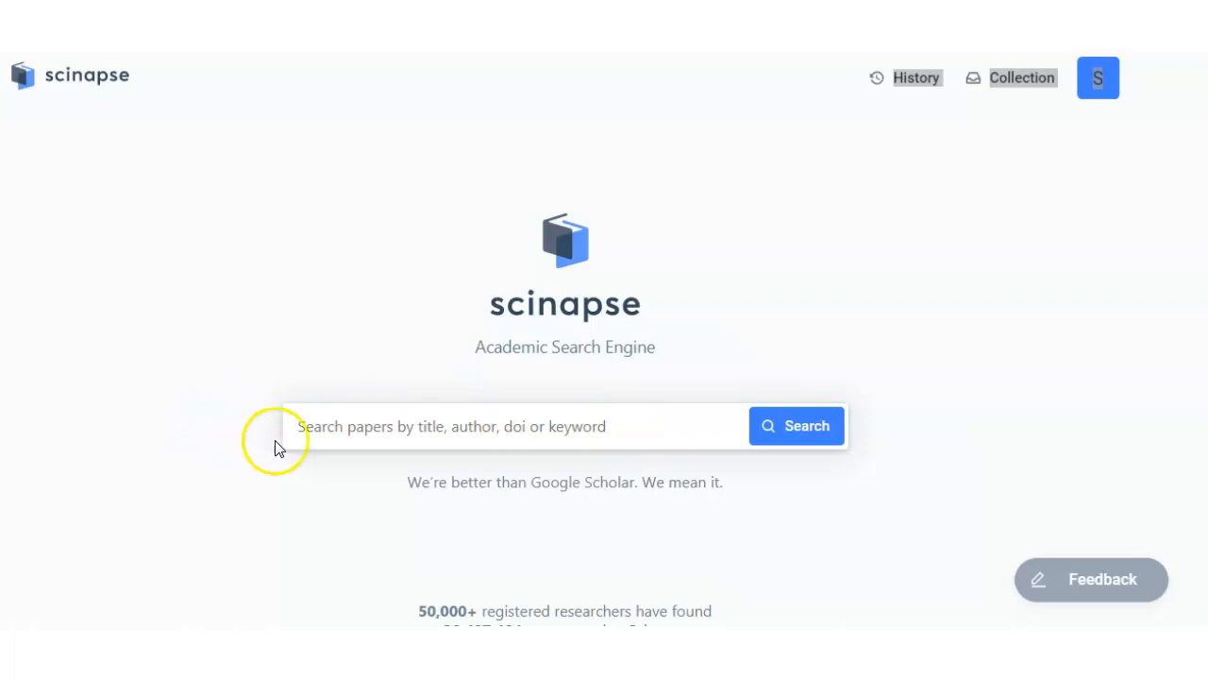
mouse_move(455, 438)
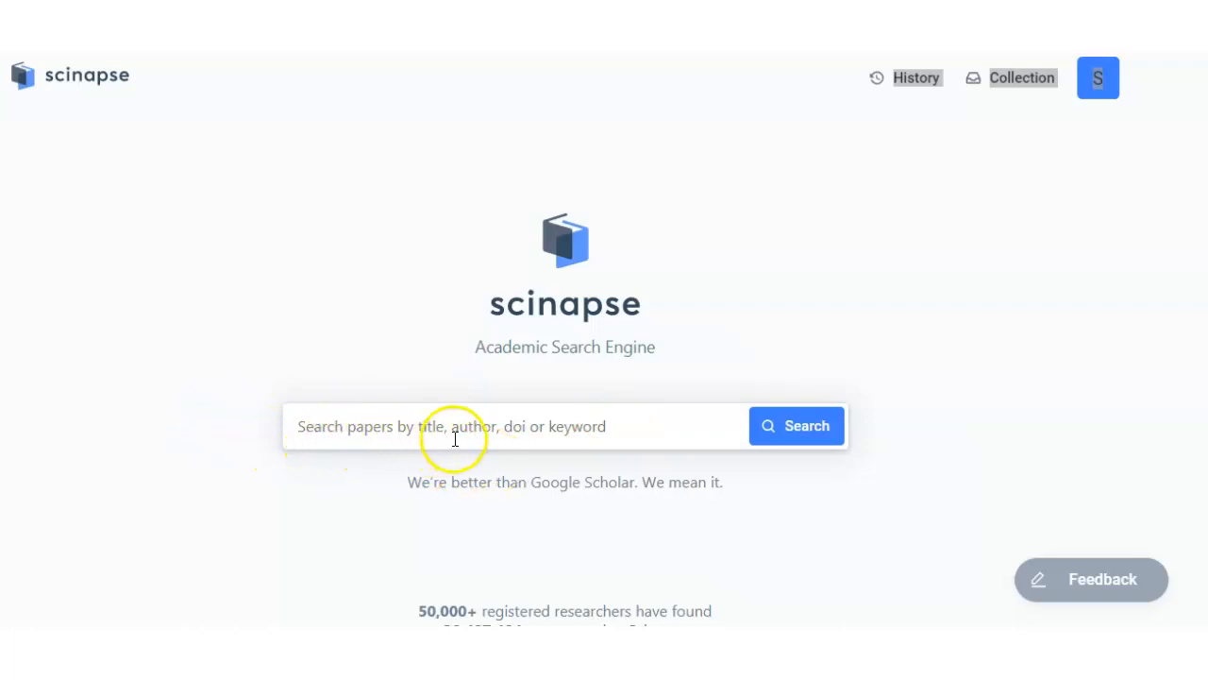
mouse_move(374, 427)
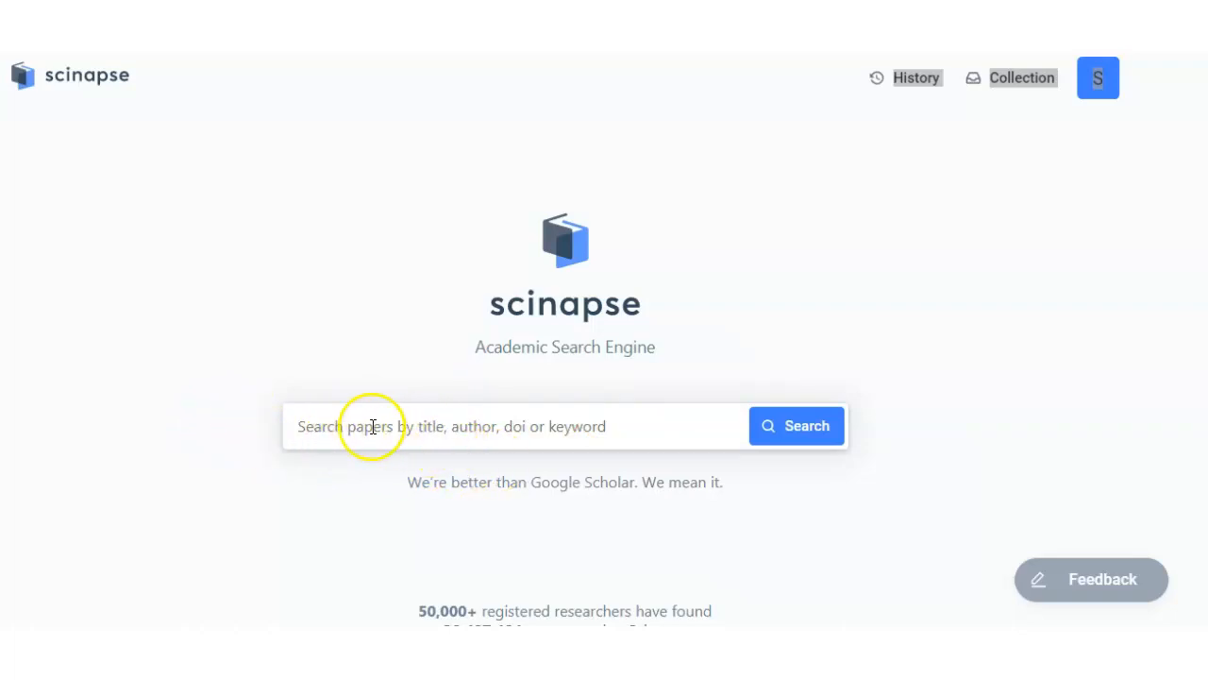
mouse_move(408, 434)
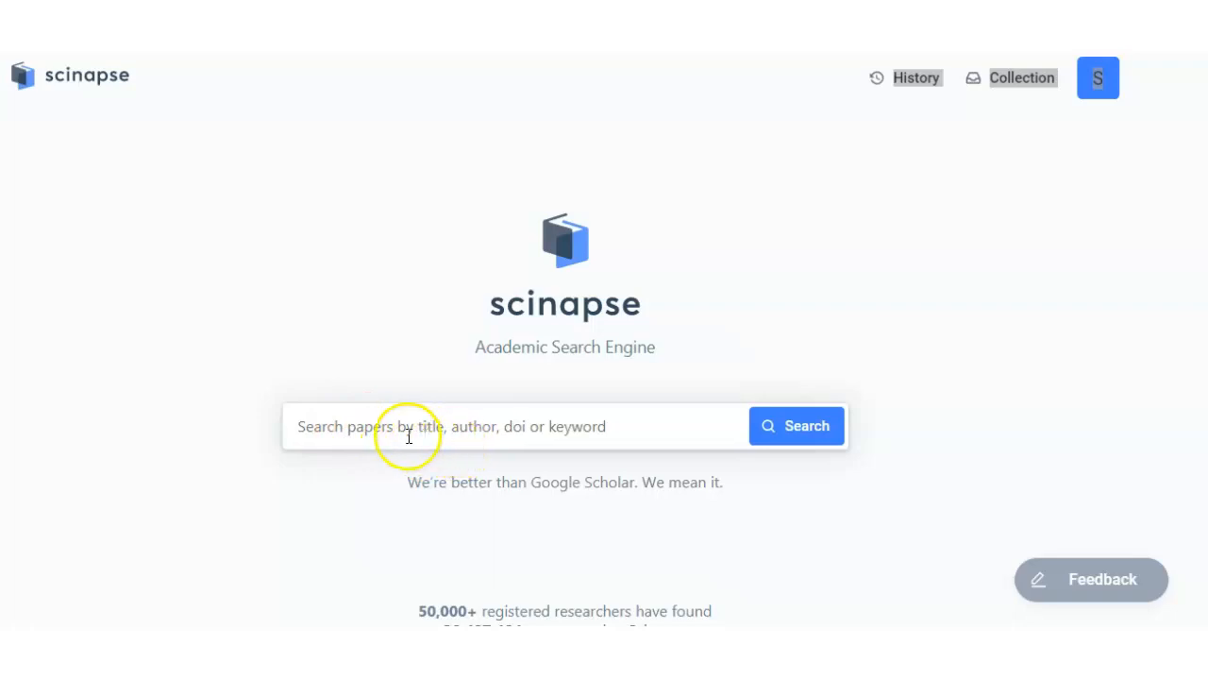
mouse_move(499, 434)
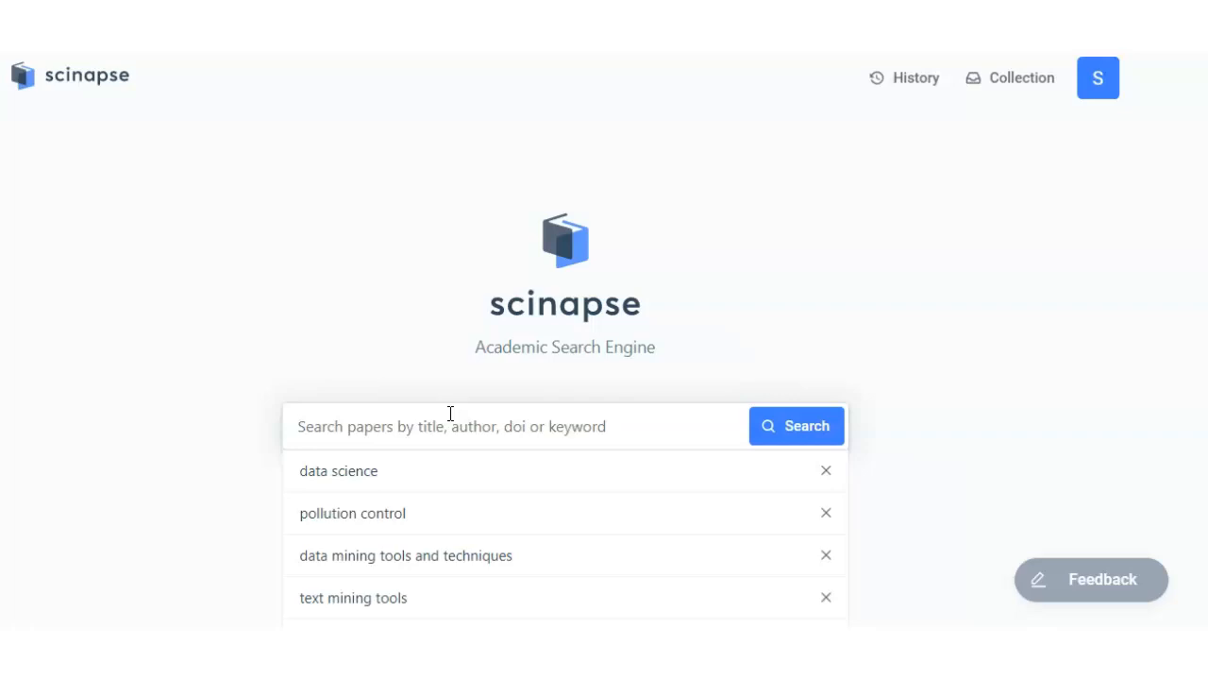
- Run a search for 'radioactivity', returning about 219k papers sorted by relevance
text(radioa)
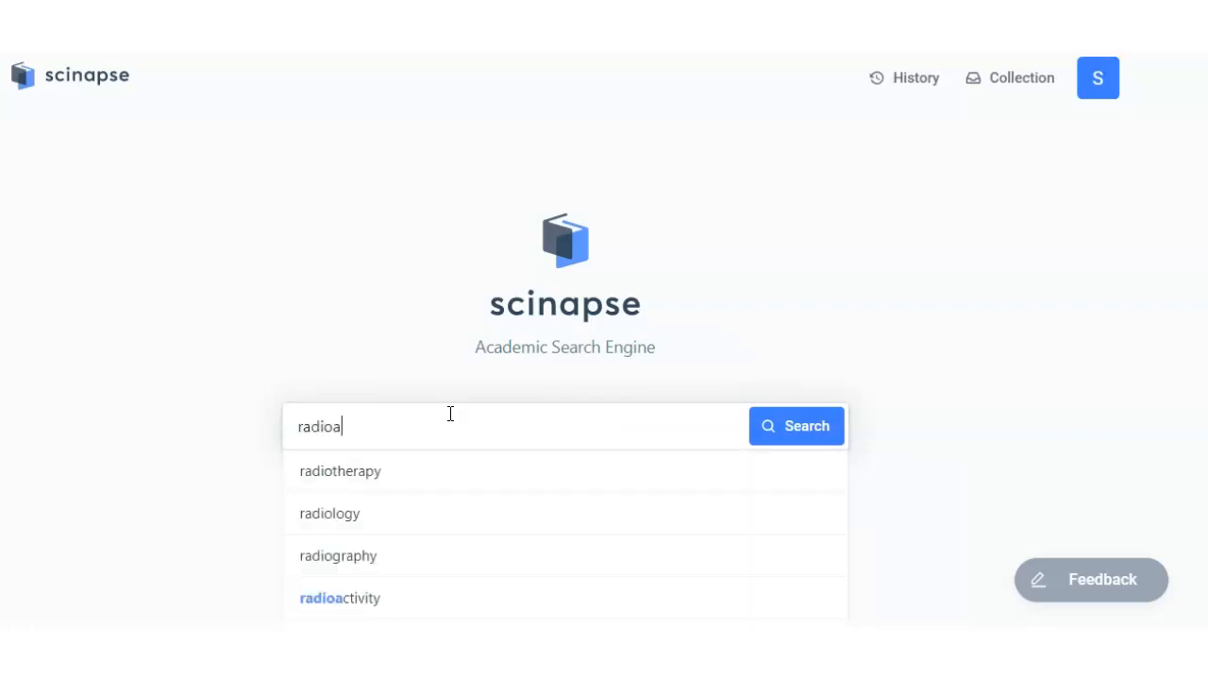
text(ctivity)
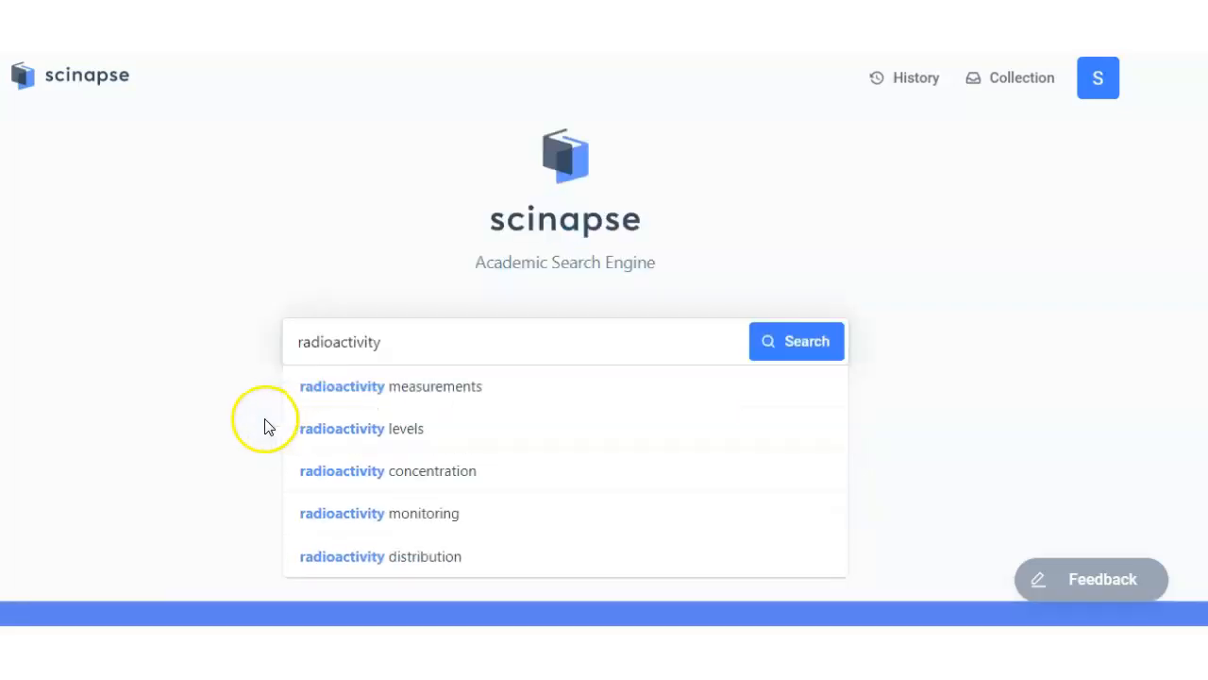
scroll(down, 3)
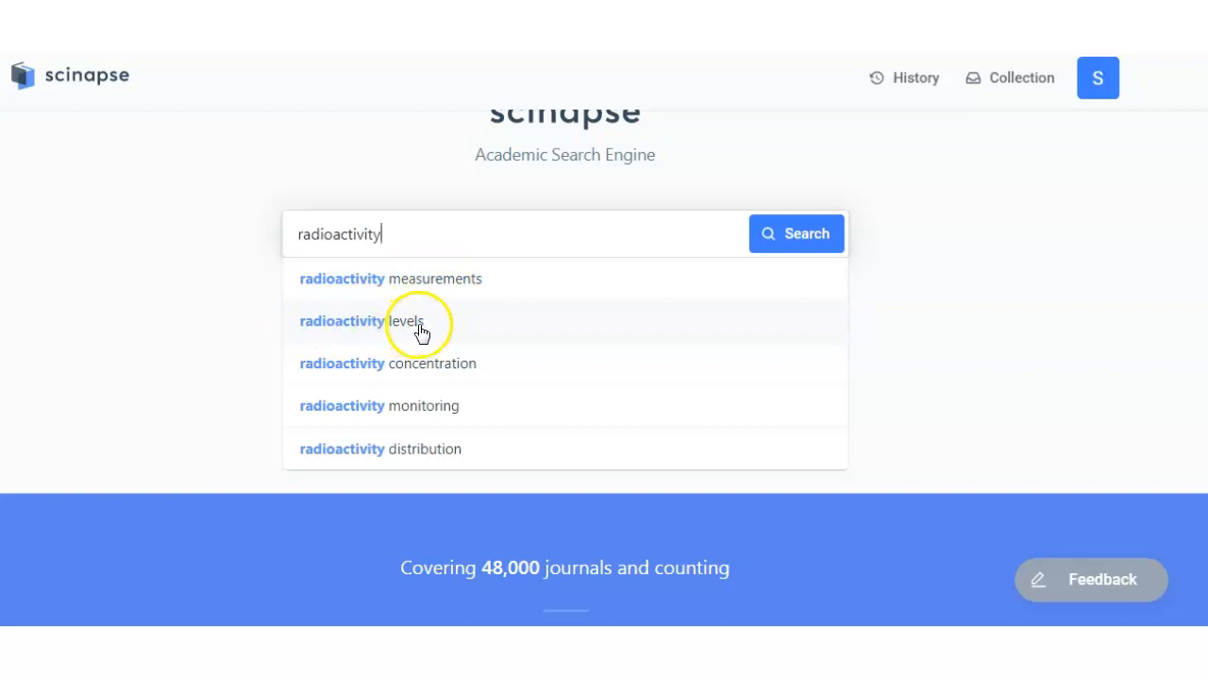
mouse_move(331, 419)
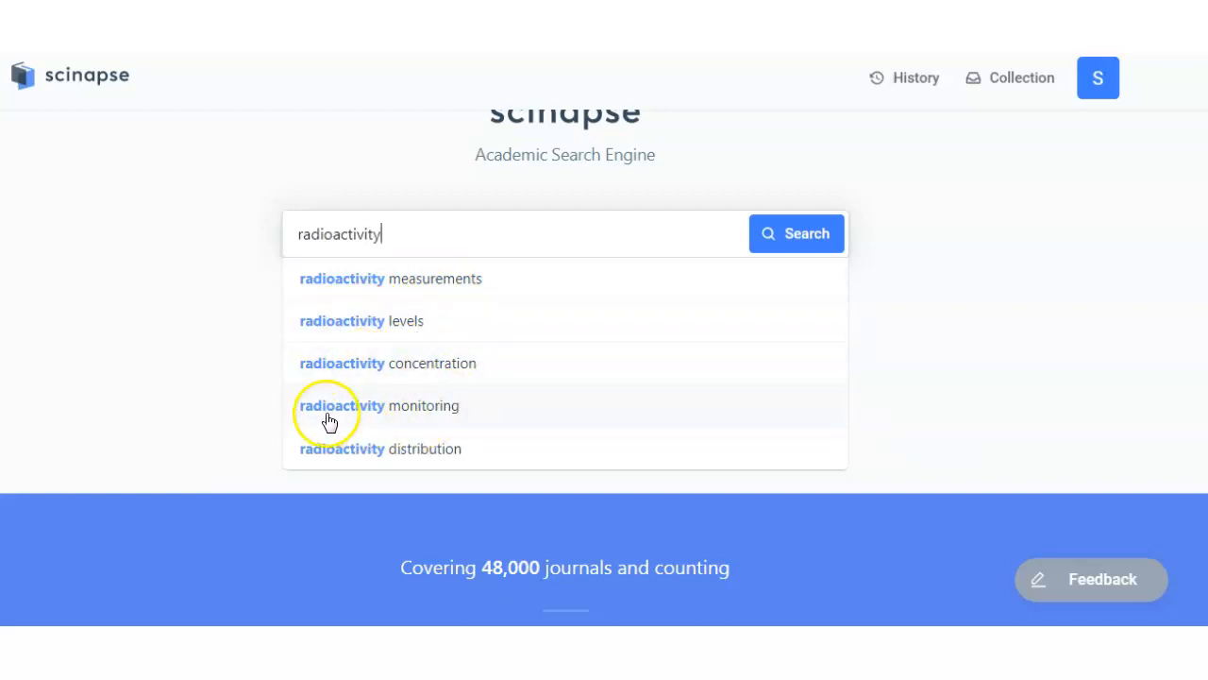
mouse_move(438, 459)
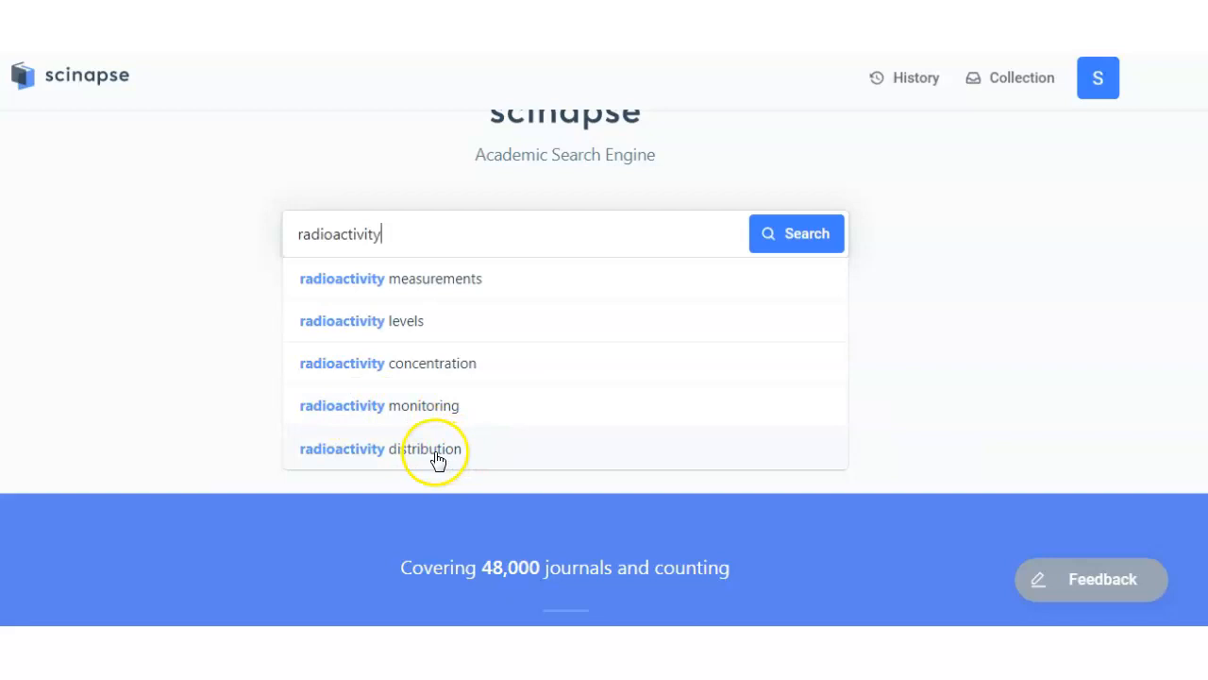
mouse_move(241, 299)
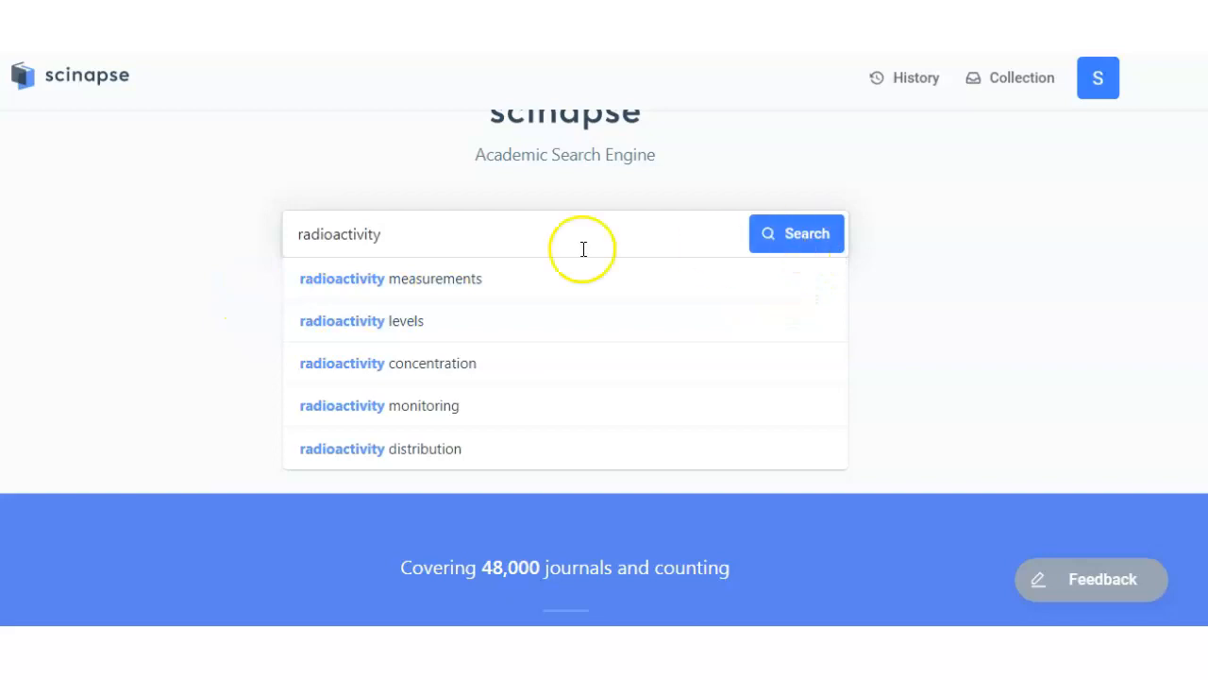
click(797, 234)
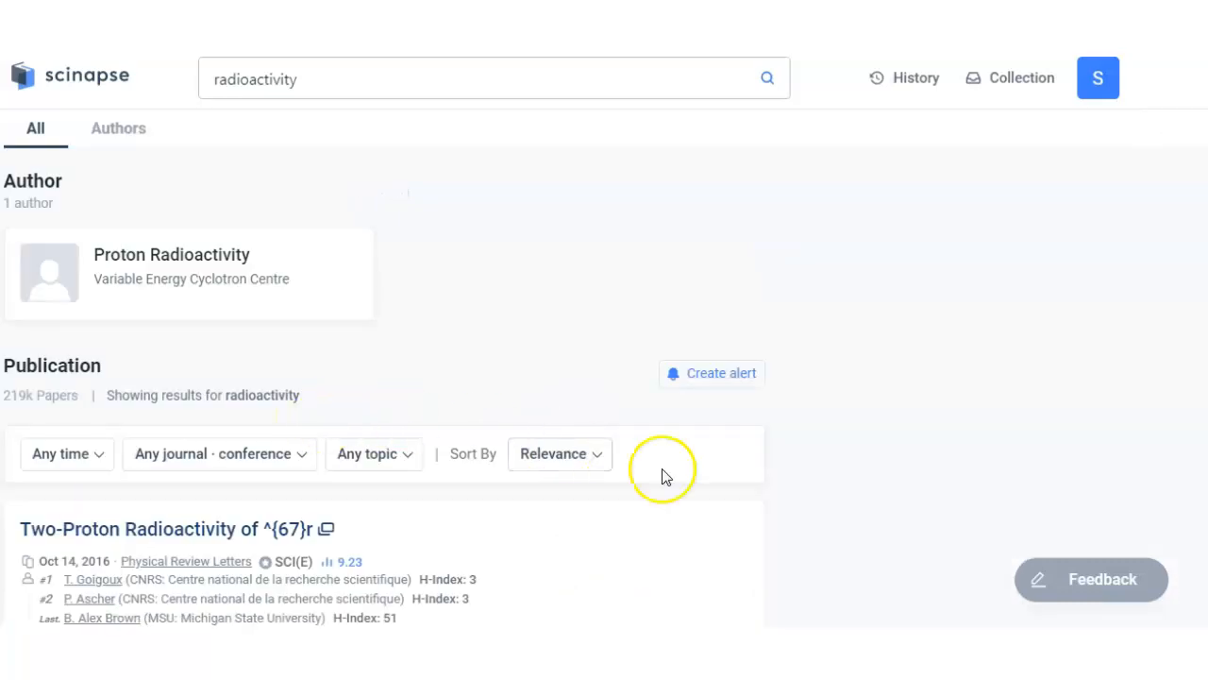
mouse_move(400, 317)
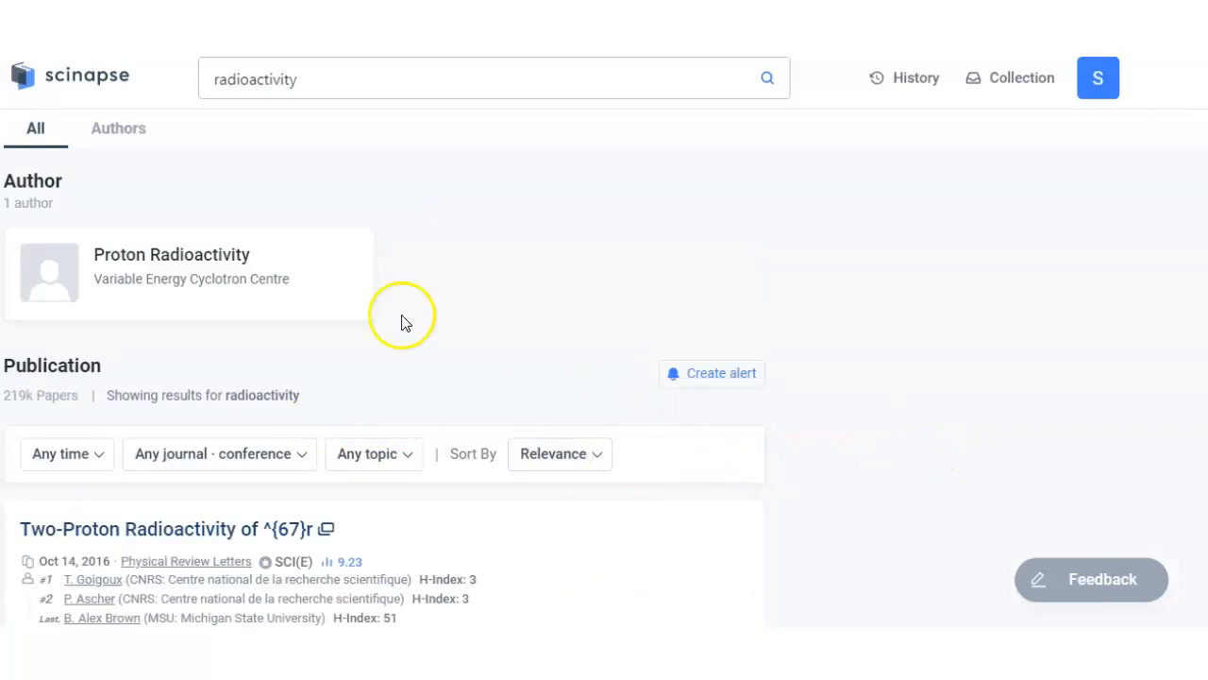
mouse_move(189, 268)
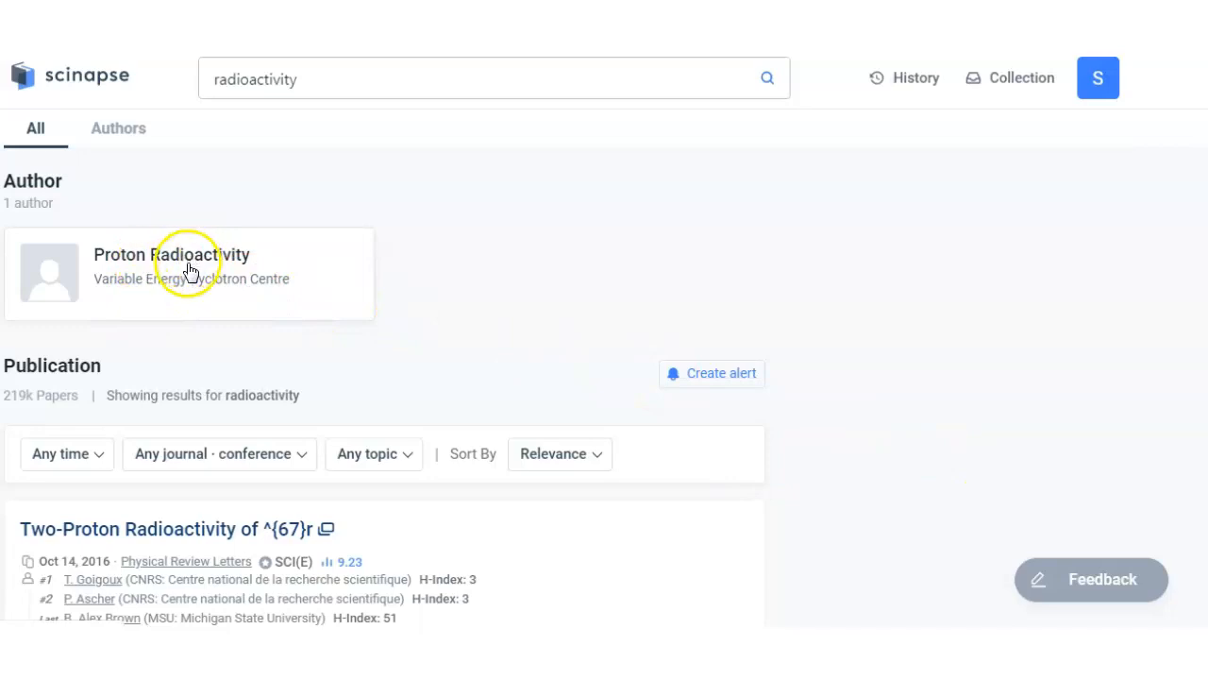
mouse_move(396, 299)
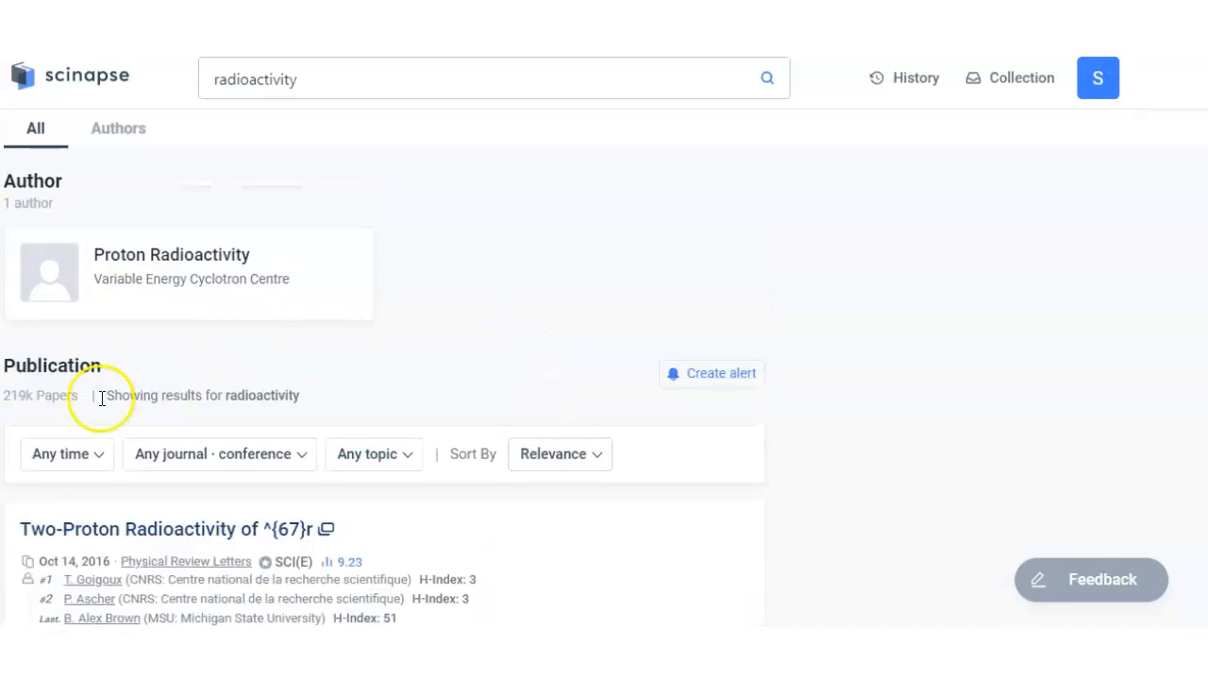
mouse_move(22, 408)
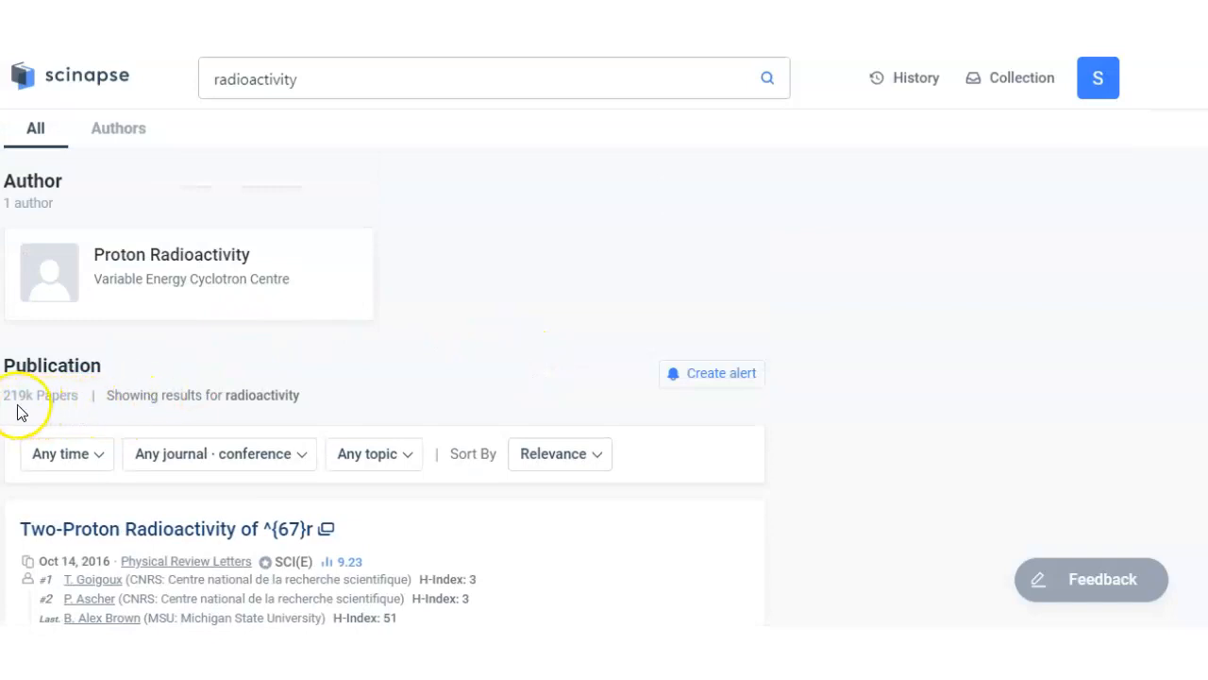
mouse_move(179, 416)
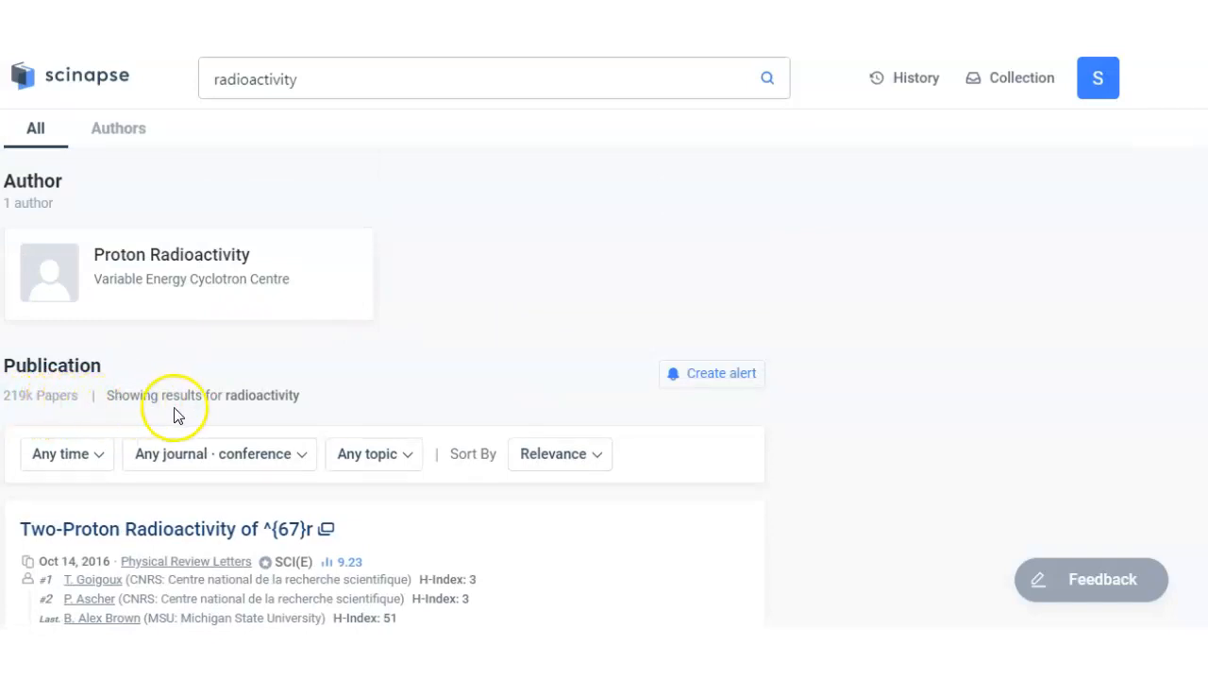
scroll(down, 3)
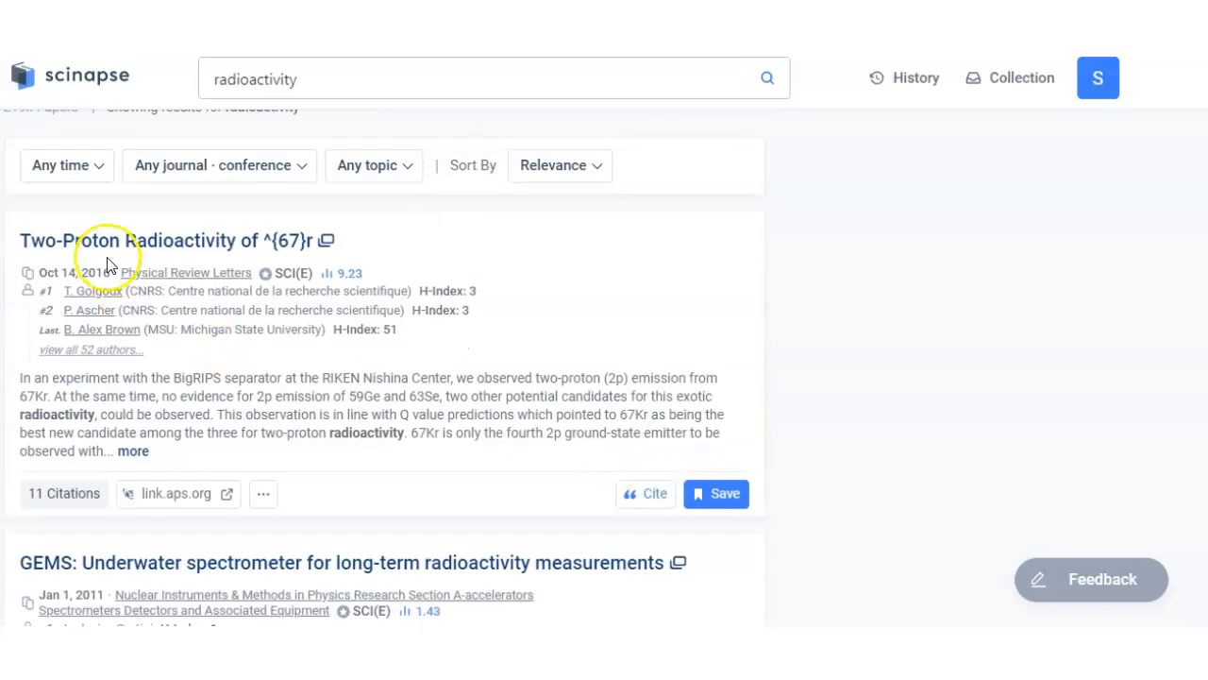
scroll(down, 3)
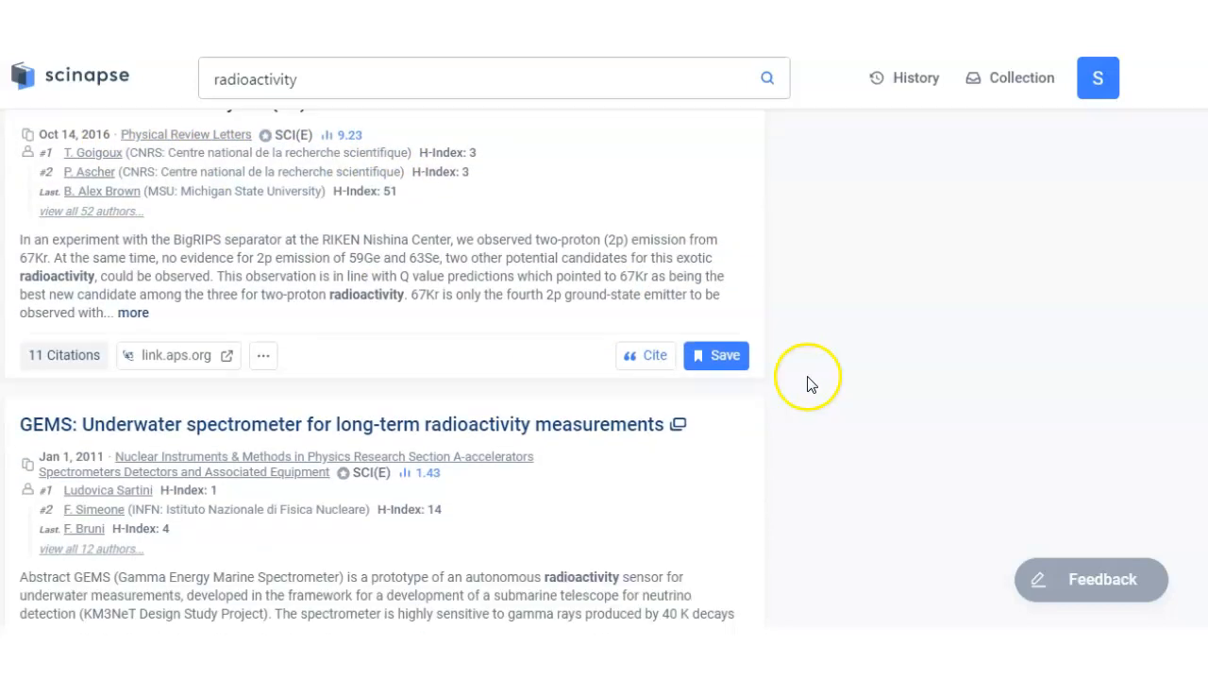
scroll(down, 3)
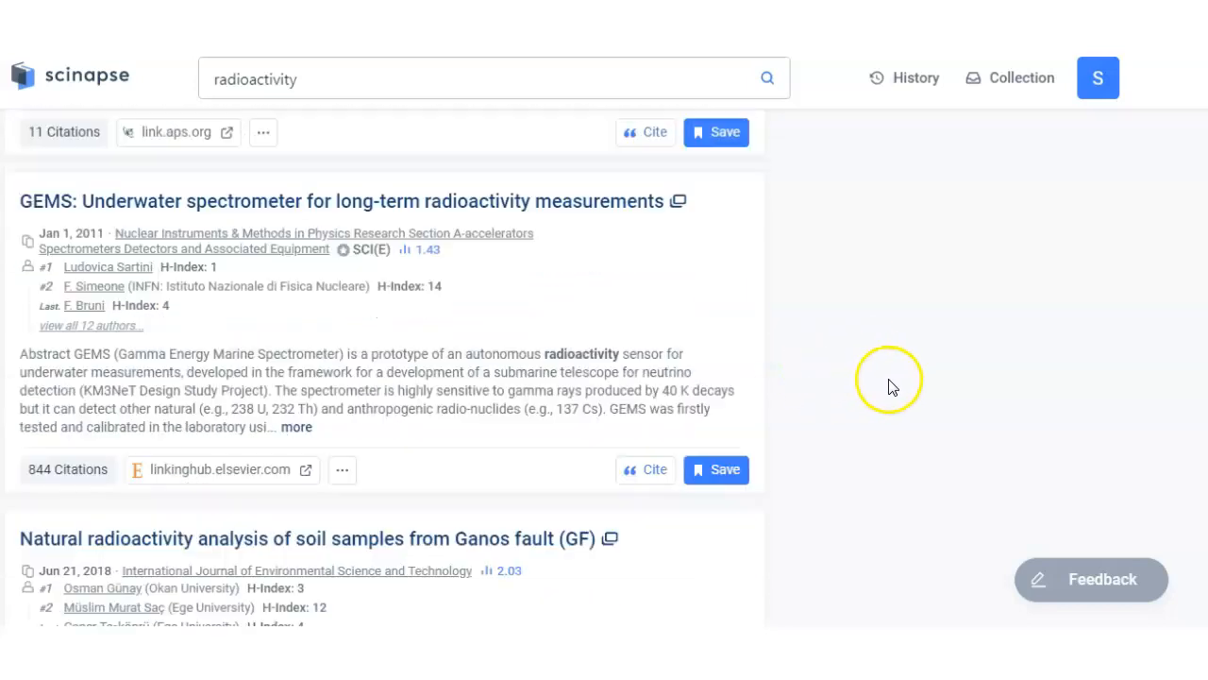
scroll(down, 3)
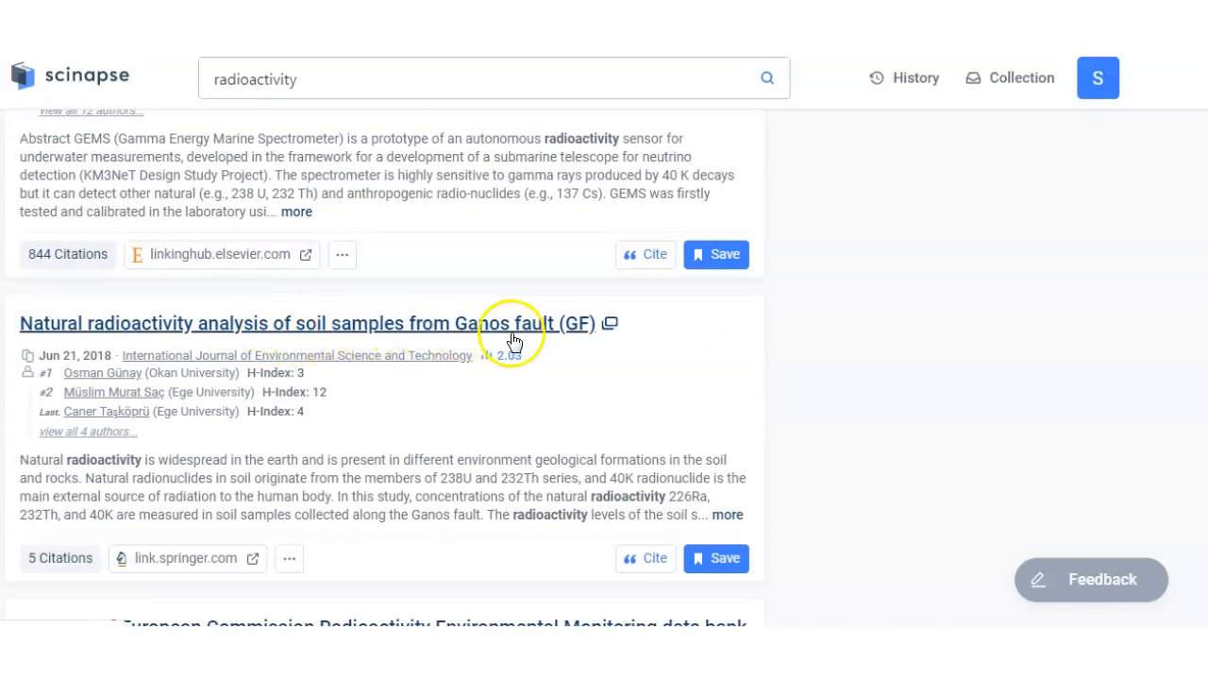
scroll(down, 3)
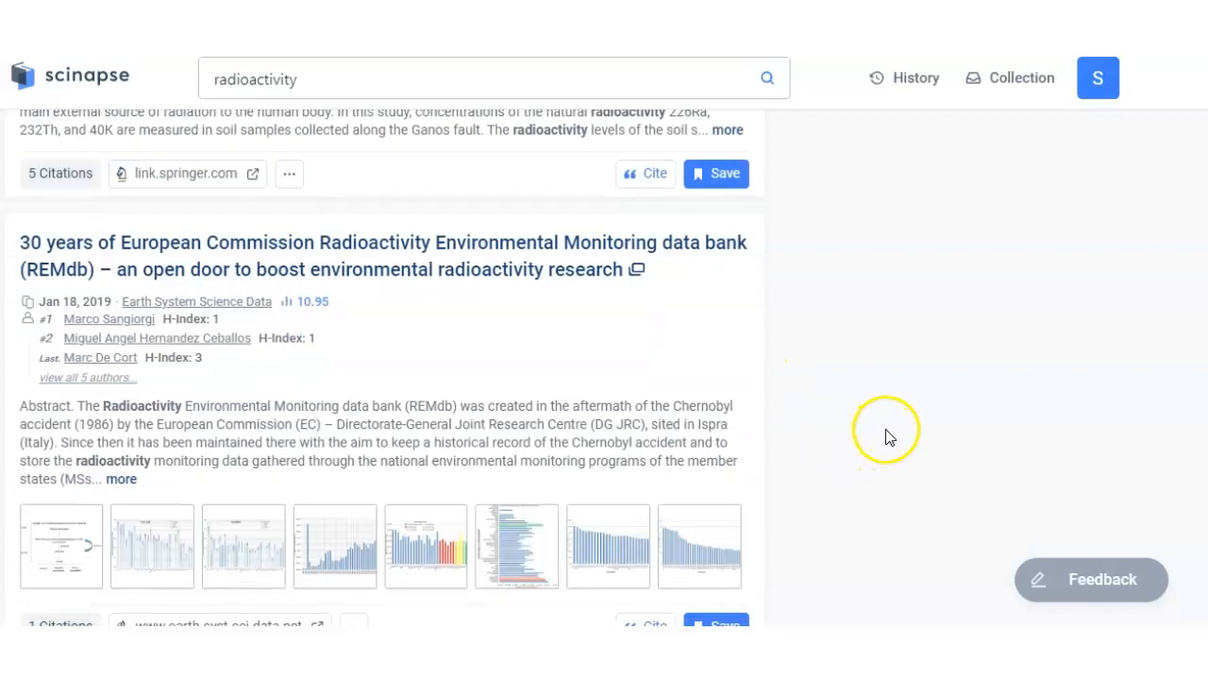
scroll(down, 3)
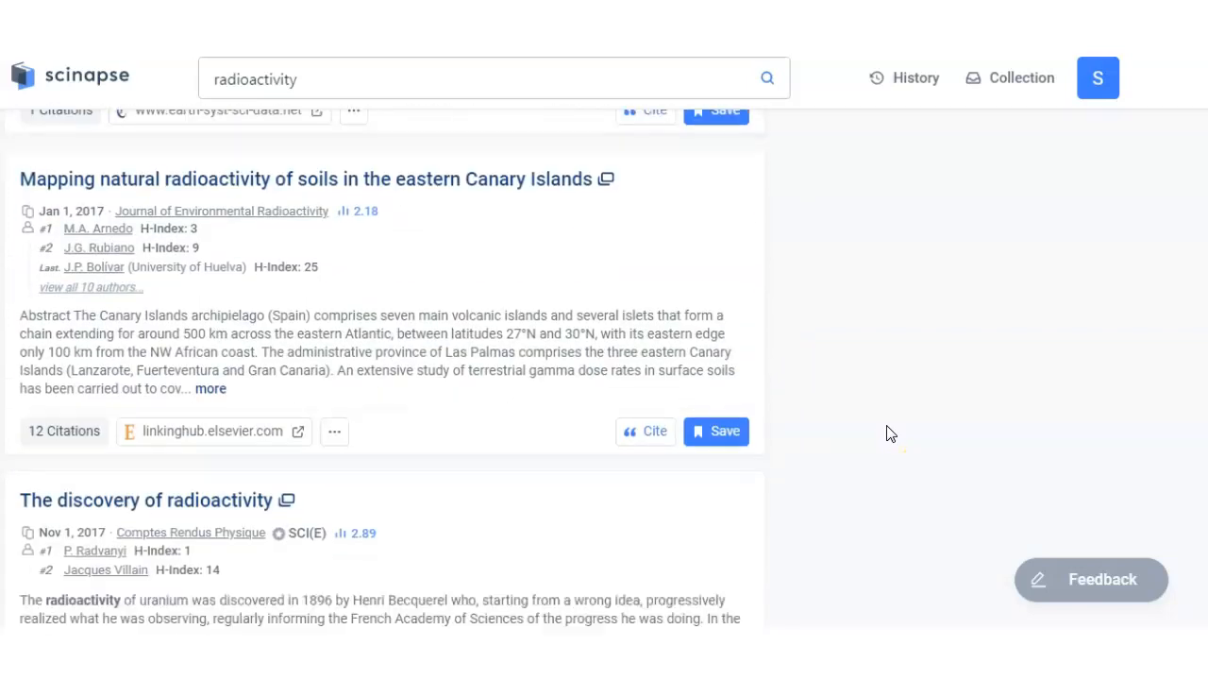
scroll(down, 3)
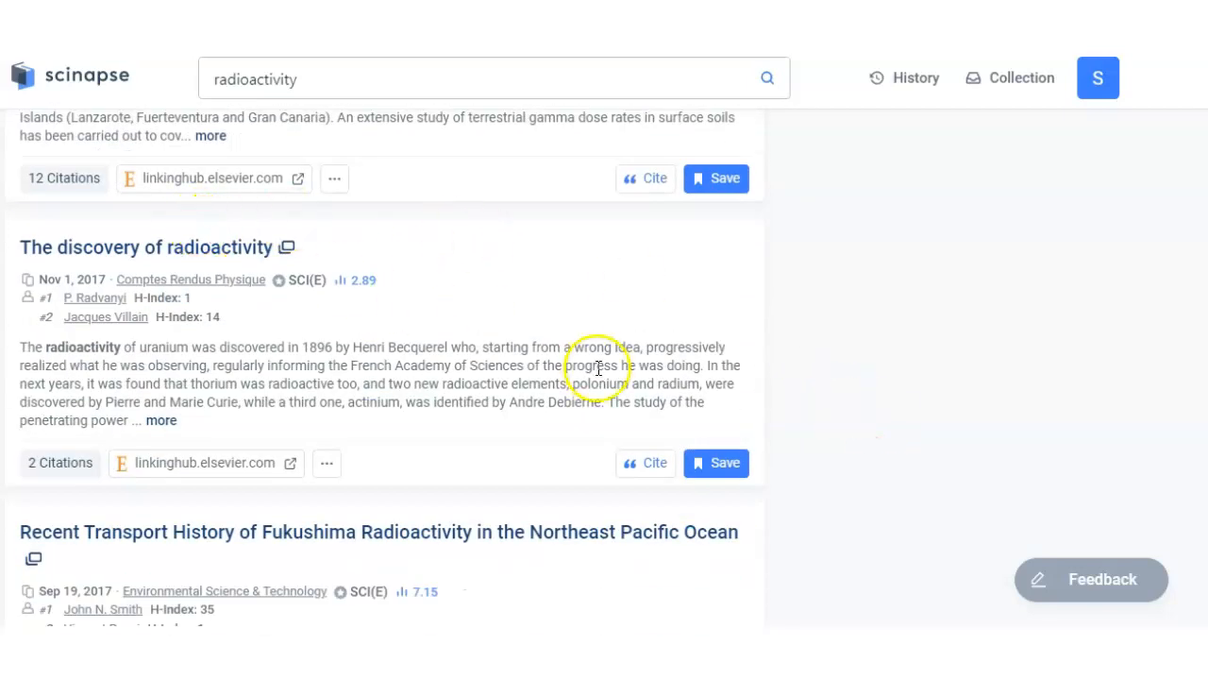
scroll(down, 3)
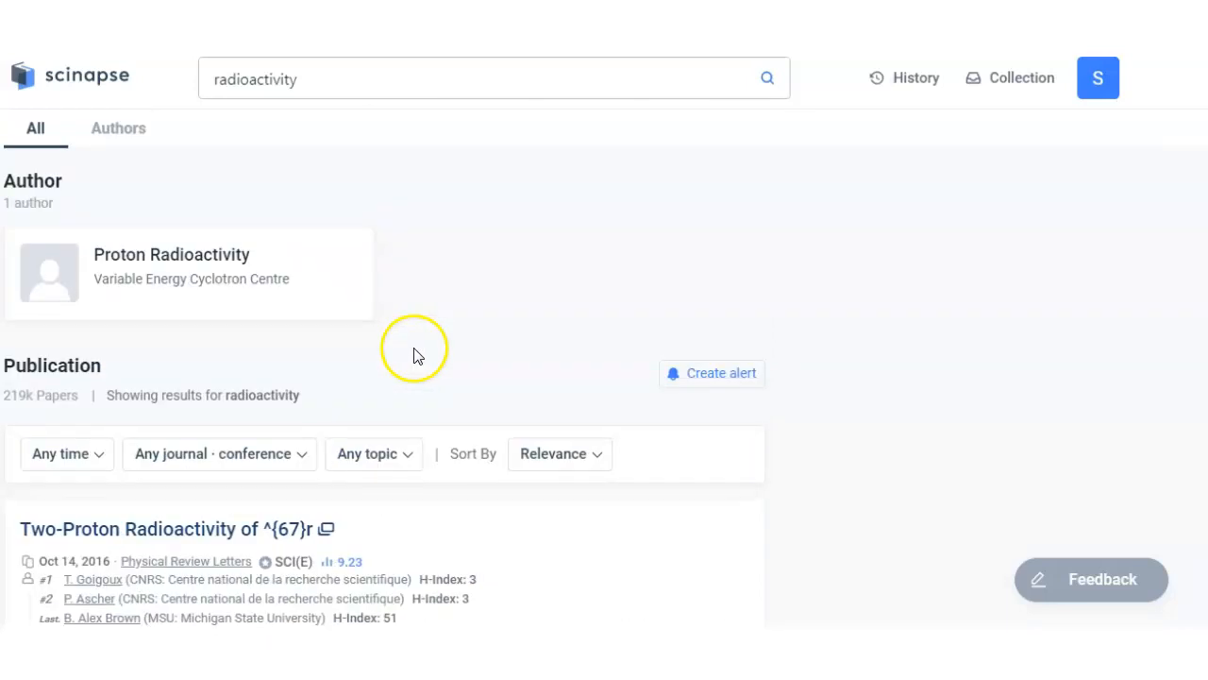
scroll(down, 3)
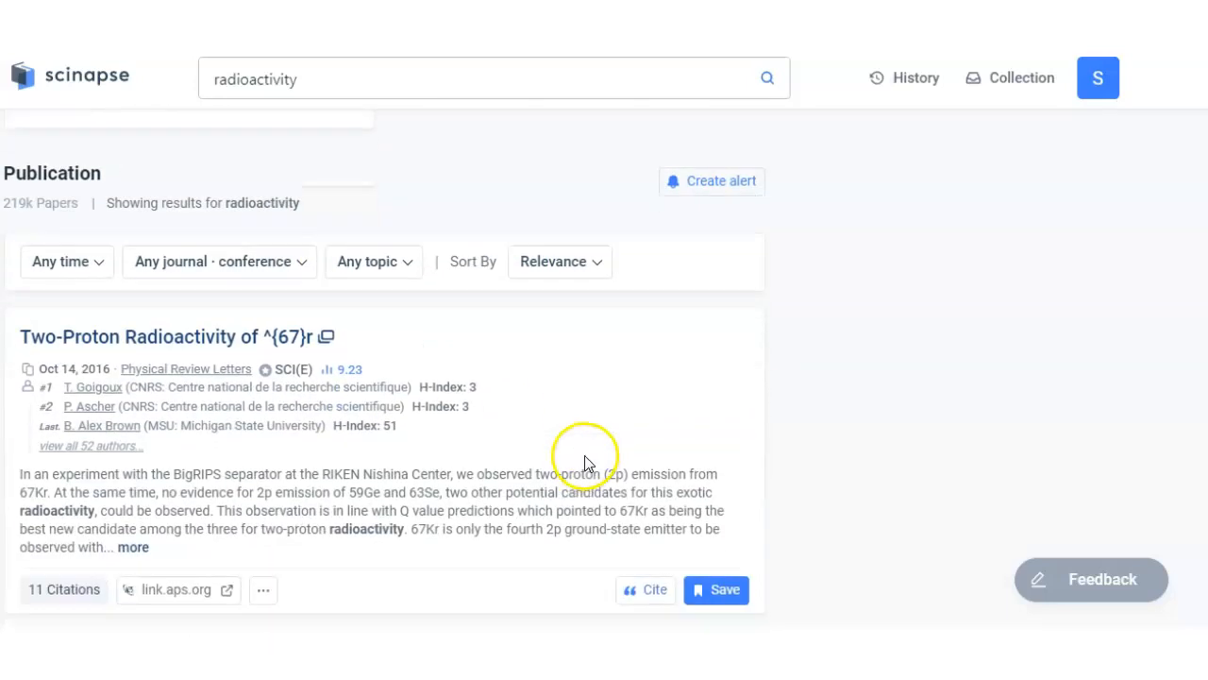
mouse_move(562, 444)
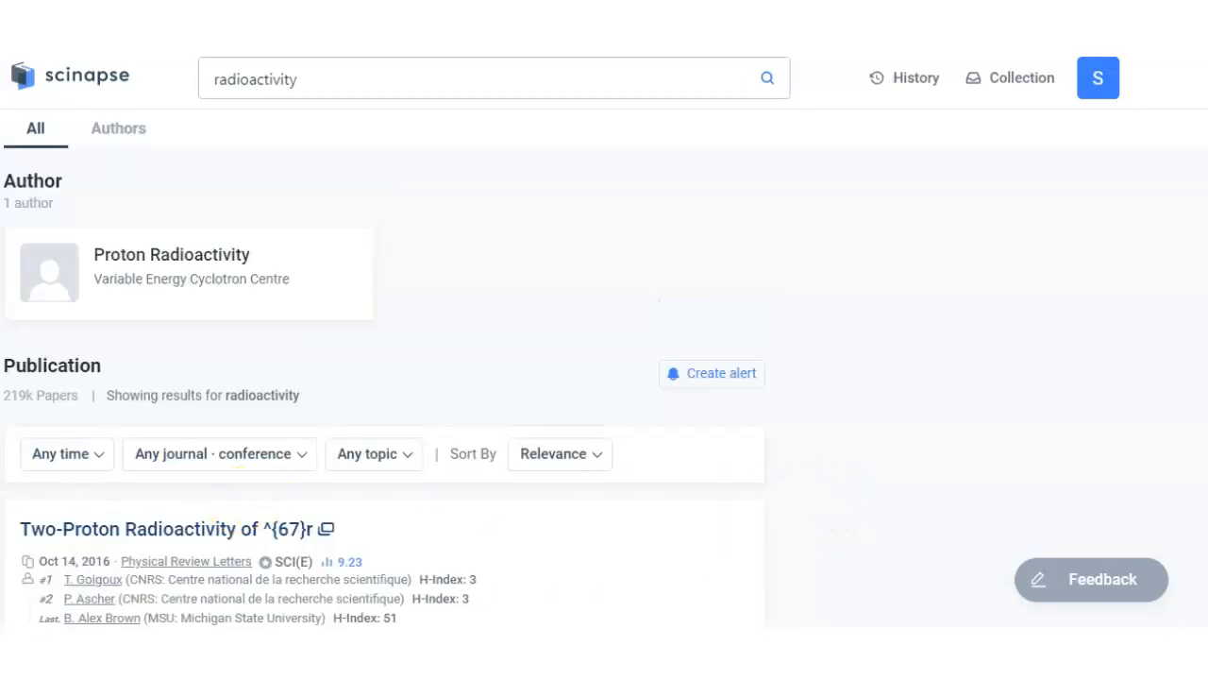
scroll(down, 3)
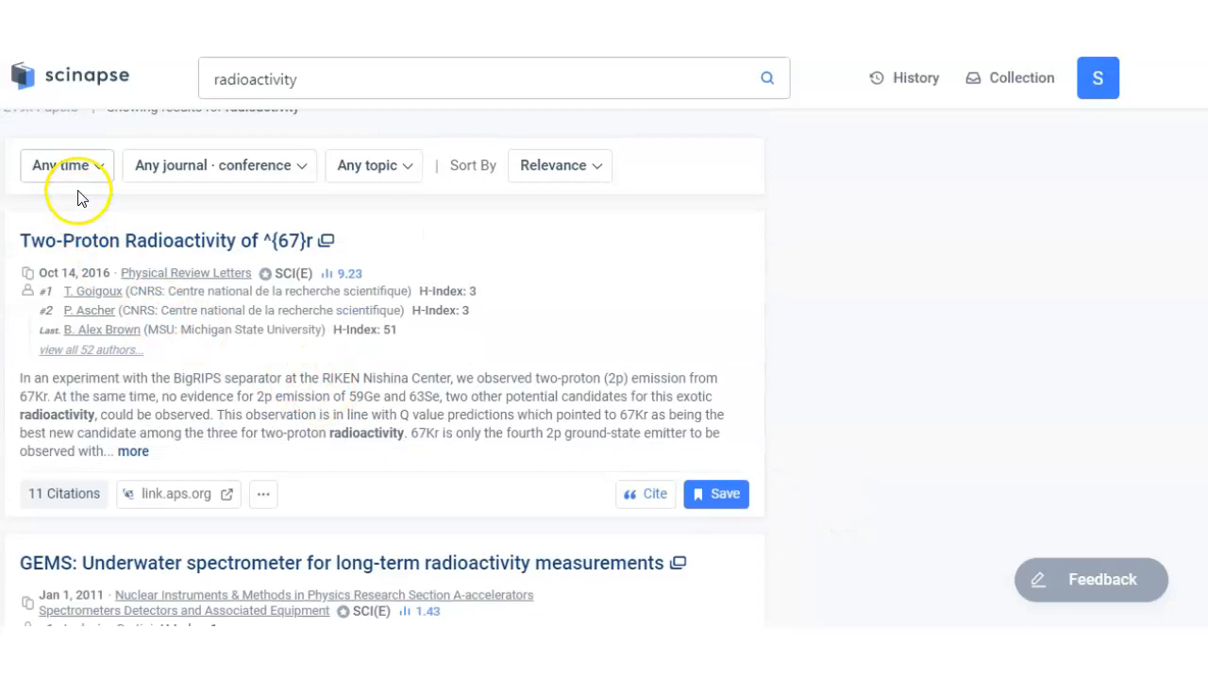
- Restrict the results to the recent 5 years (2015–2019), leaving about 10.1k papers
click(63, 166)
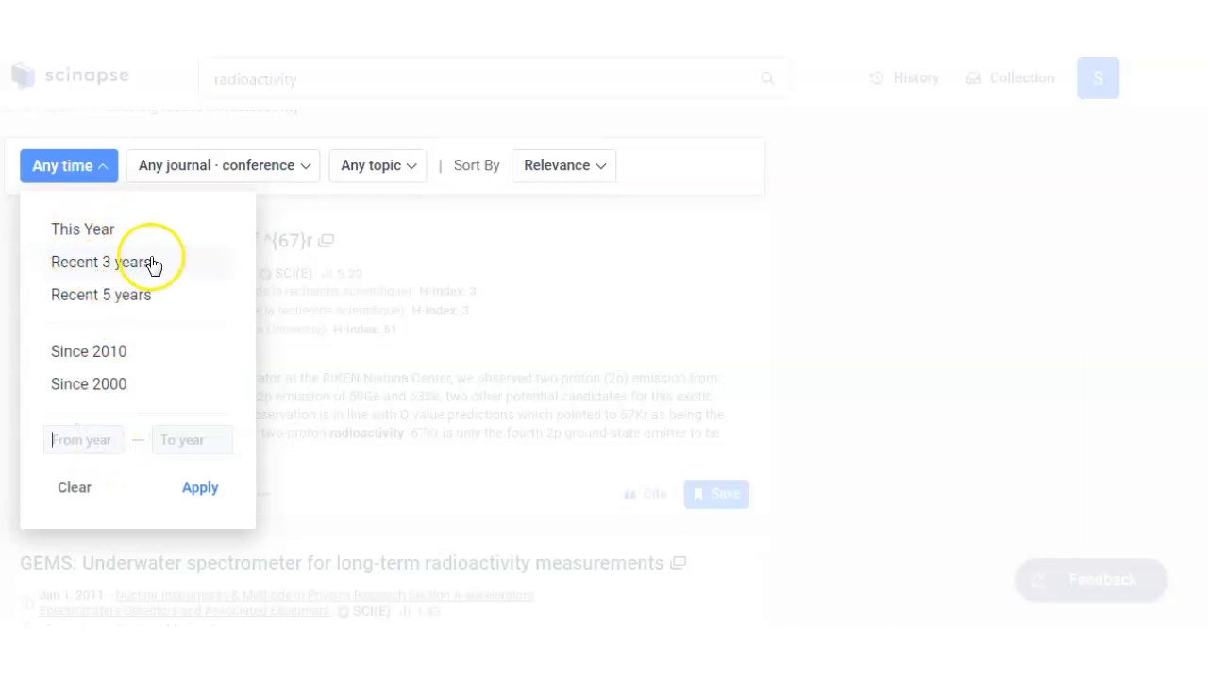
mouse_move(111, 317)
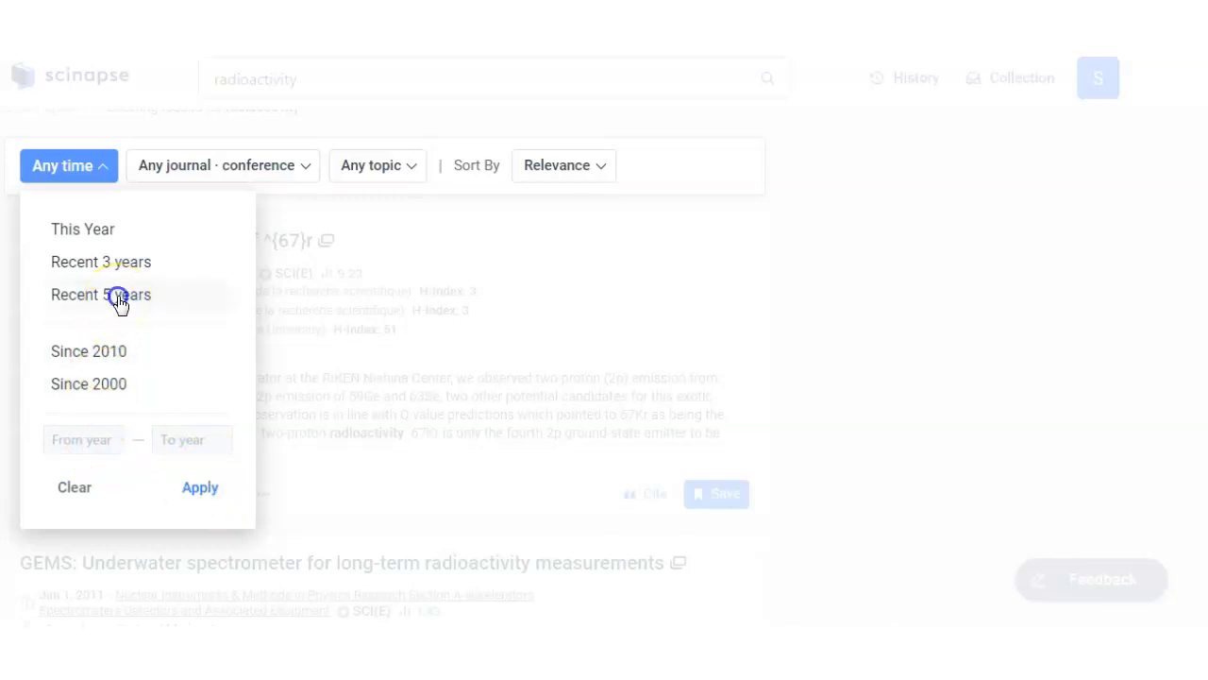
click(102, 294)
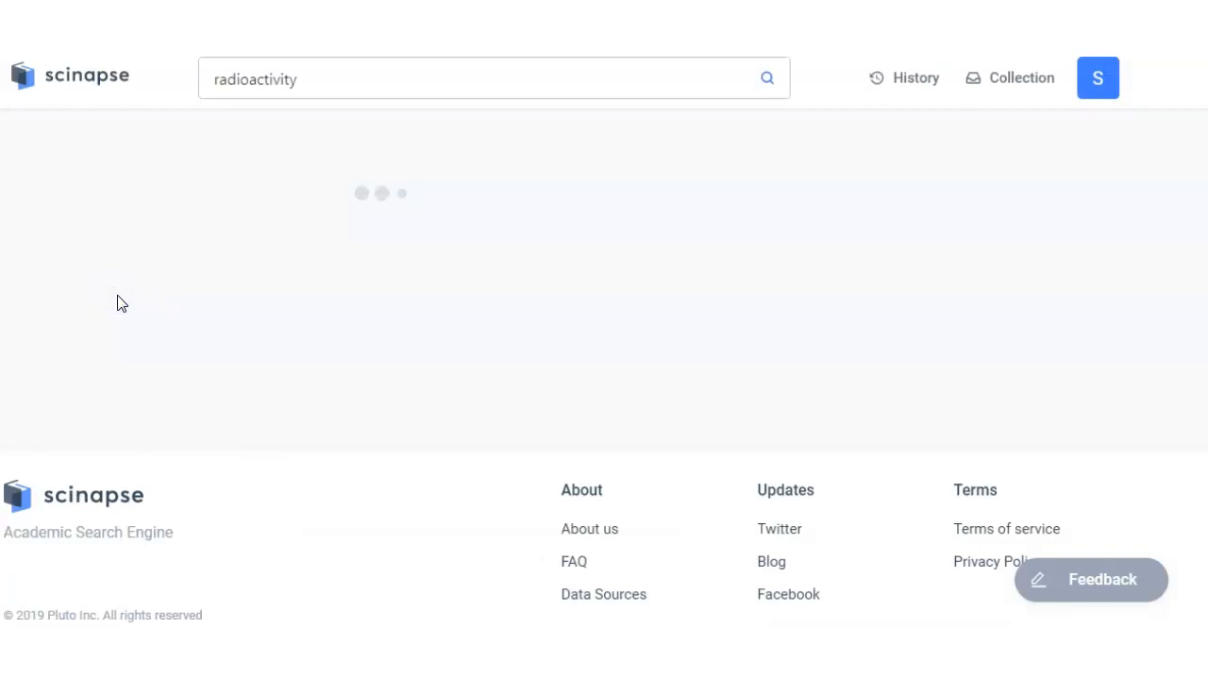
click(766, 79)
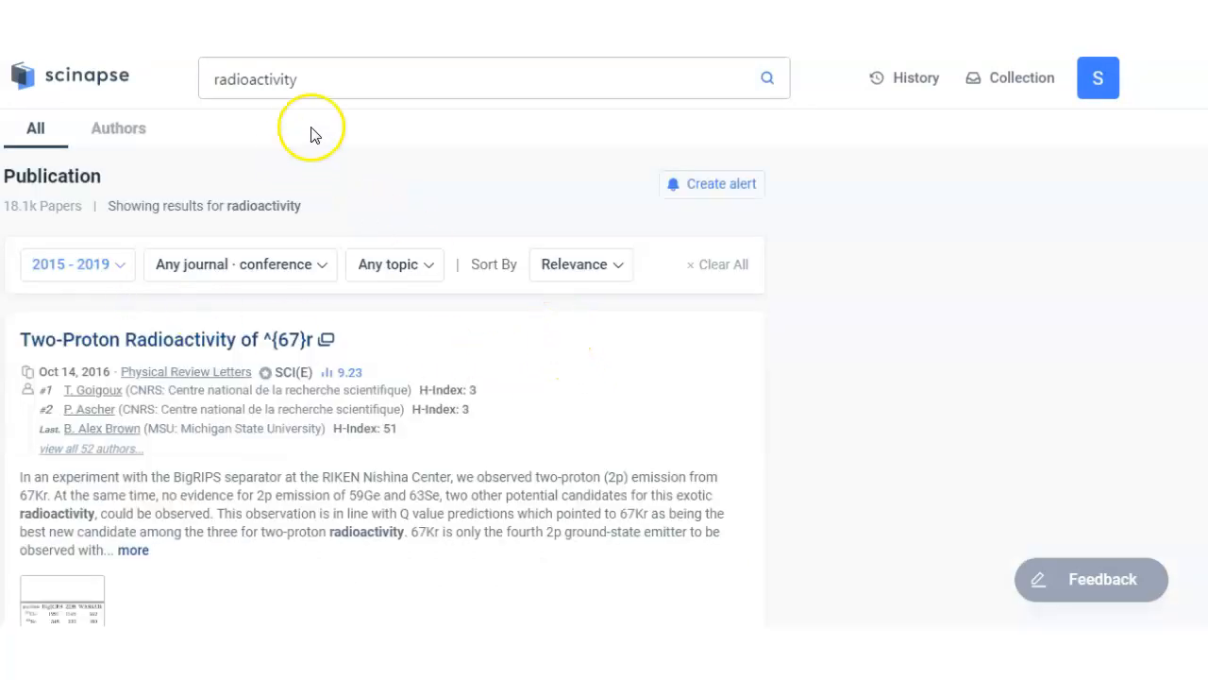
scroll(down, 3)
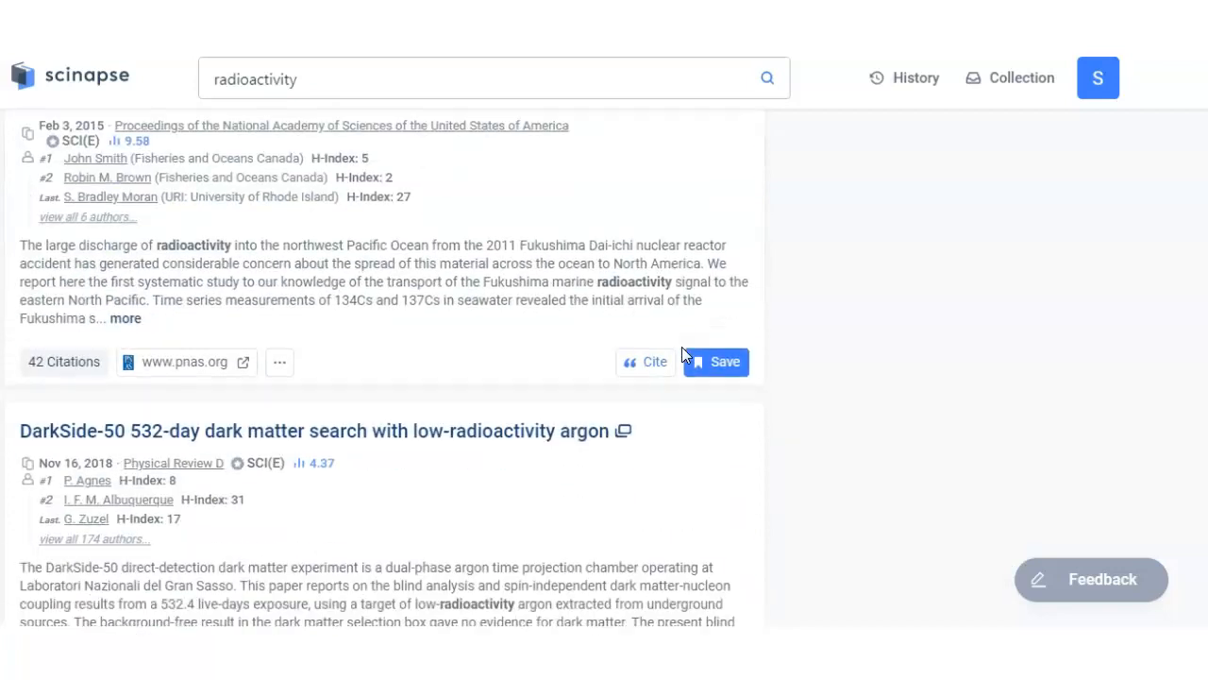
scroll(down, 3)
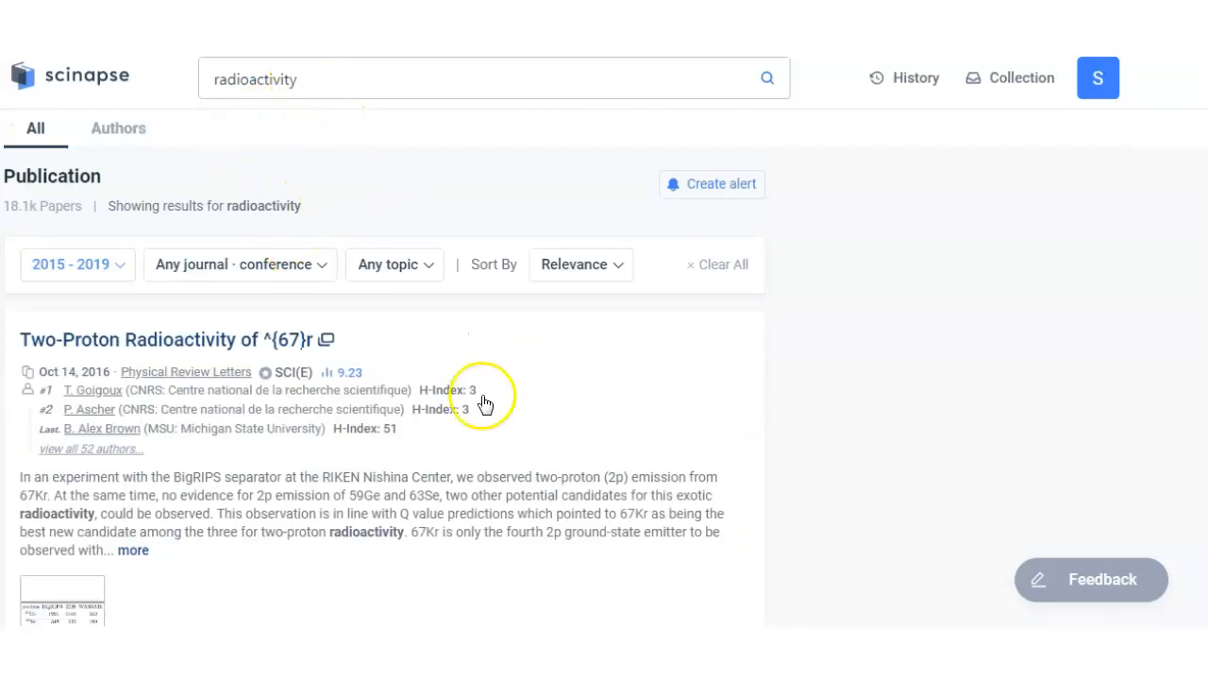
scroll(down, 3)
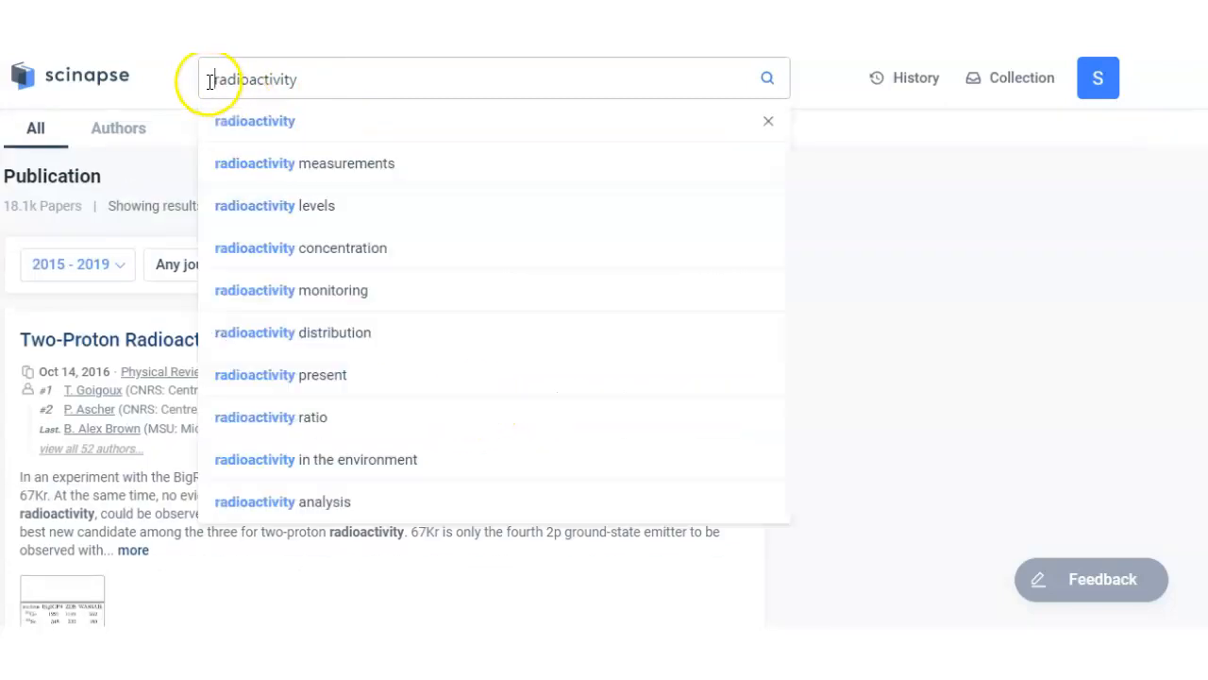
mouse_move(370, 494)
text(cluster )
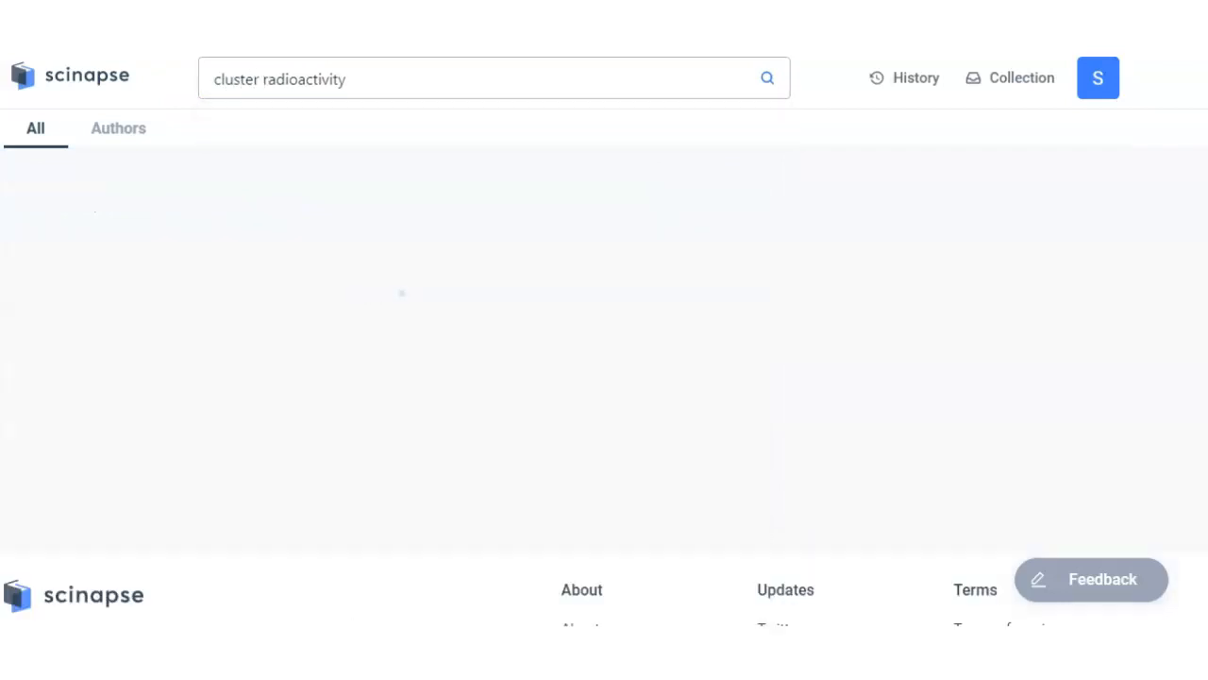
- Search 'cluster radioactivity' and browse down through its 245 results from 2015–2019
click(766, 79)
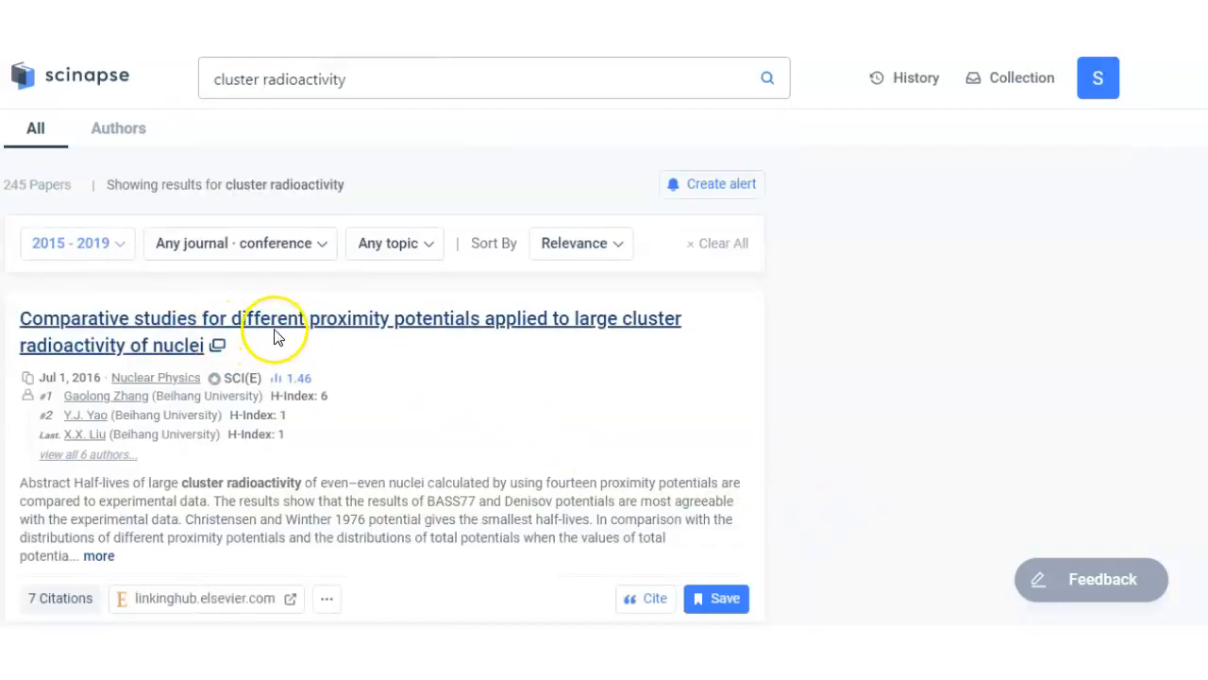
mouse_move(633, 340)
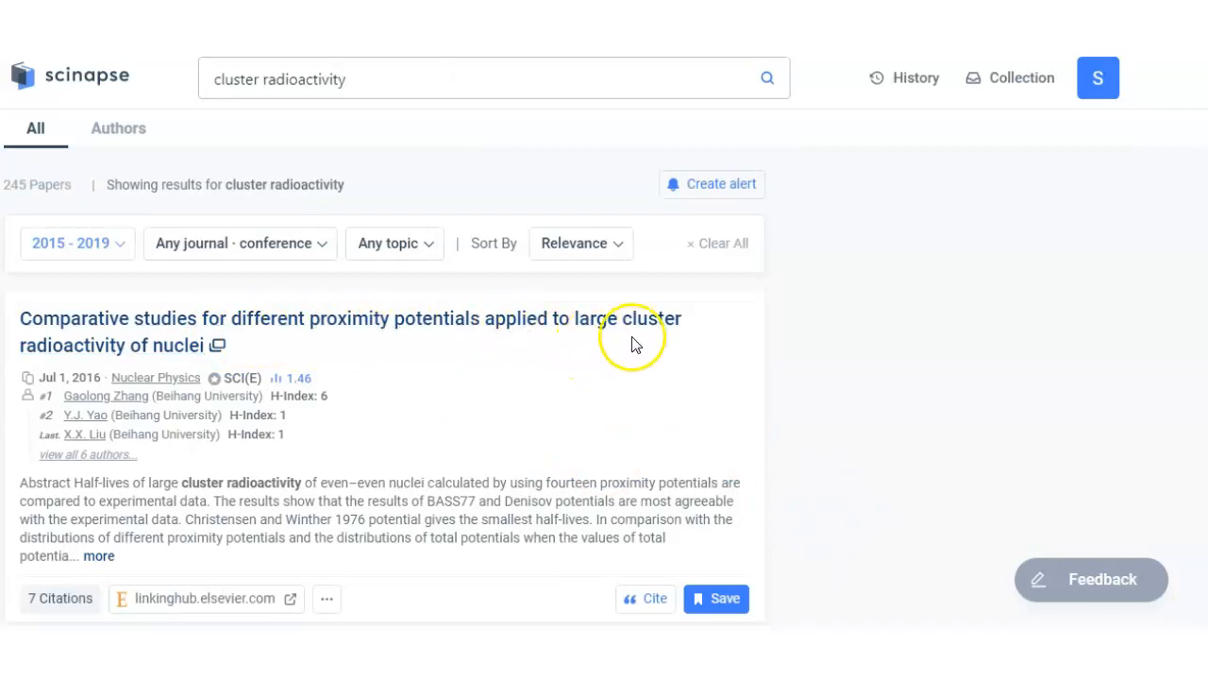
mouse_move(589, 385)
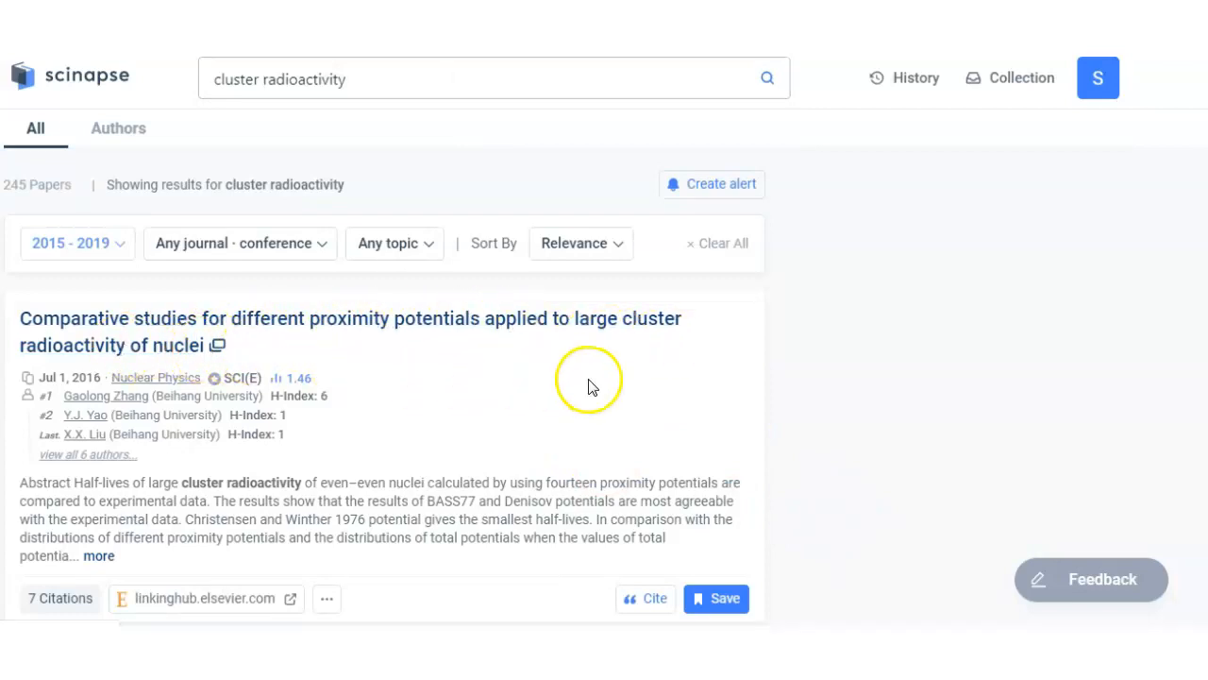
scroll(down, 3)
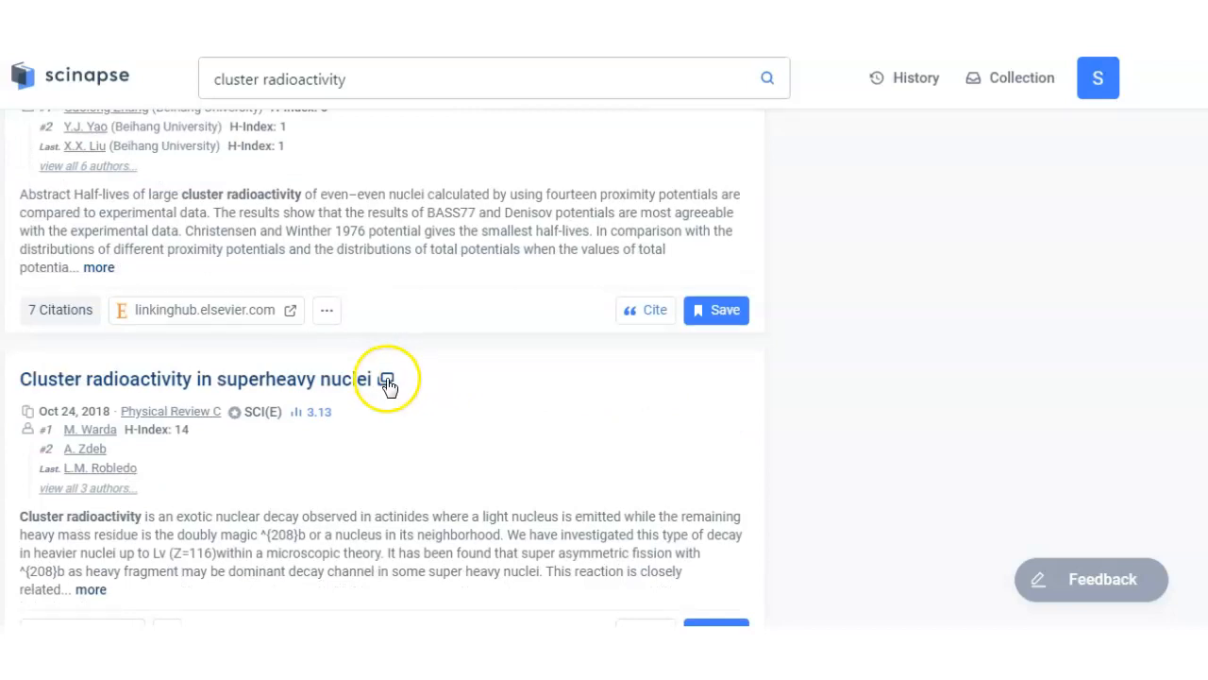
scroll(down, 3)
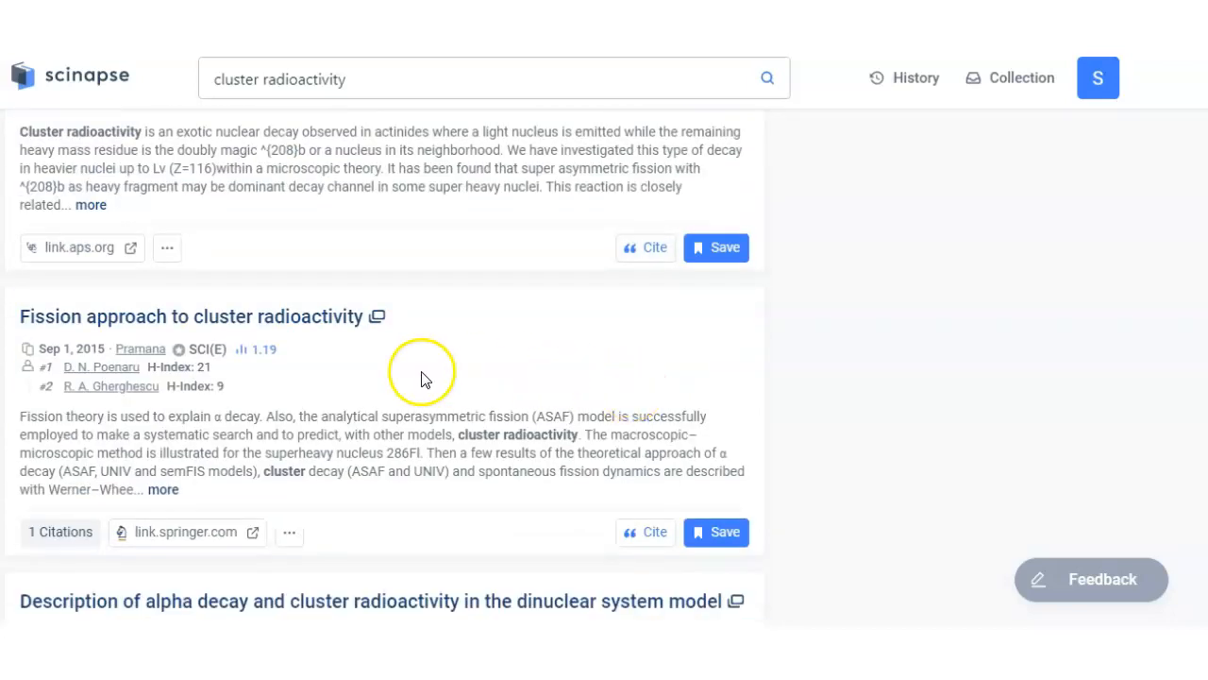
scroll(down, 3)
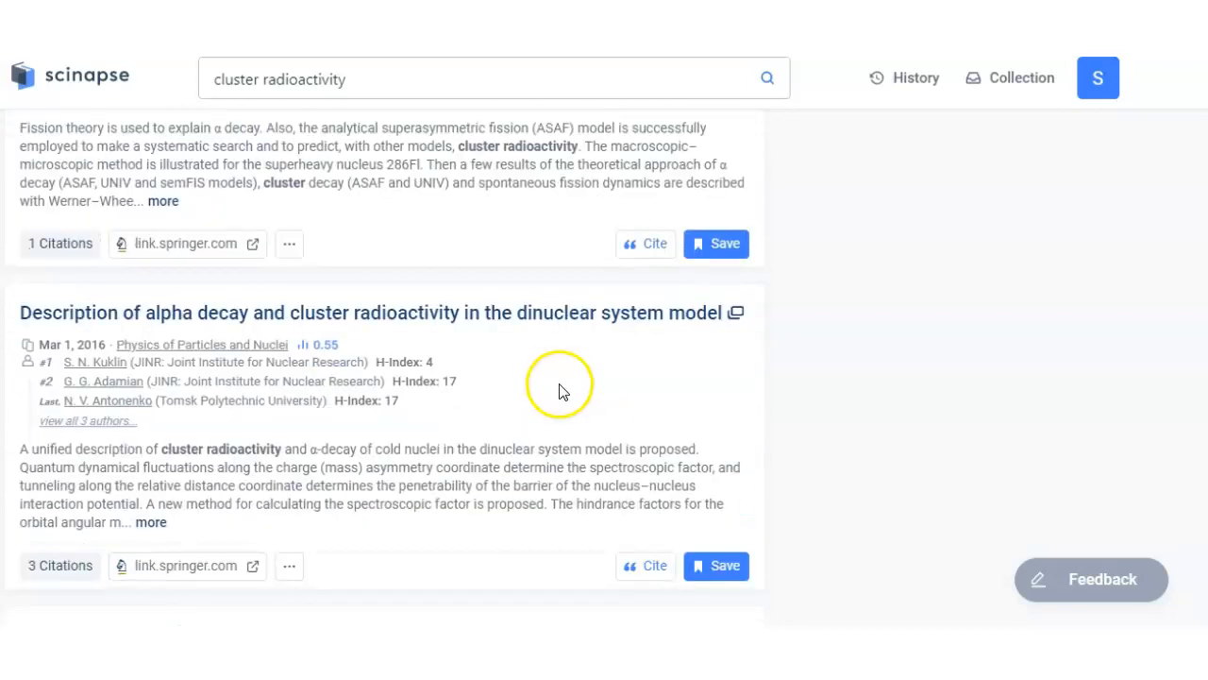
scroll(down, 3)
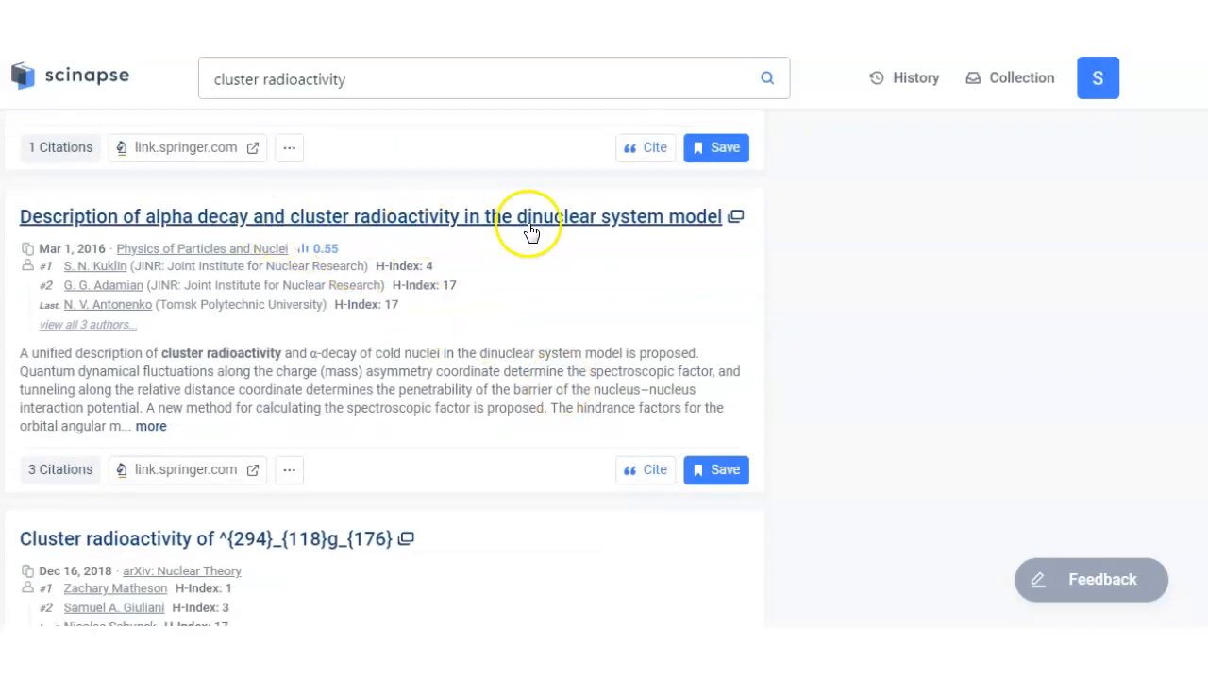
scroll(down, 3)
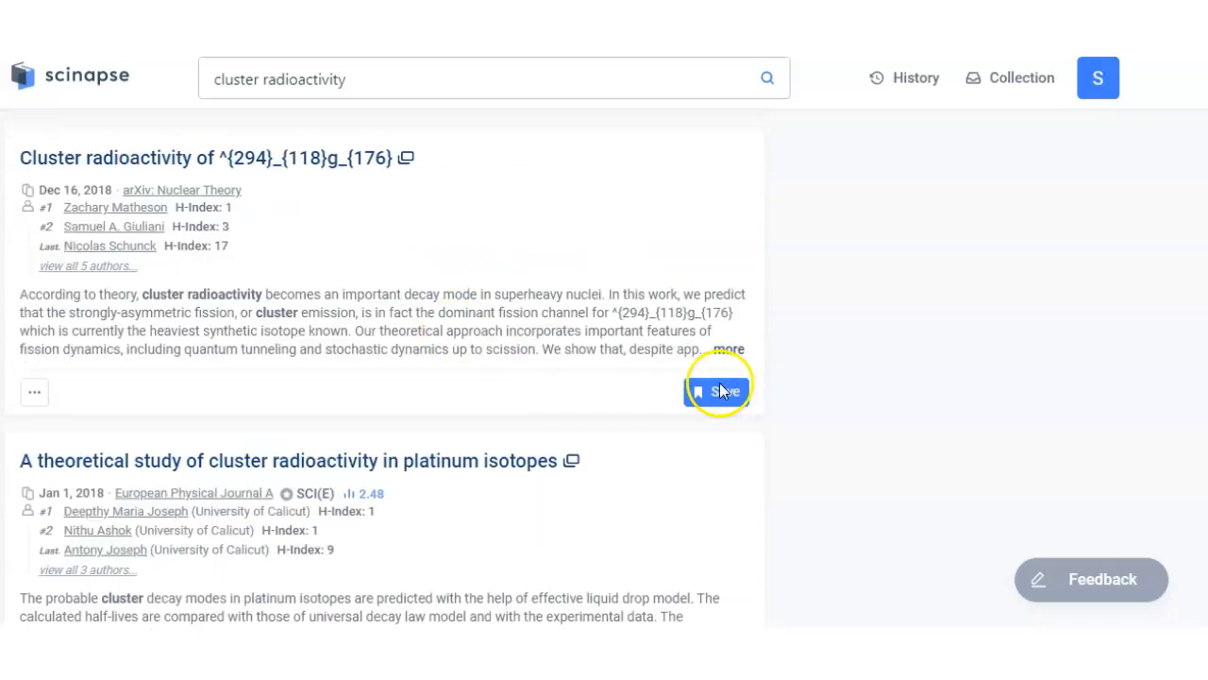
scroll(down, 3)
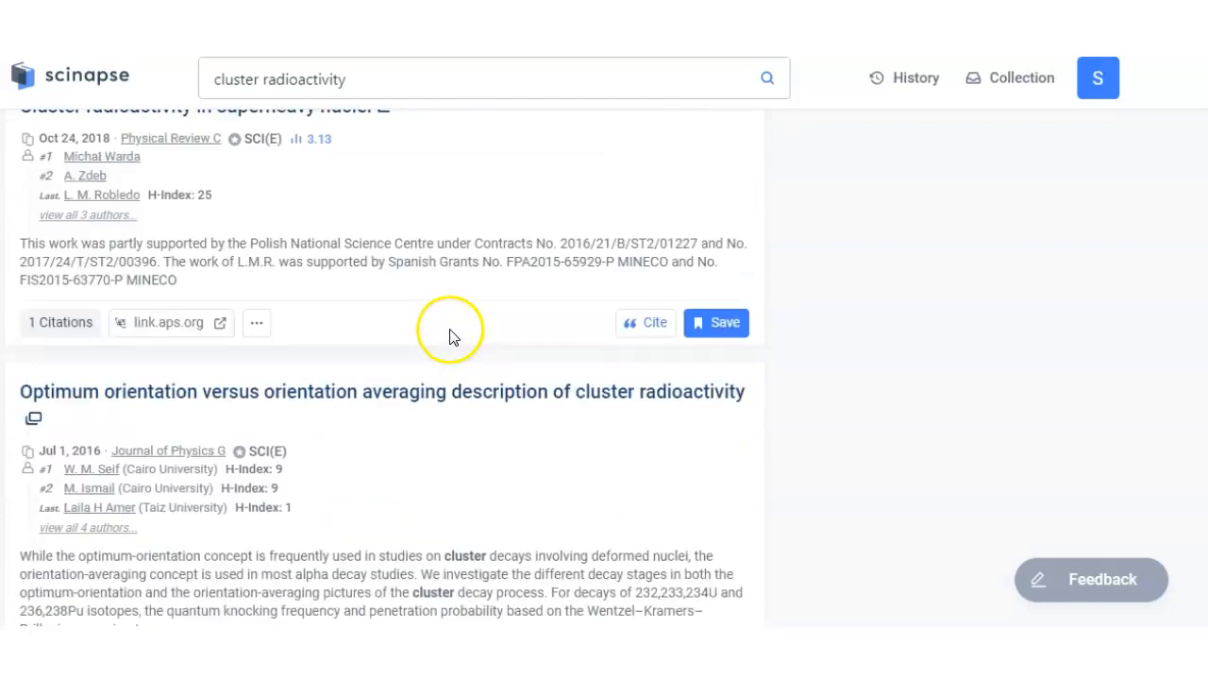
scroll(down, 3)
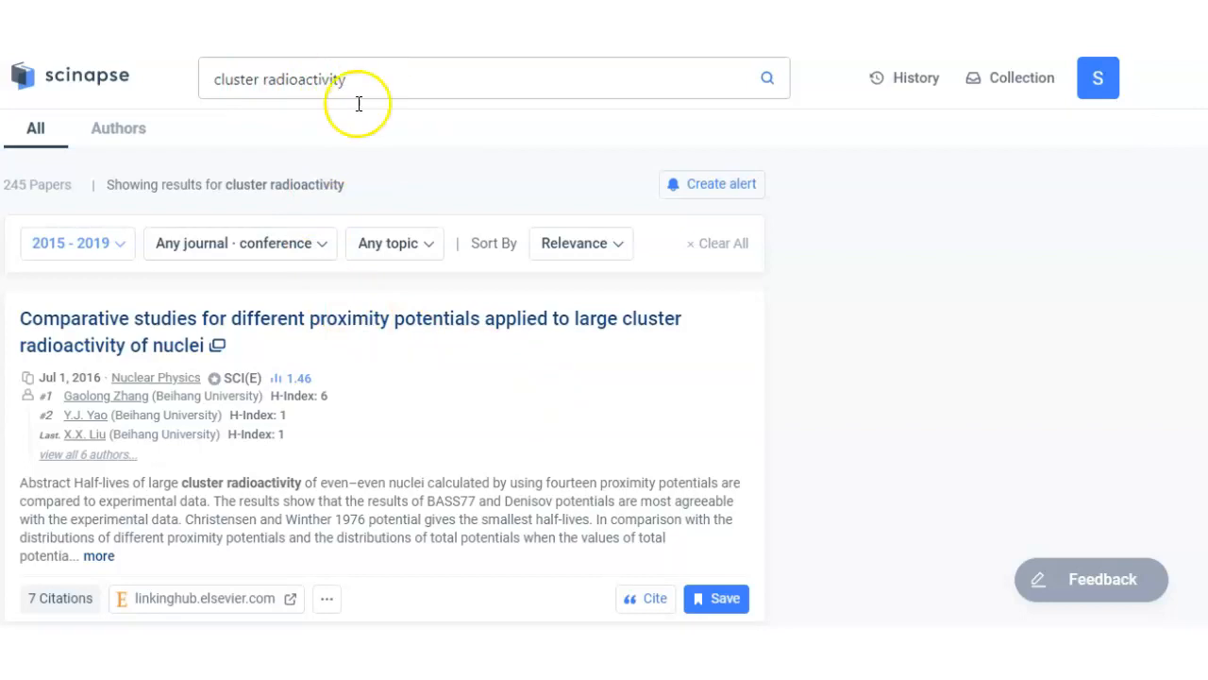
mouse_move(72, 268)
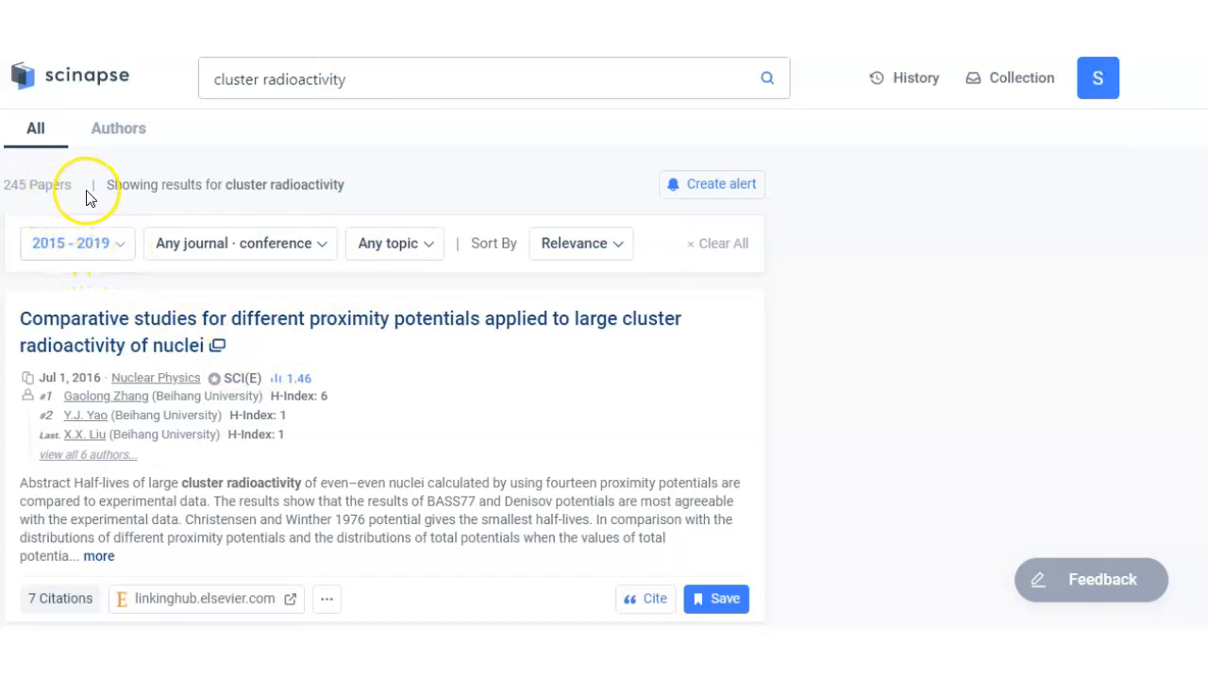
- Filter to Physical Review C, Nuclear Physics and Journal of Physics G, leaving 27 papers
click(236, 241)
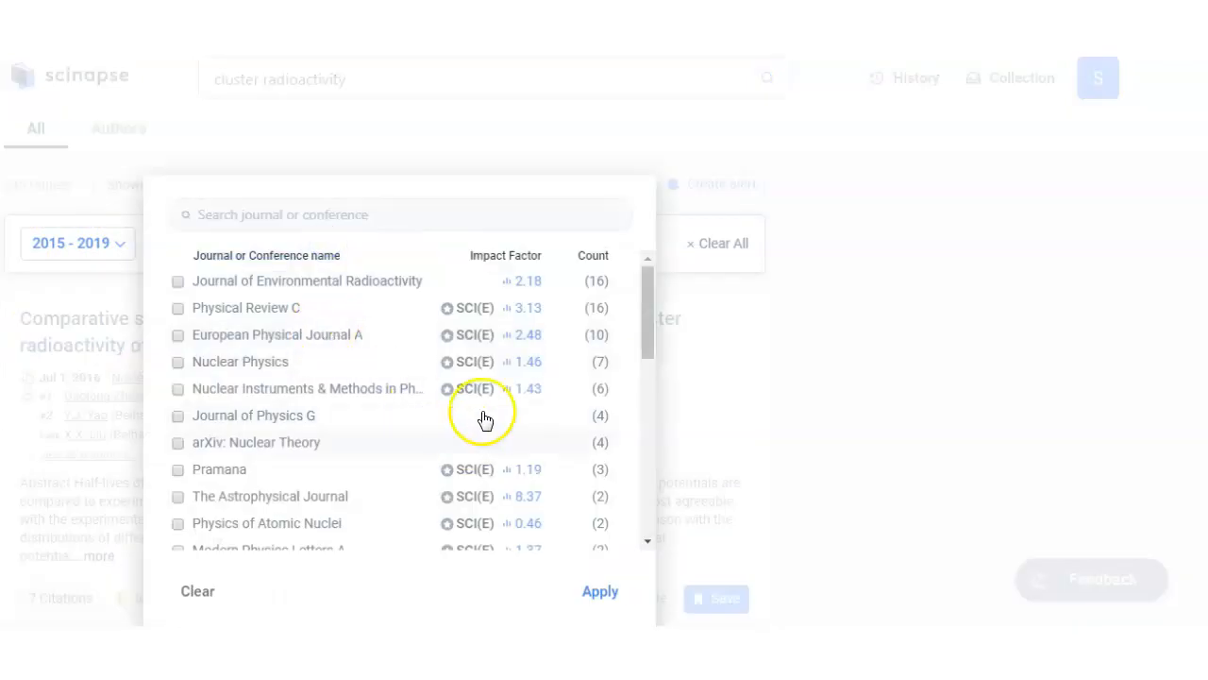
mouse_move(460, 427)
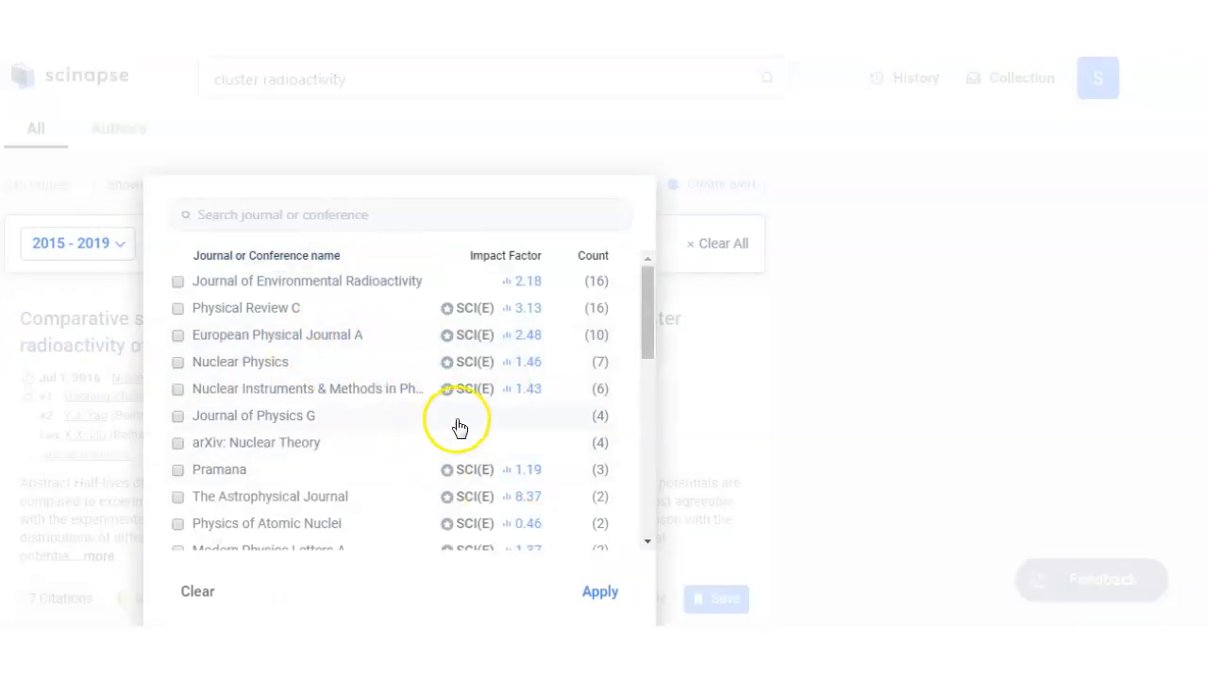
mouse_move(263, 313)
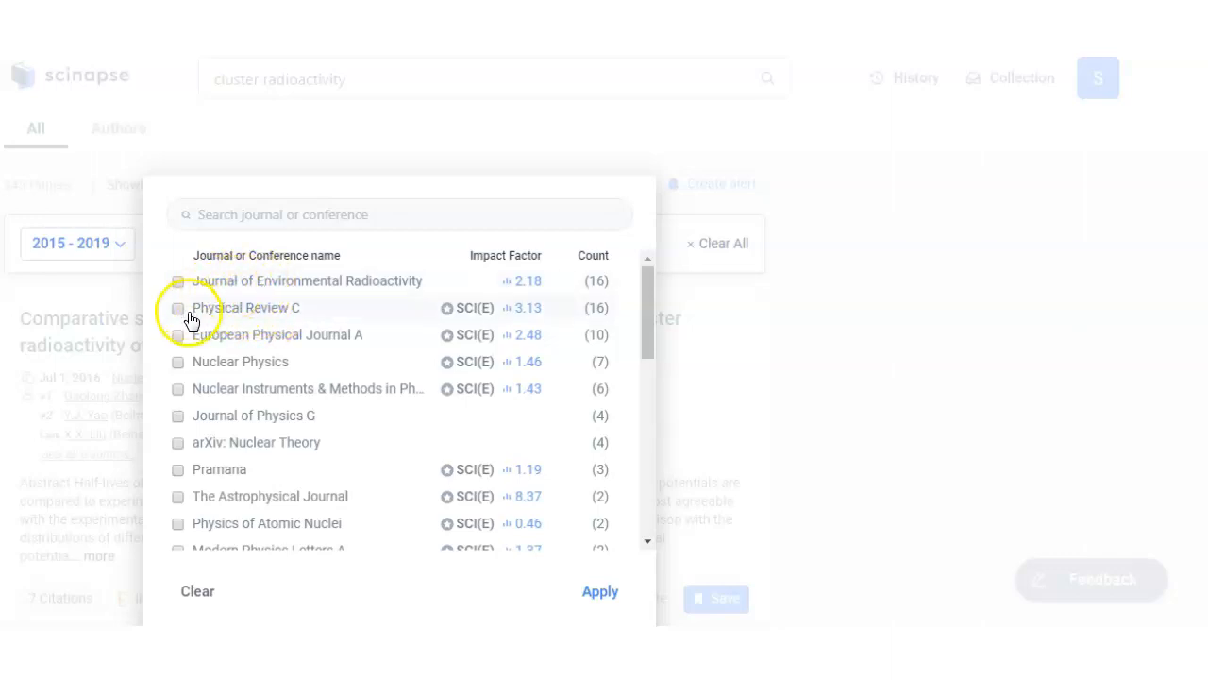
click(177, 308)
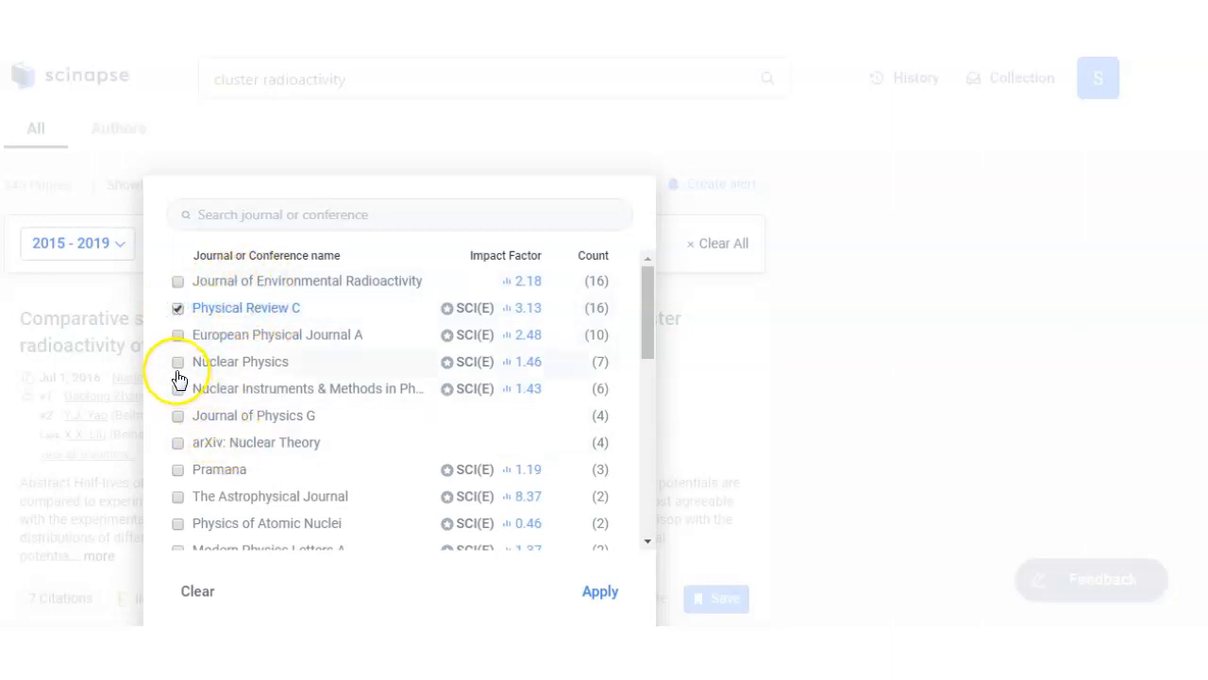
click(177, 363)
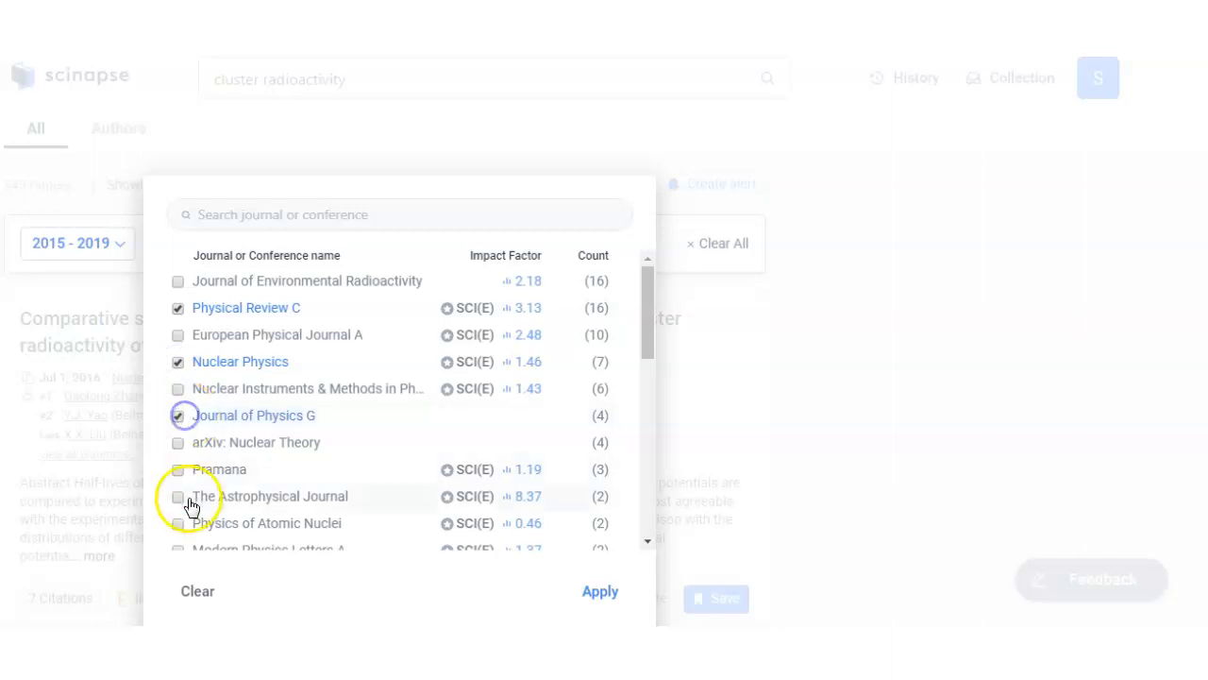
scroll(down, 3)
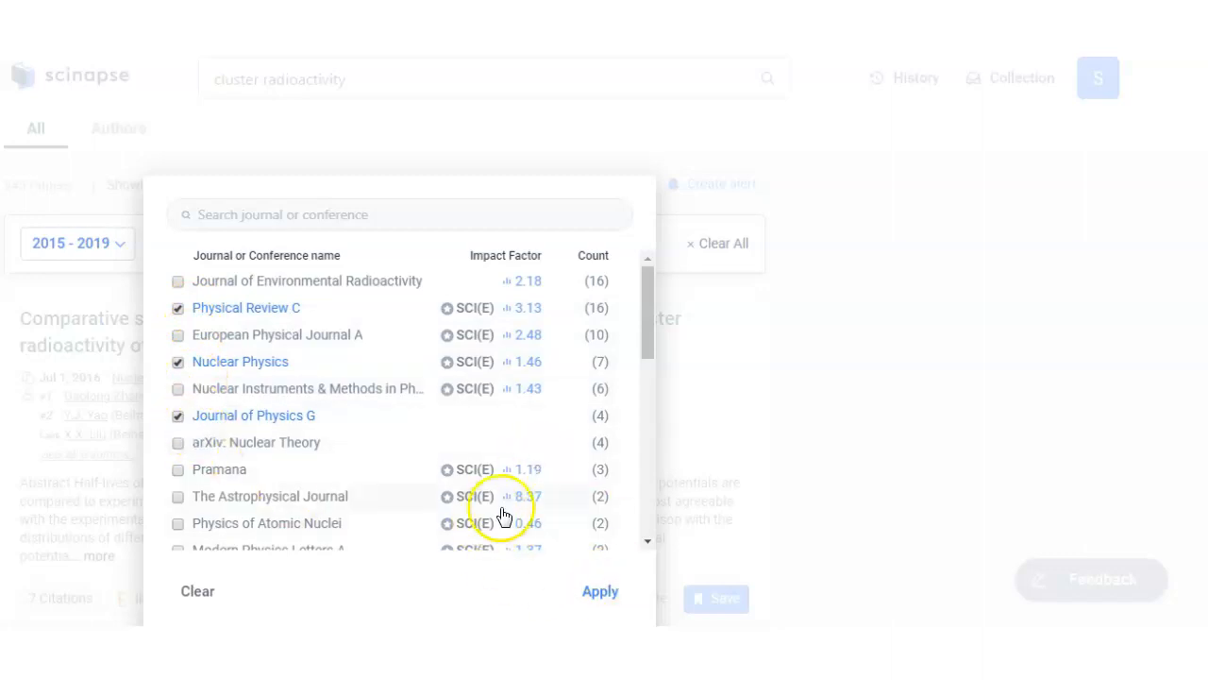
click(600, 590)
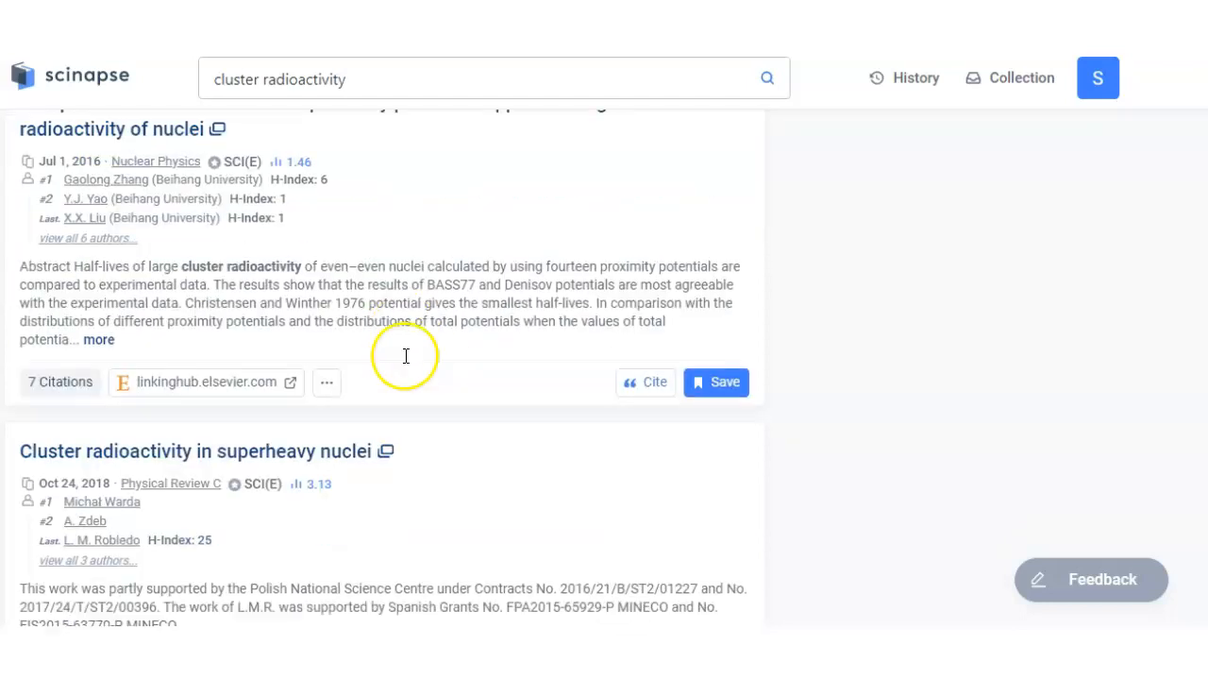
scroll(down, 3)
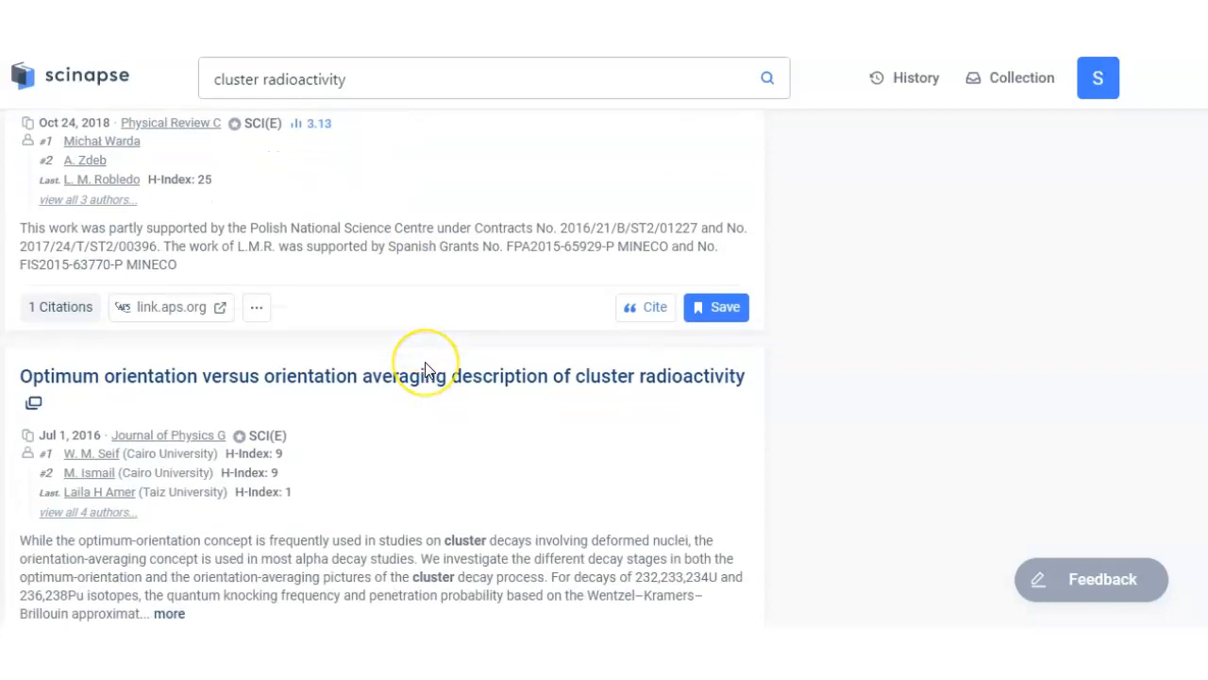
scroll(down, 3)
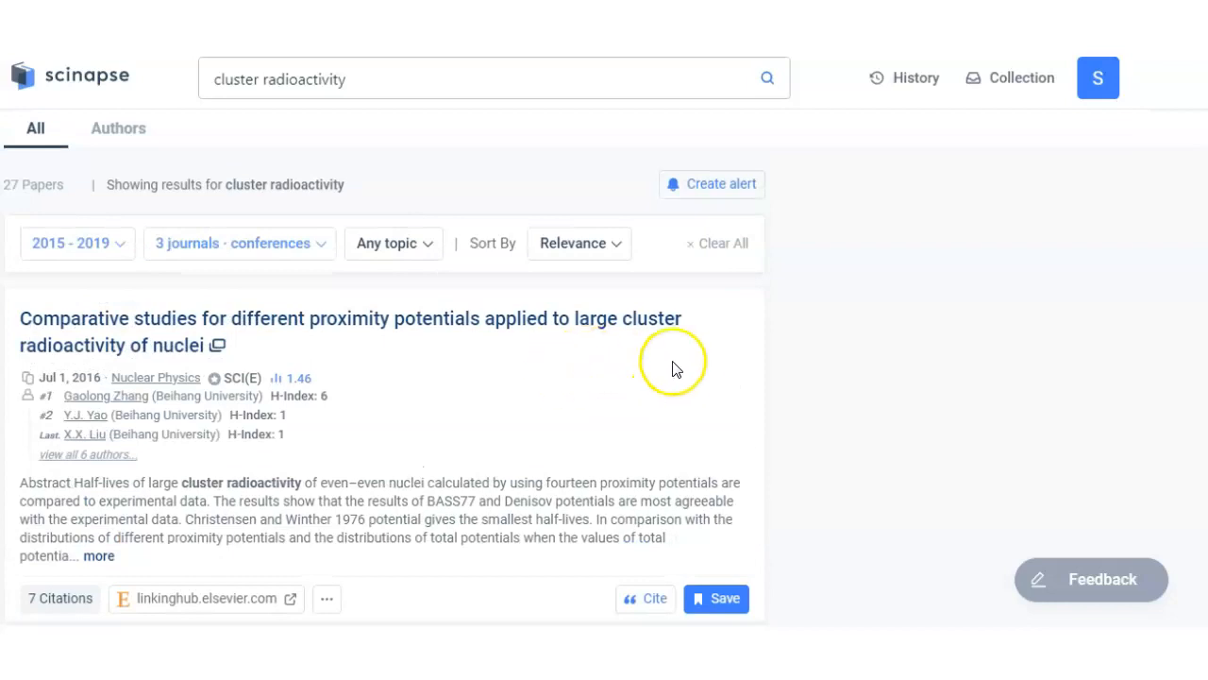
- Filter by Nuclear physics, Cluster decay, Spontaneous fission and Alpha decay topics, leaving 22 papers
click(385, 242)
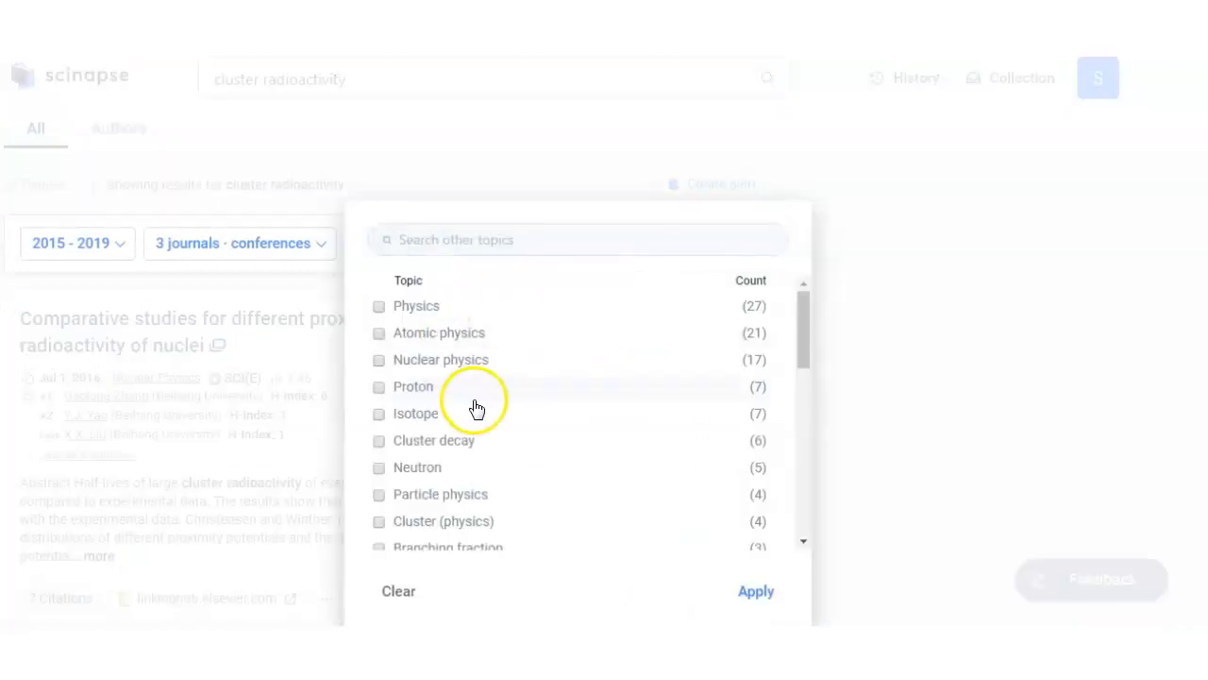
mouse_move(462, 385)
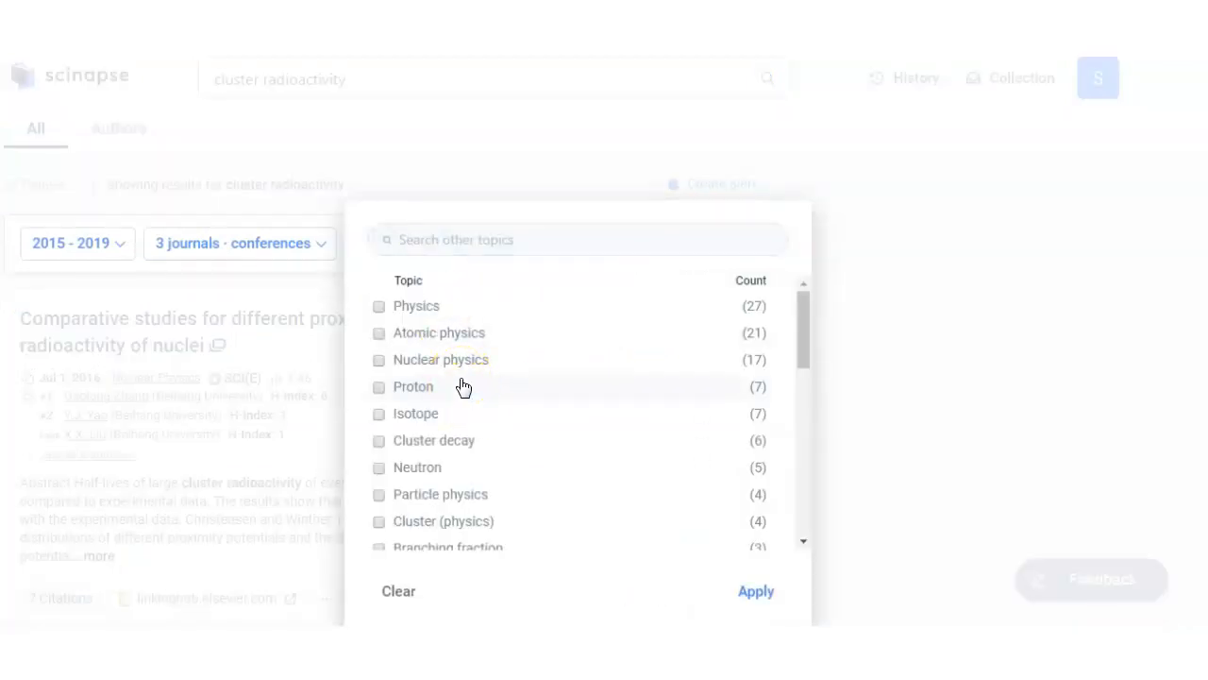
mouse_move(406, 413)
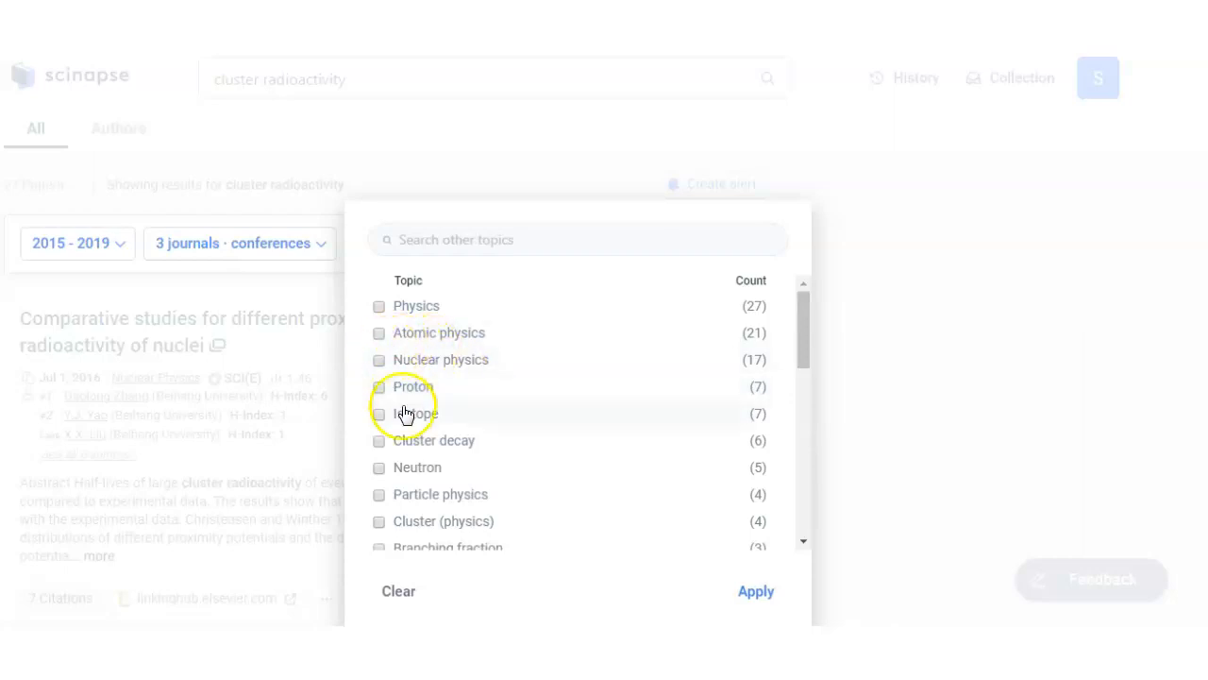
mouse_move(381, 362)
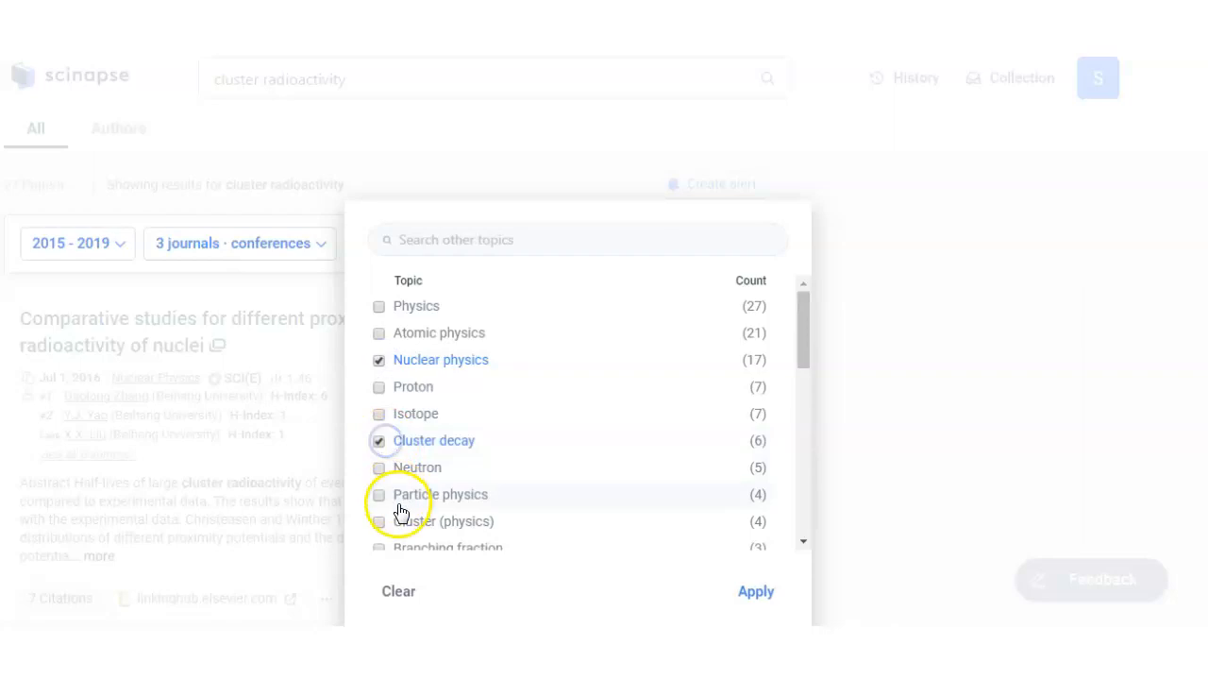
scroll(down, 3)
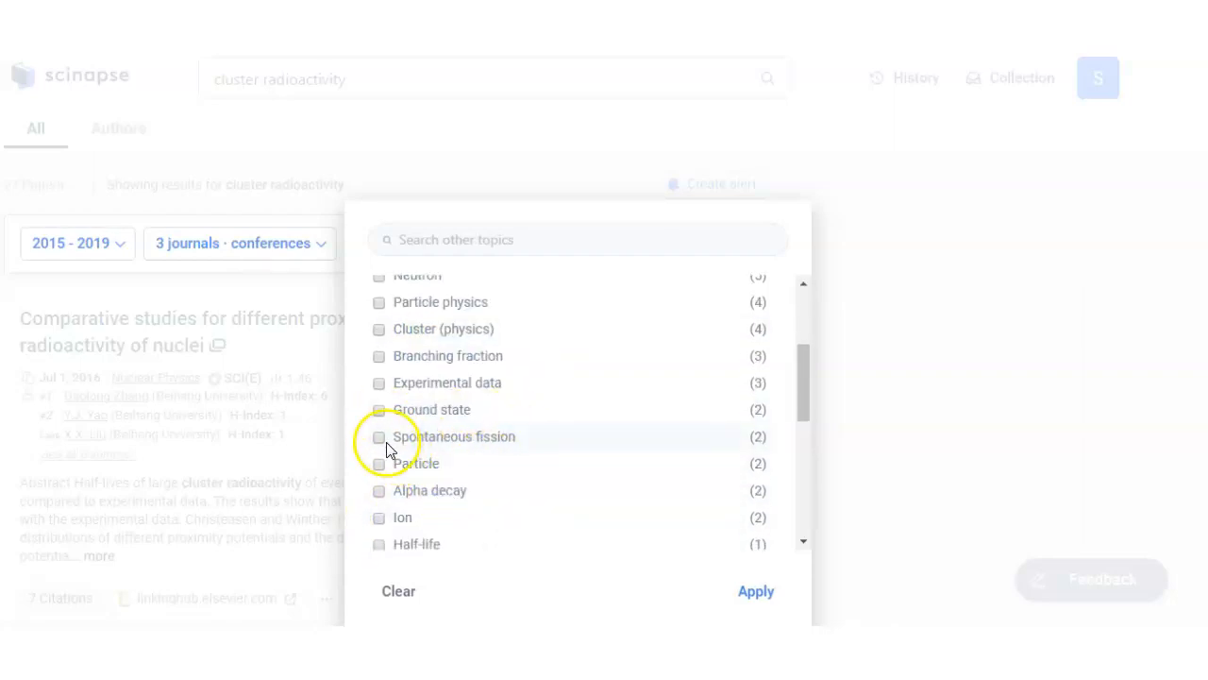
click(377, 436)
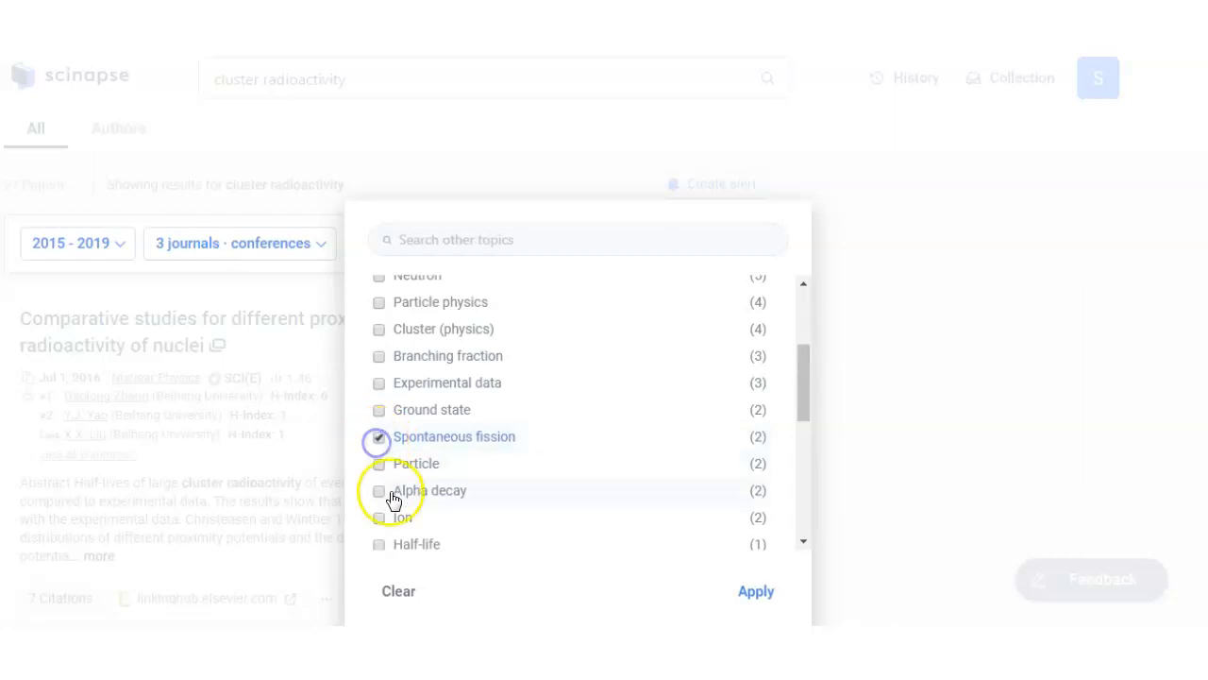
click(377, 491)
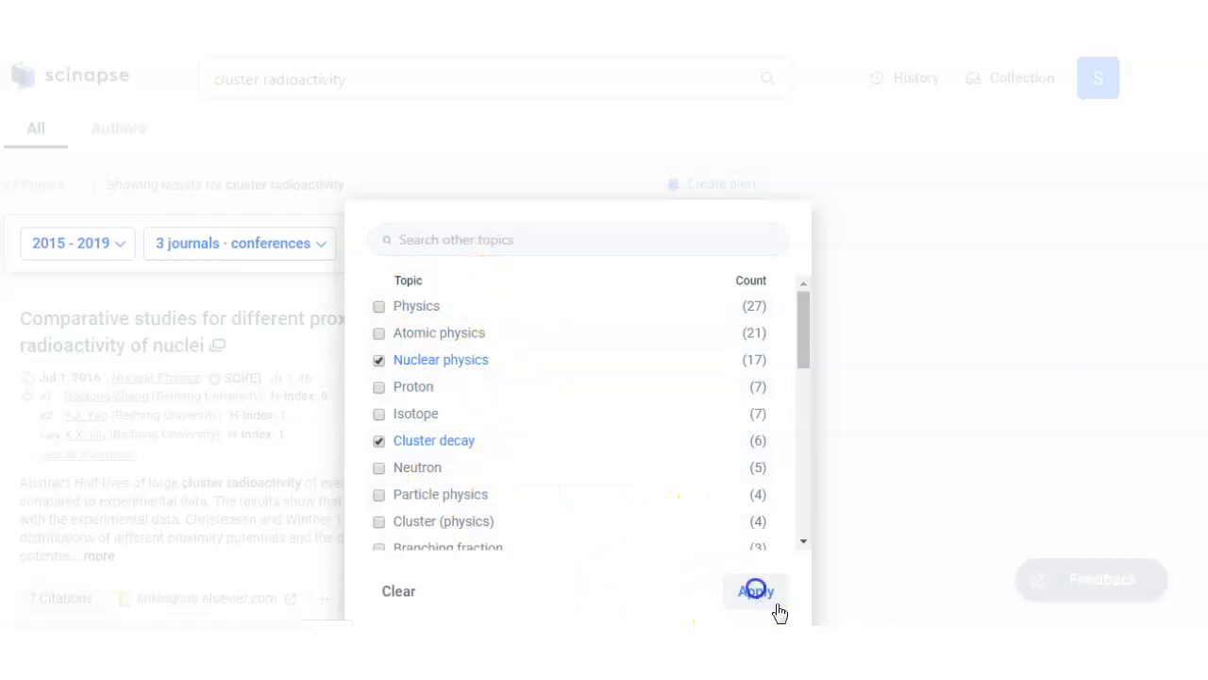
click(755, 590)
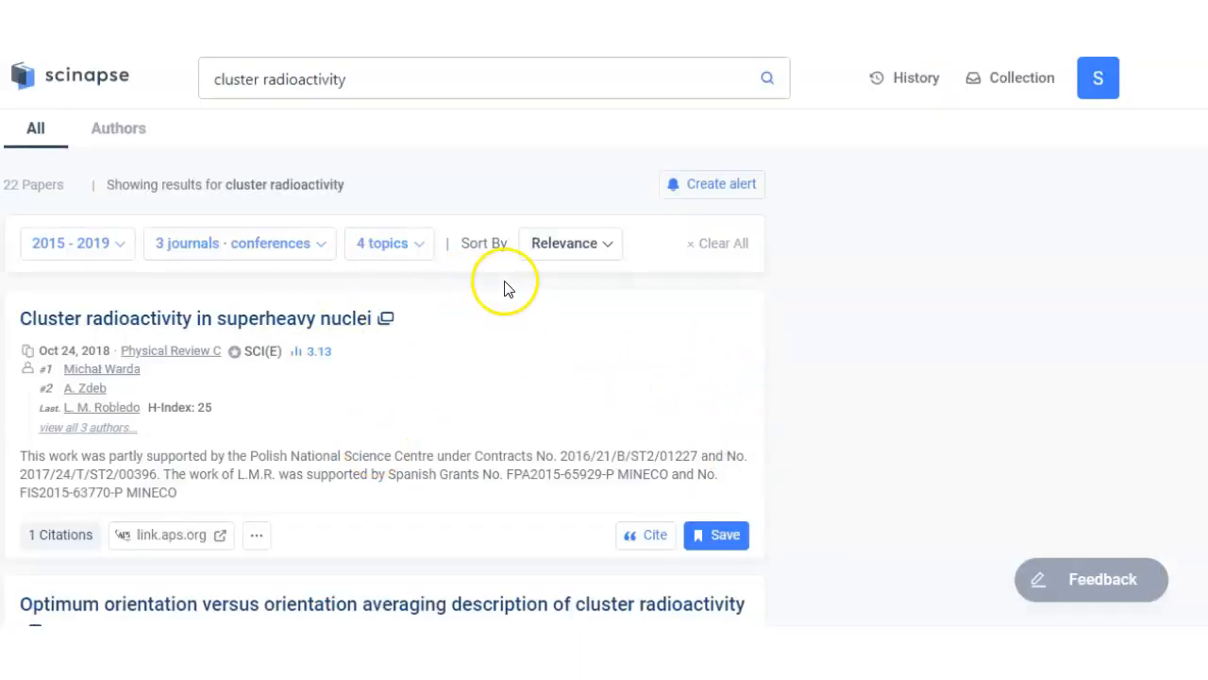
mouse_move(540, 394)
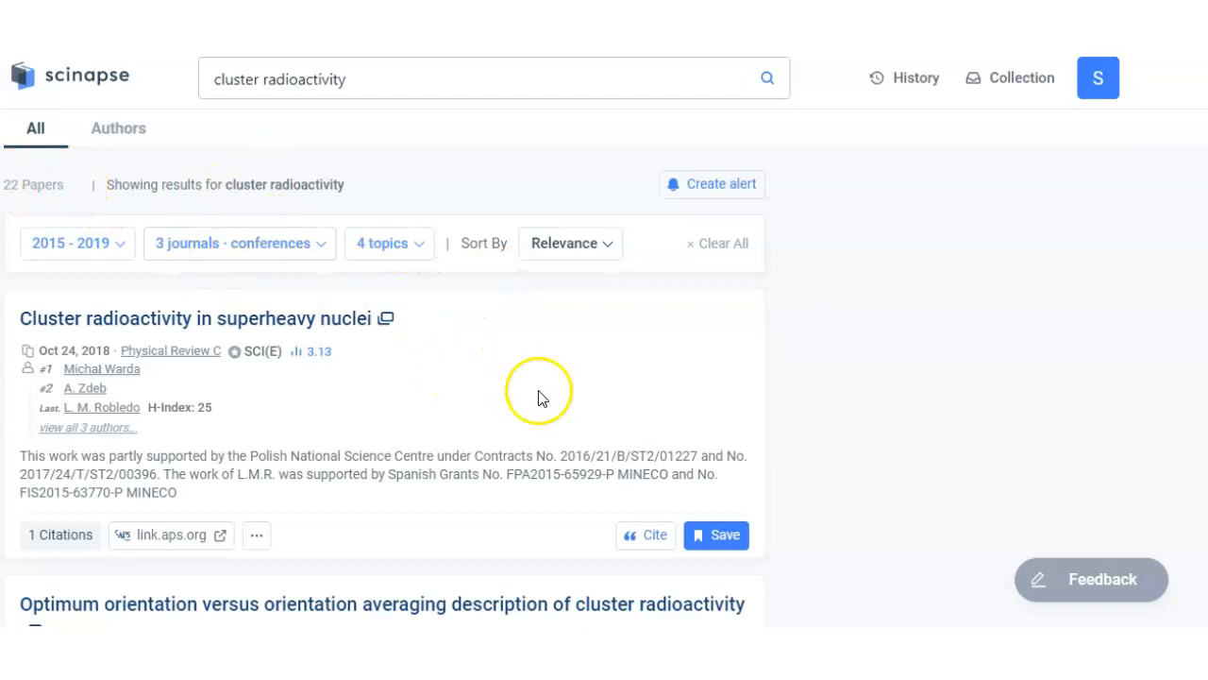
mouse_move(500, 390)
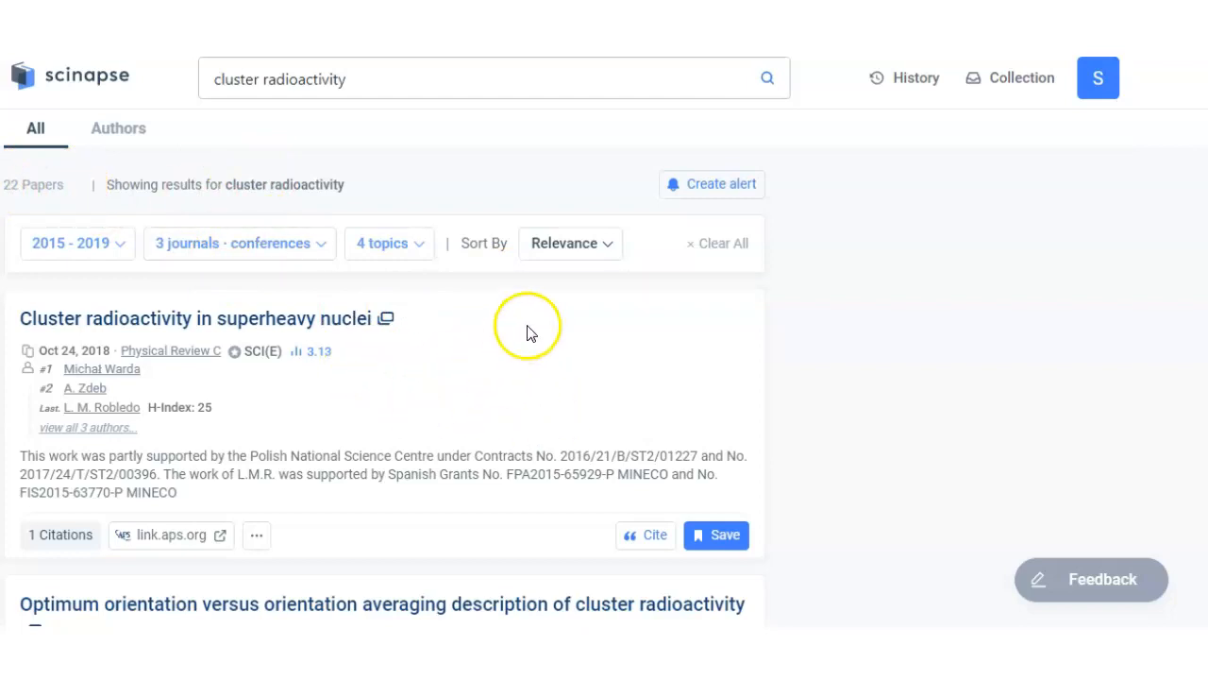
mouse_move(524, 311)
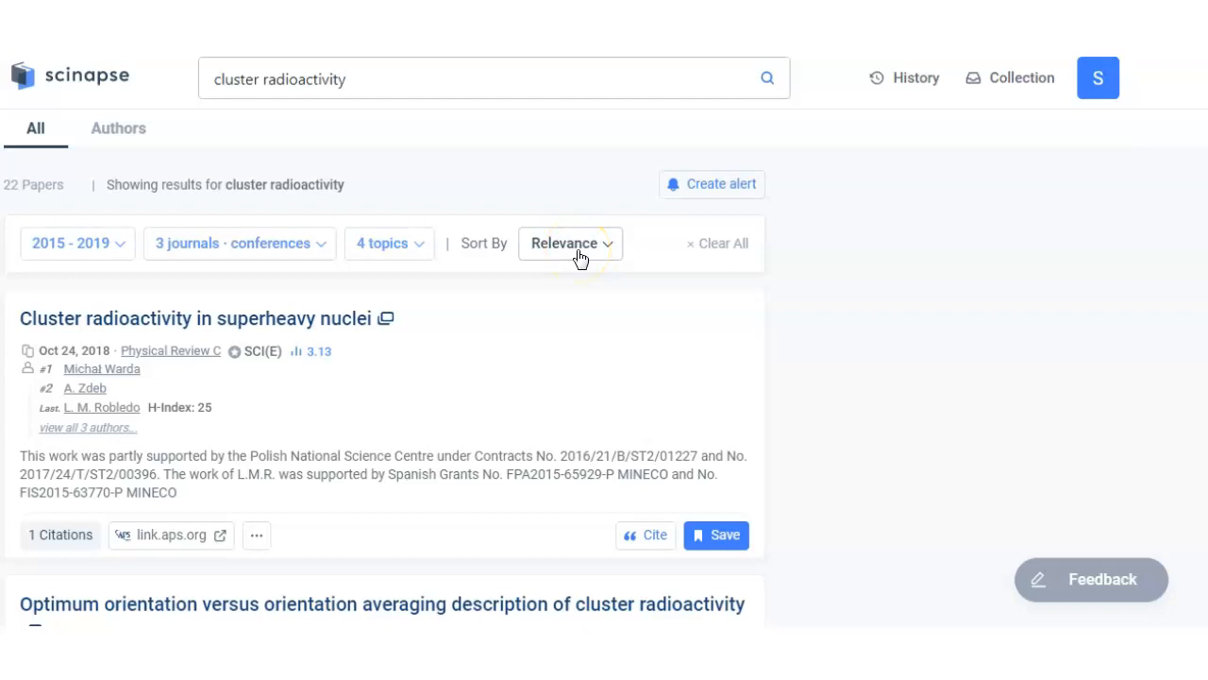
click(570, 243)
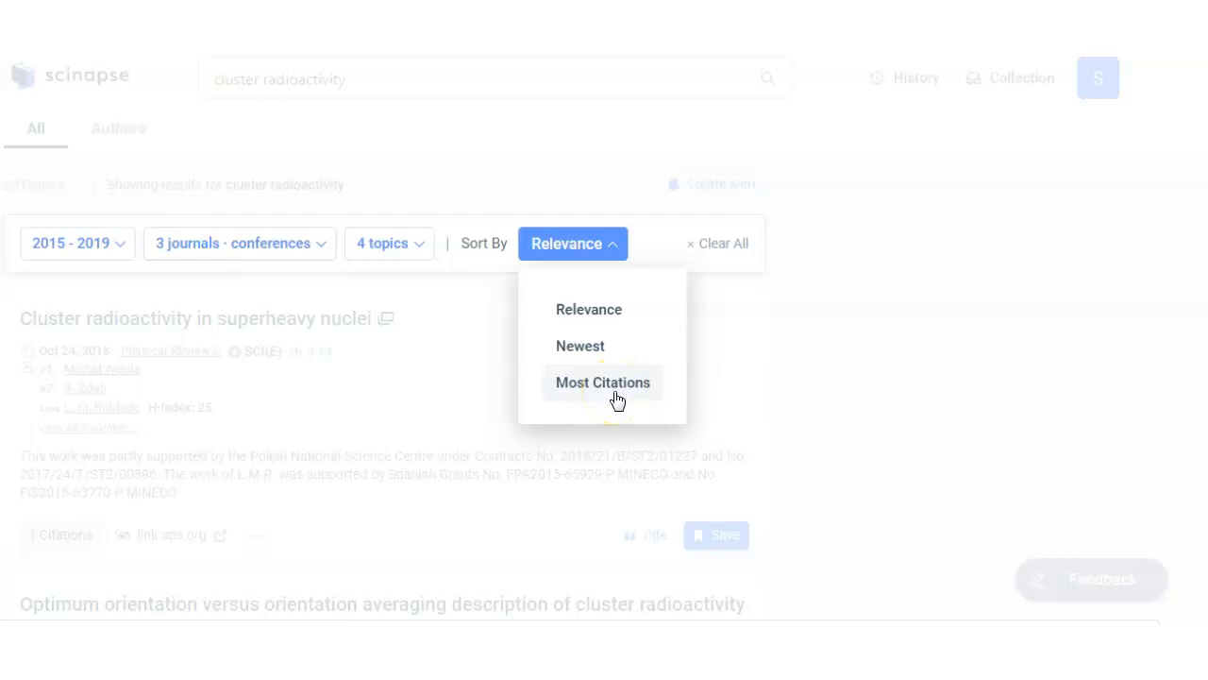
click(602, 382)
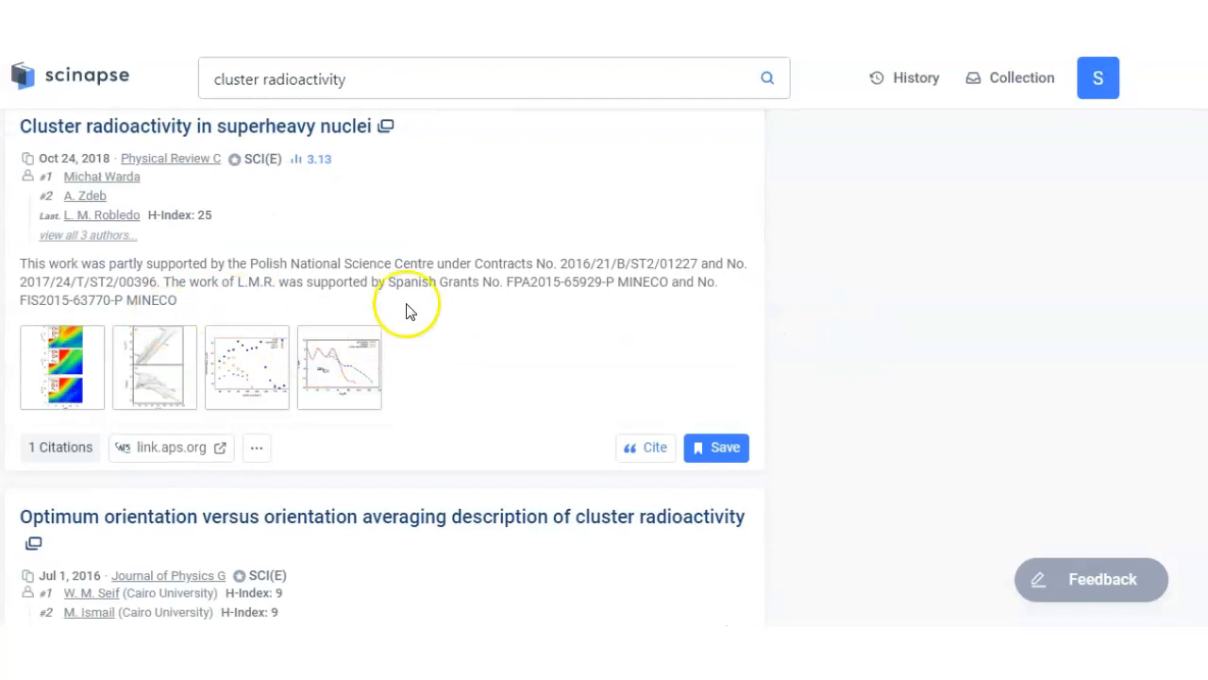
scroll(down, 3)
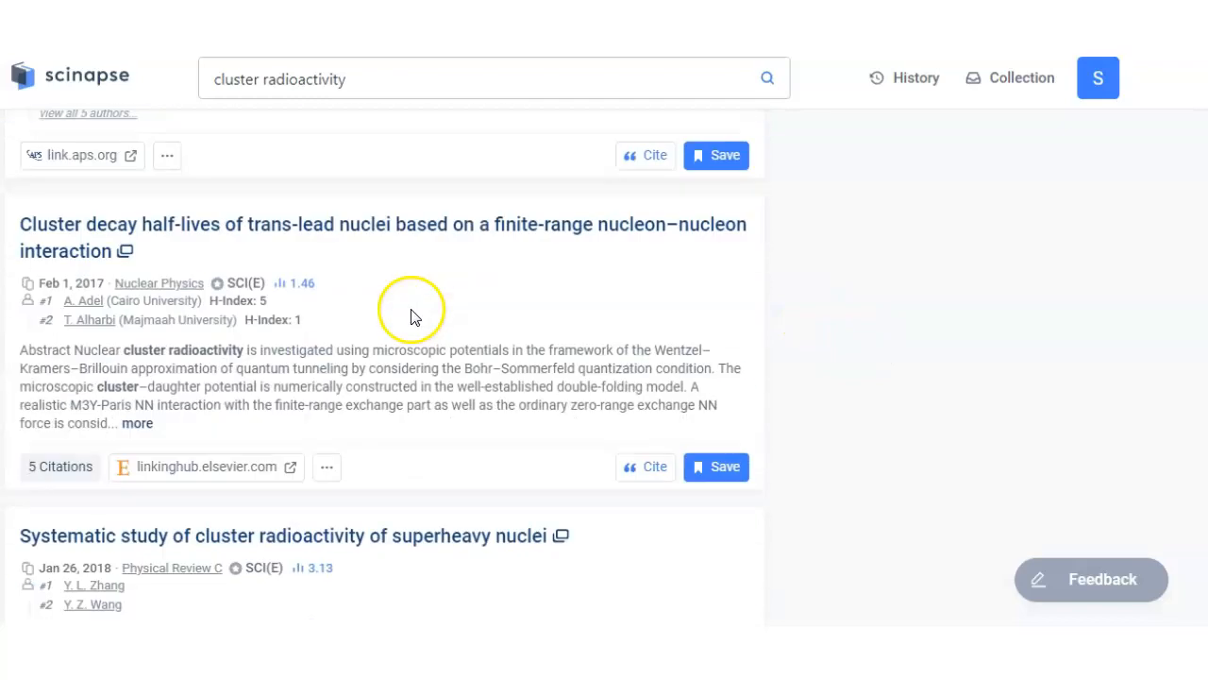
scroll(down, 3)
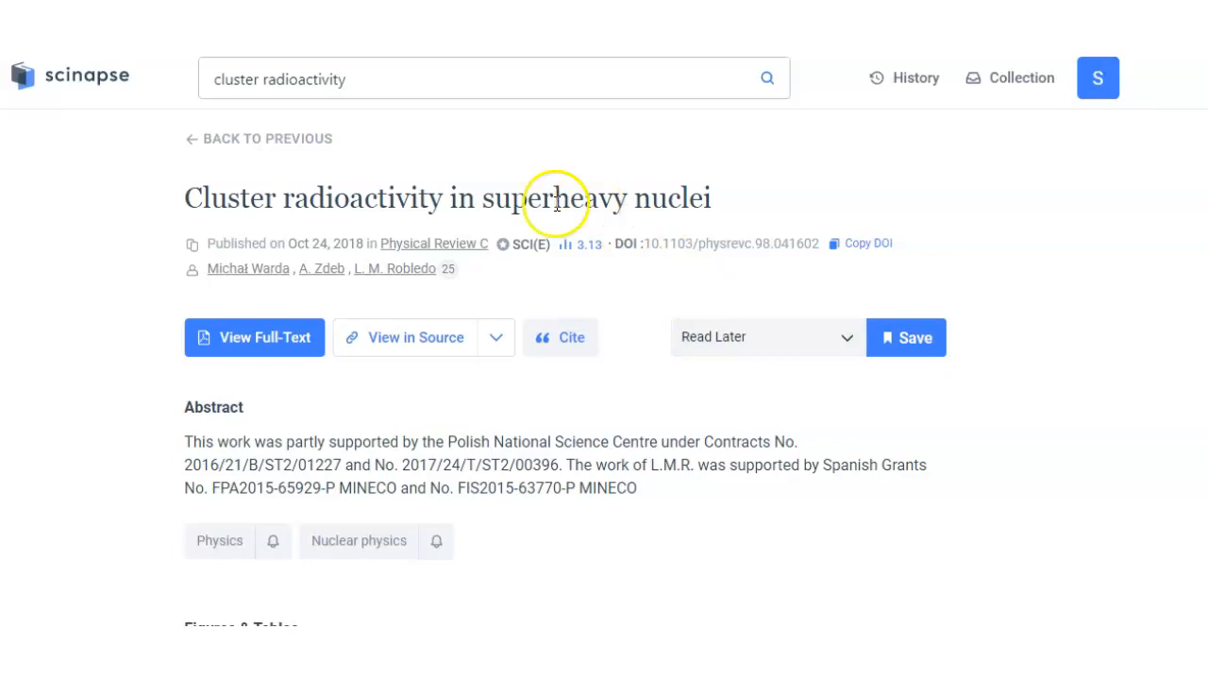
mouse_move(253, 268)
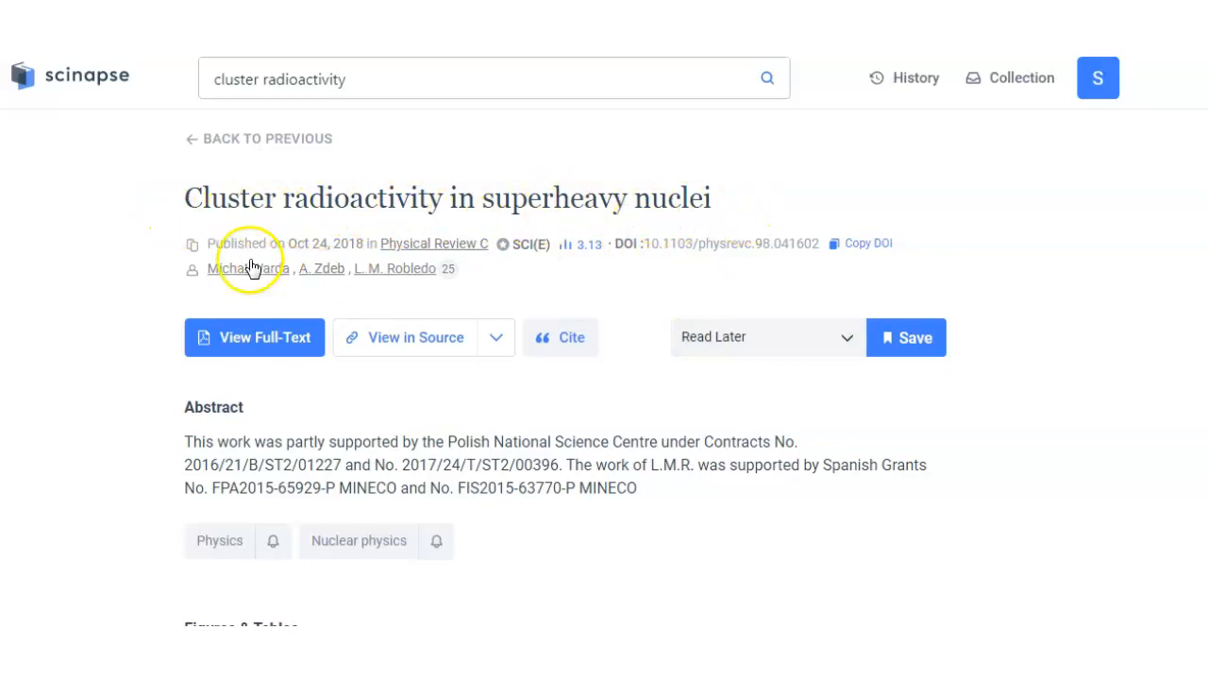
mouse_move(457, 255)
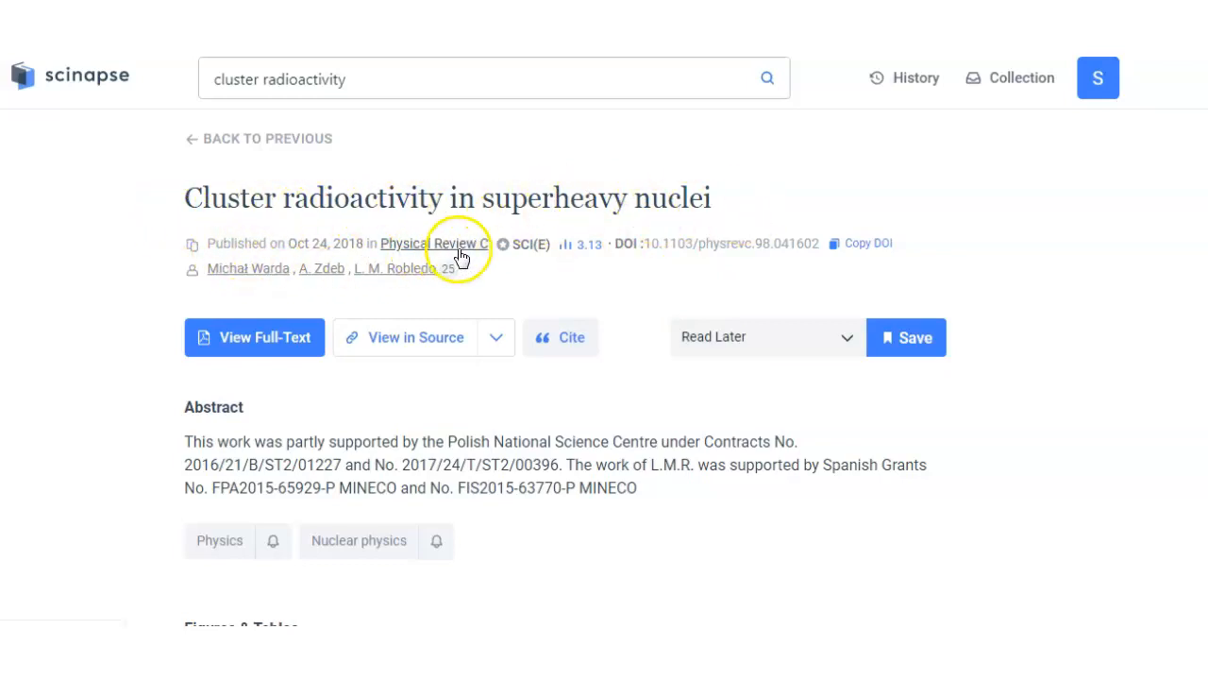
mouse_move(502, 243)
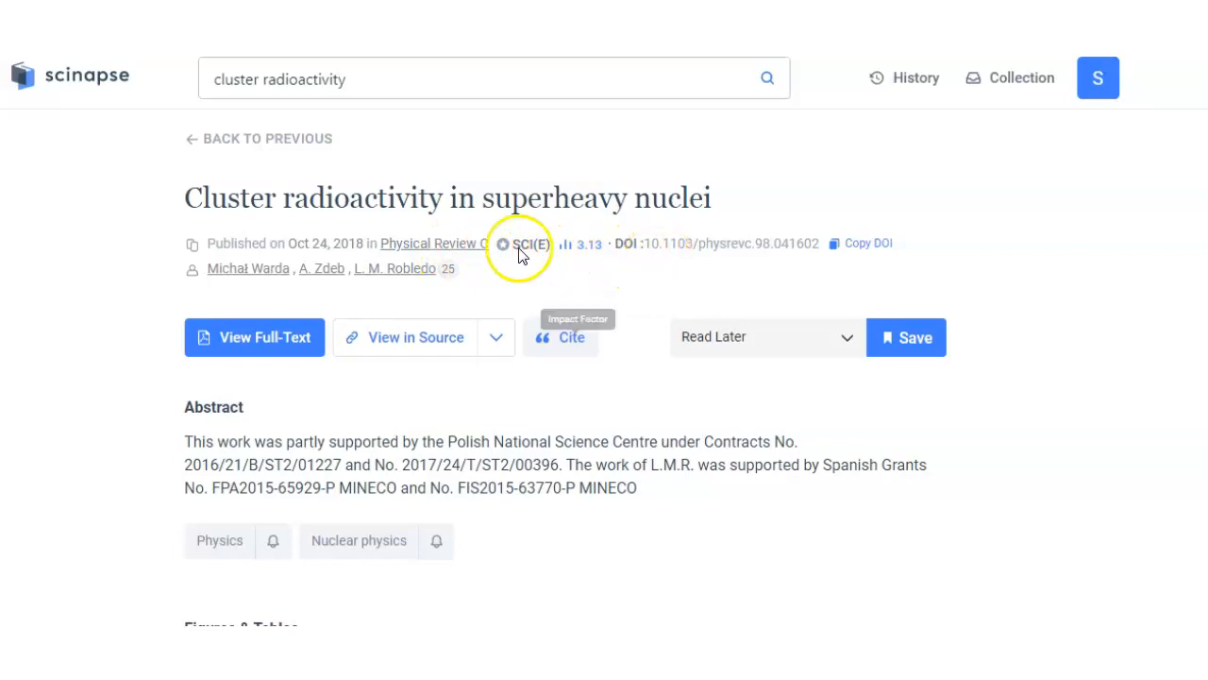
mouse_move(623, 262)
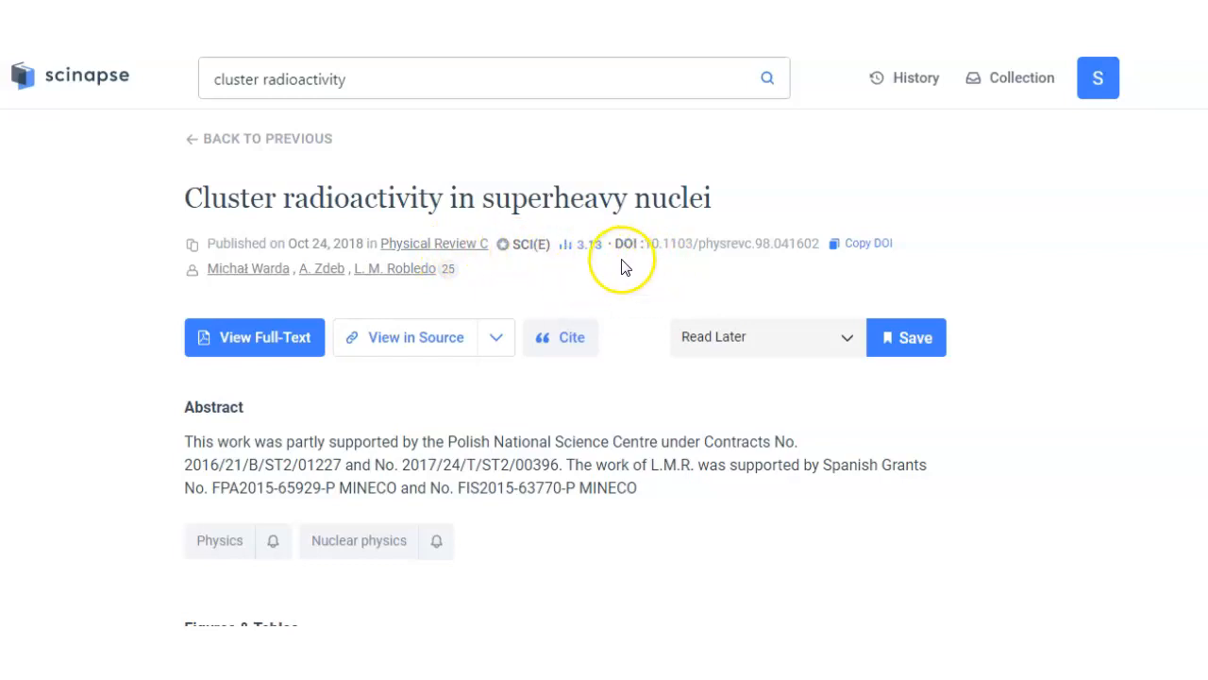
mouse_move(268, 279)
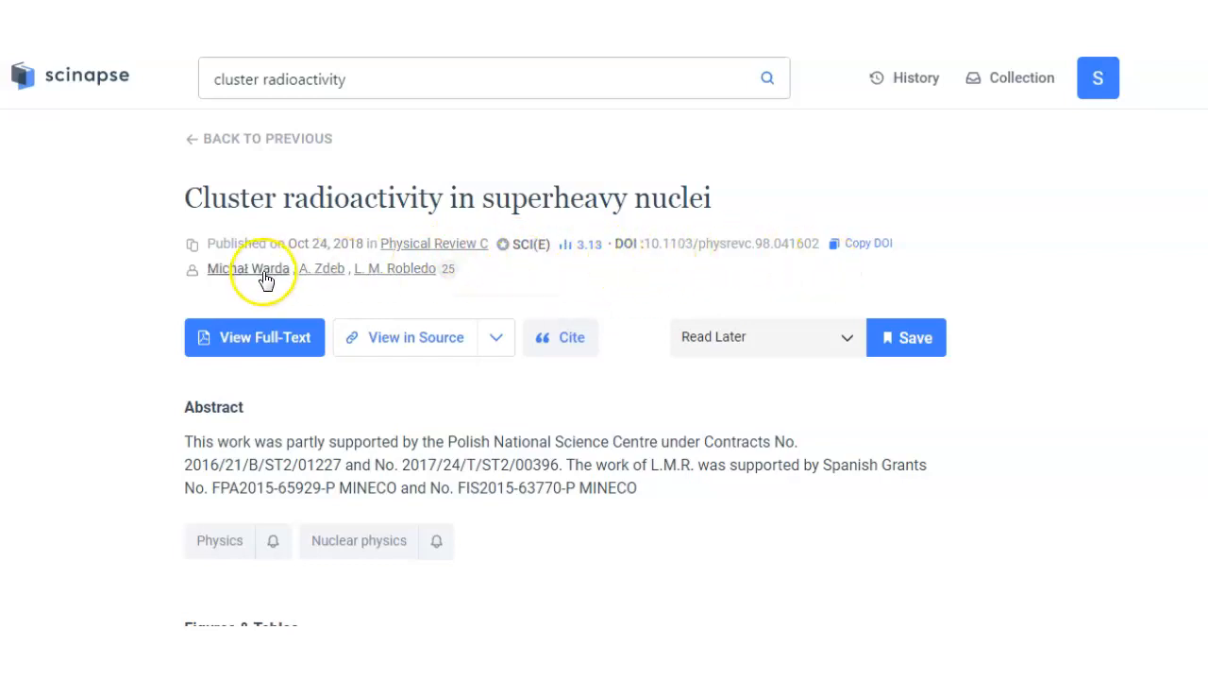
mouse_move(301, 382)
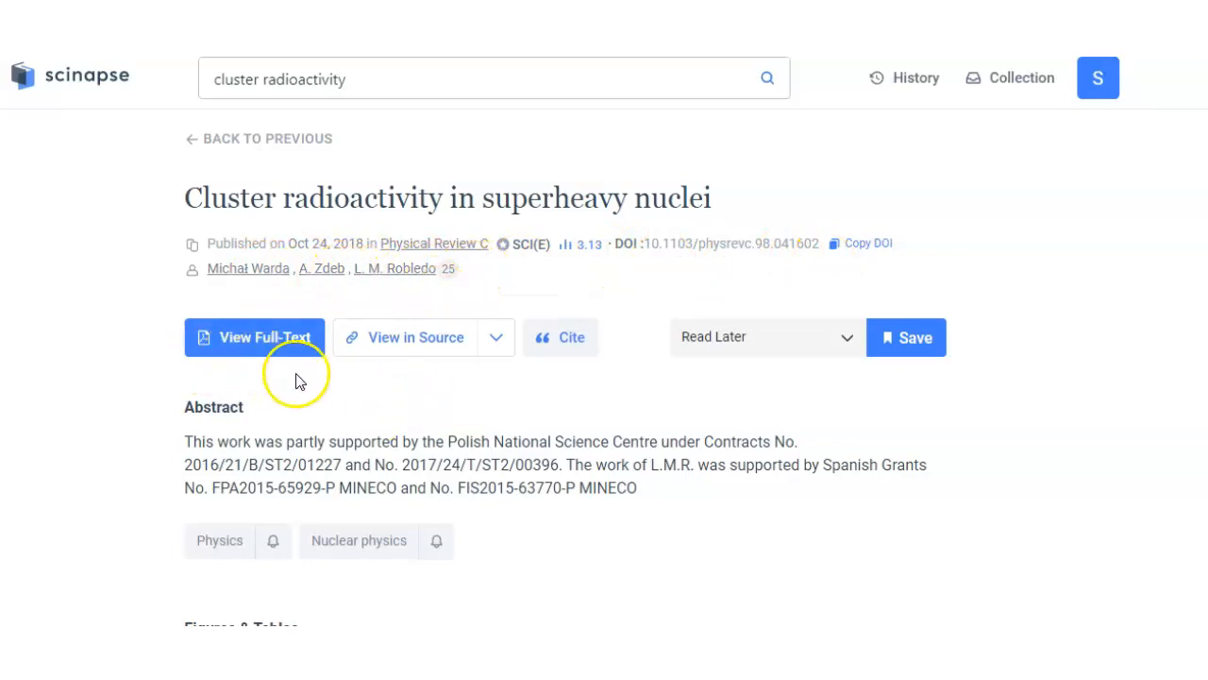
- Look over the publication details of 'Cluster radioactivity in superheavy nuclei'
scroll(down, 3)
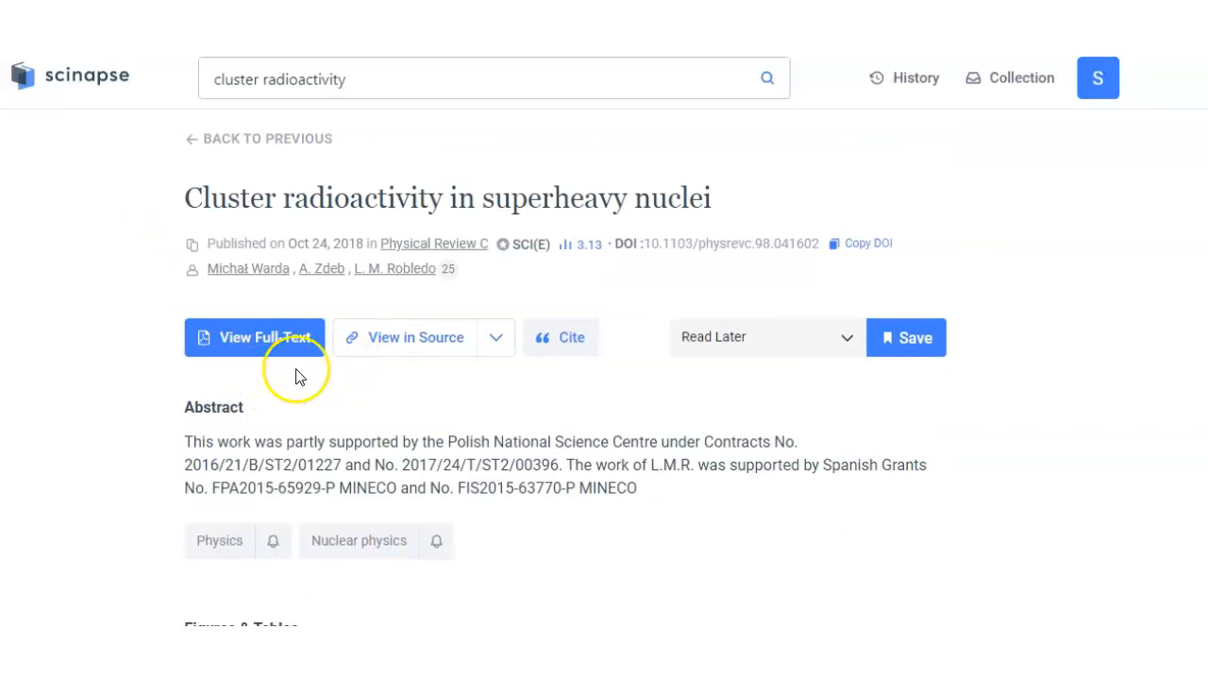
- View the paper's full text with its figures, 40 references and 1 citation
click(264, 336)
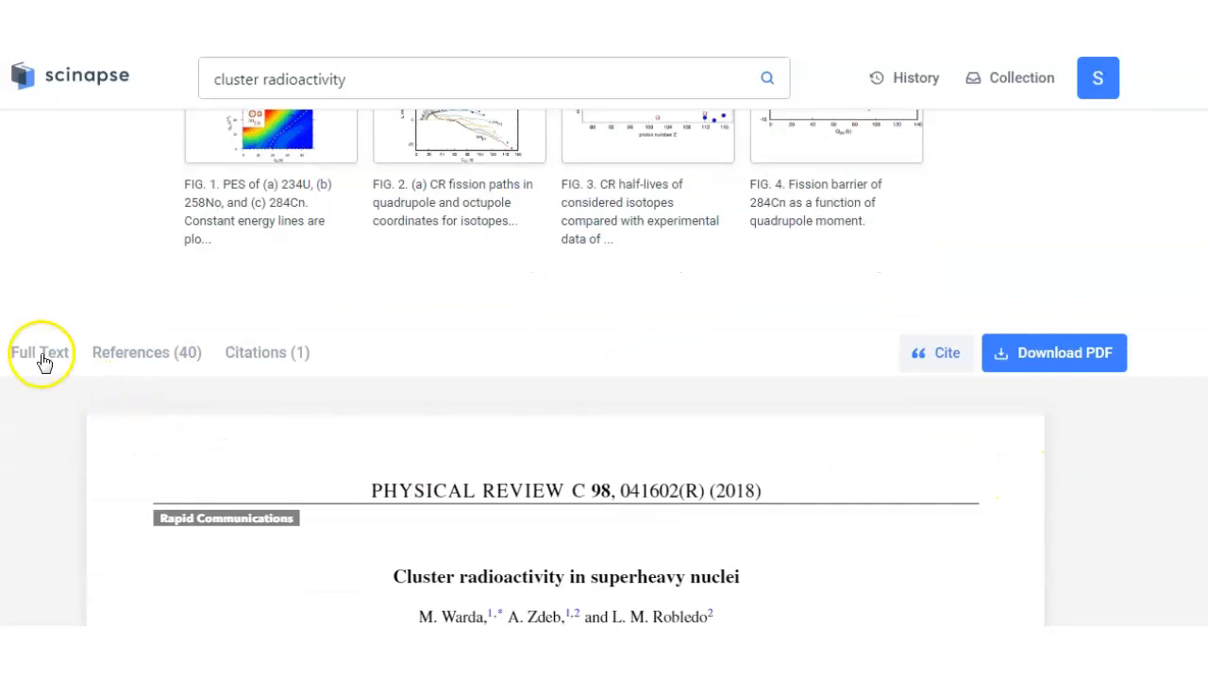
mouse_move(223, 362)
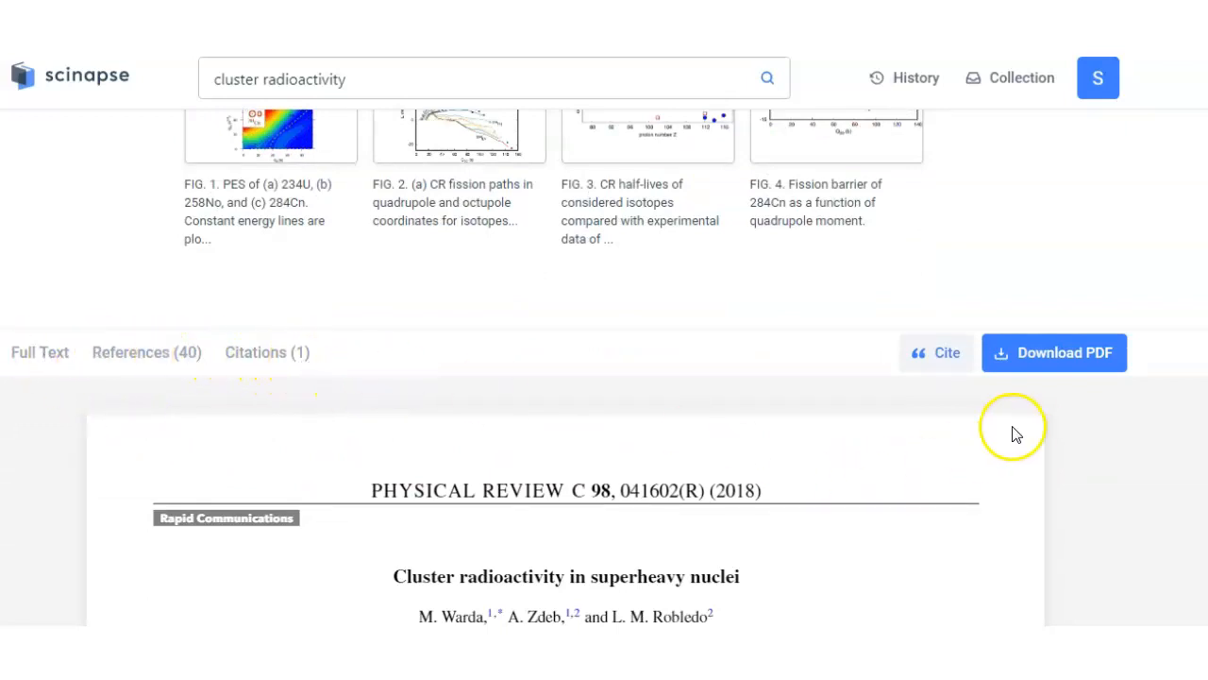
scroll(down, 3)
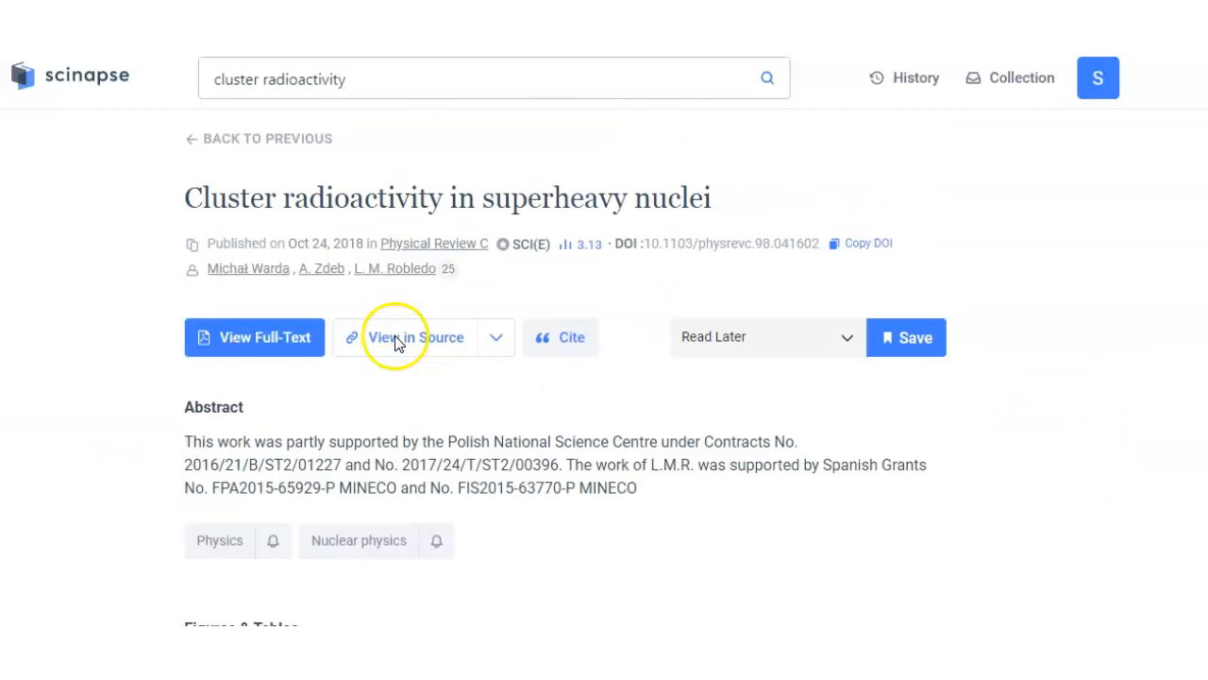
mouse_move(834, 374)
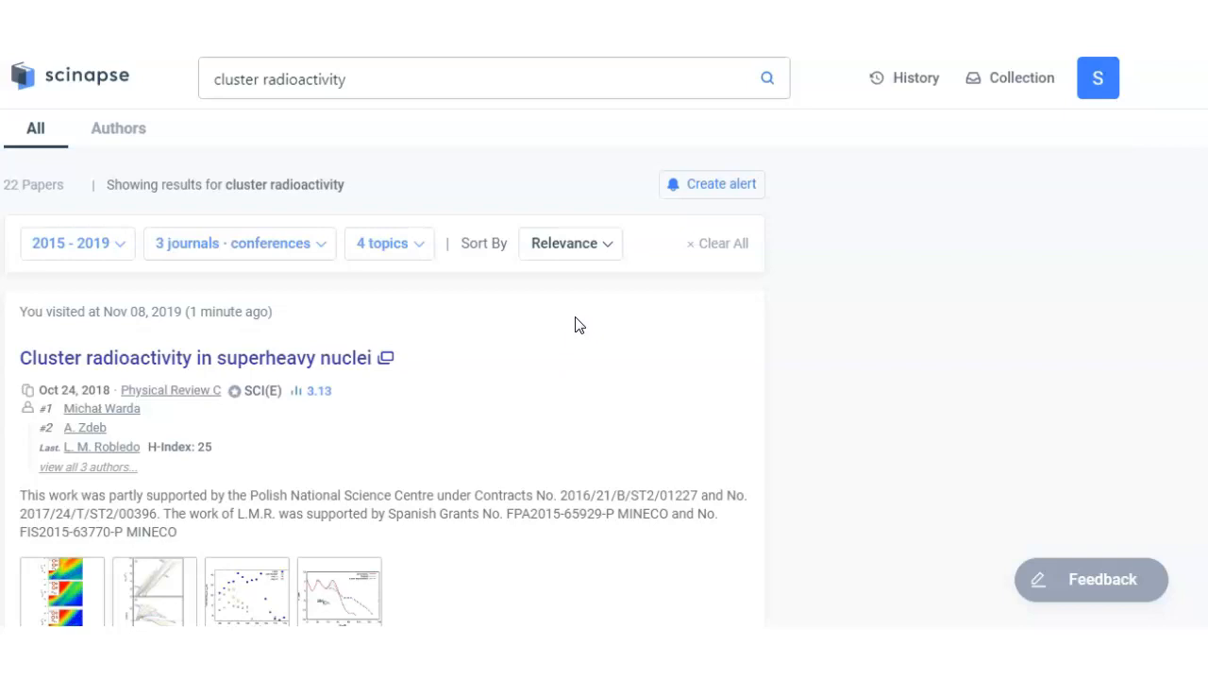
mouse_move(764, 329)
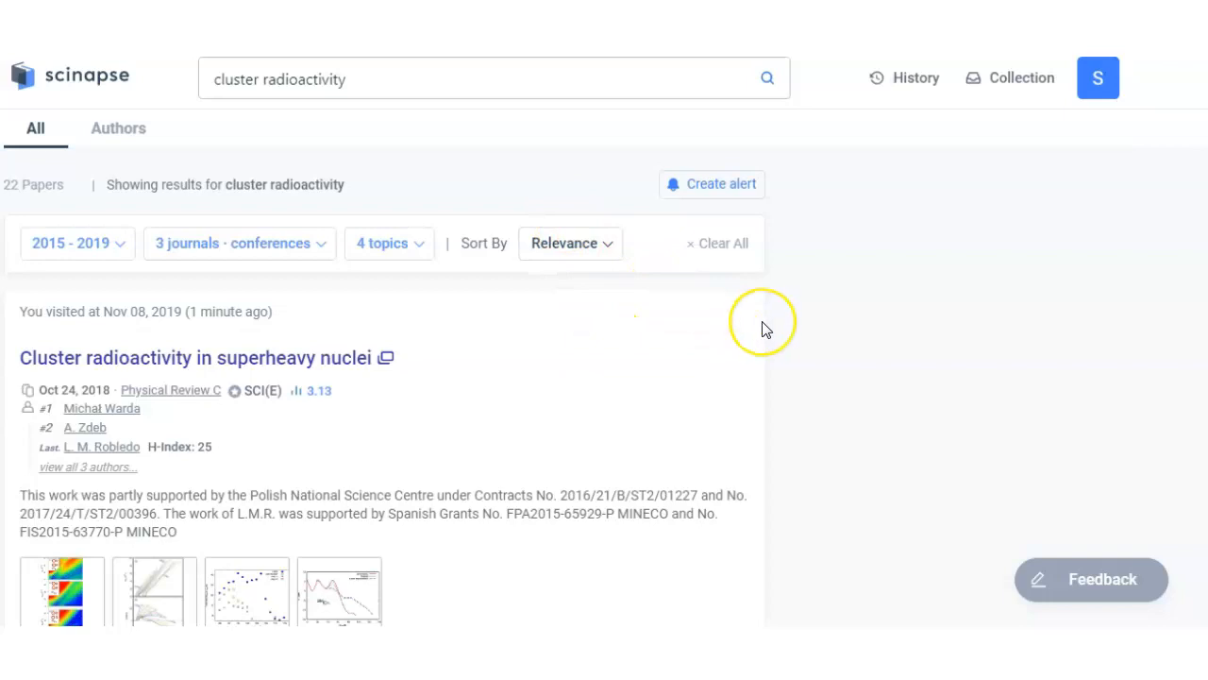